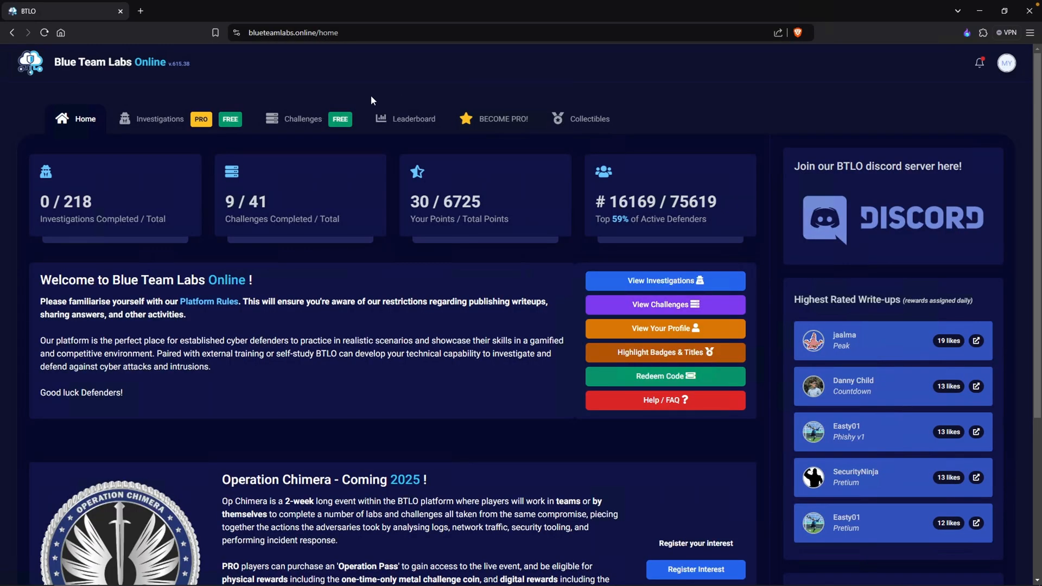
mouse_move(326, 118)
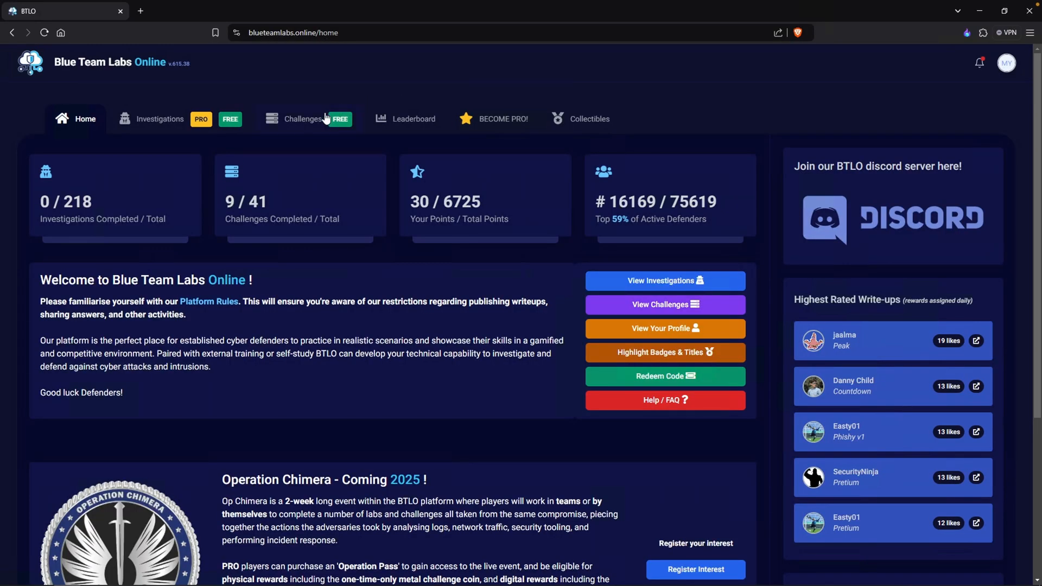
- Search Challenges for 'ransomware' and open the Memory Analysis - Ransomware challenge
click(303, 119)
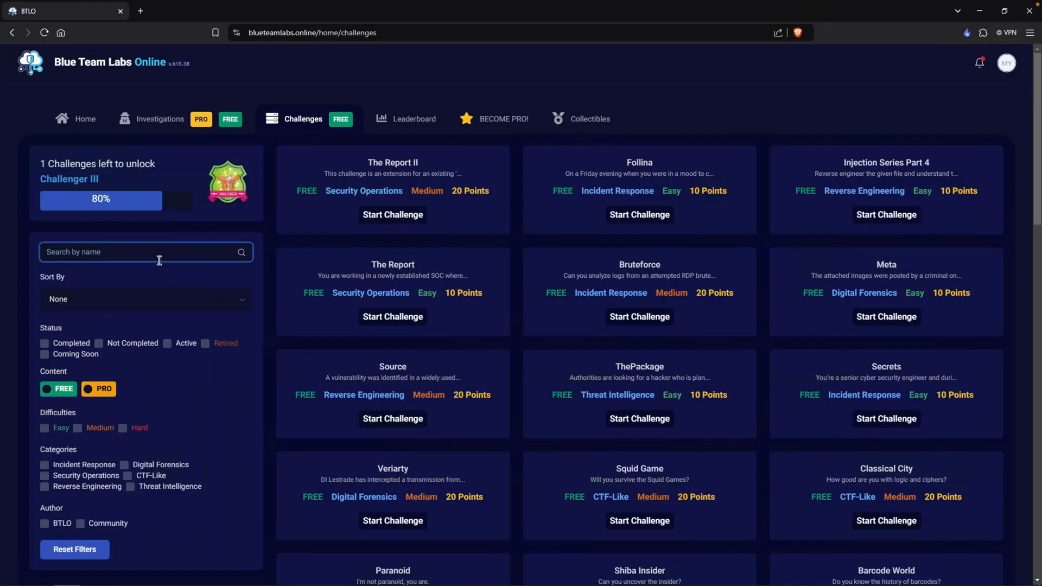
text(ransomware)
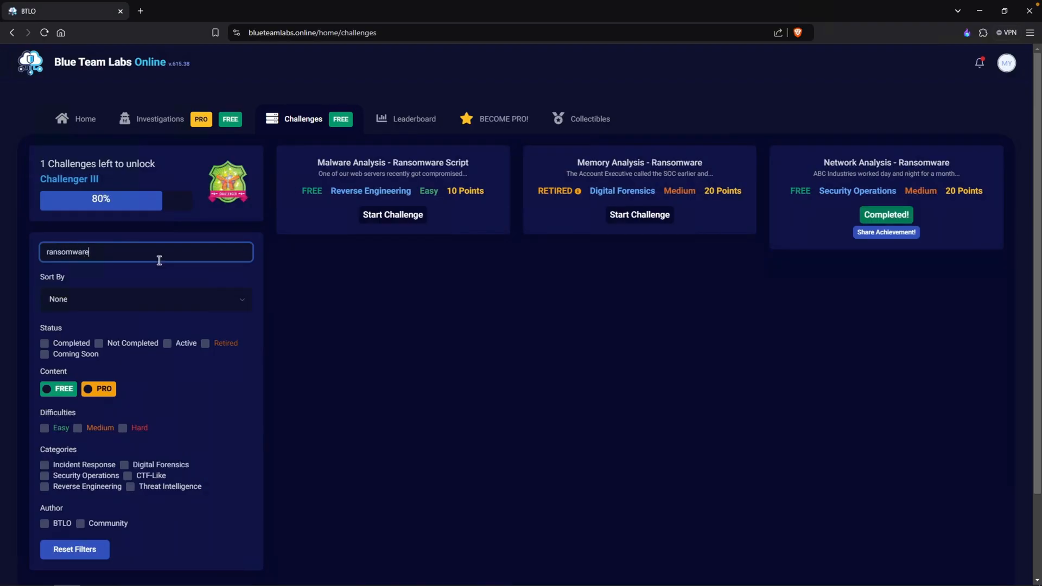
mouse_move(625, 172)
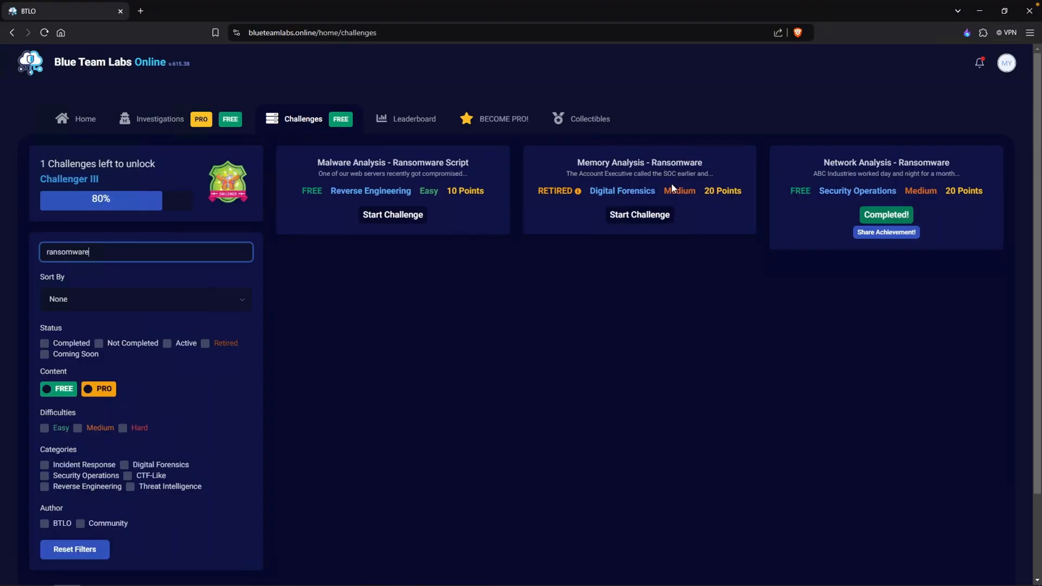
click(638, 214)
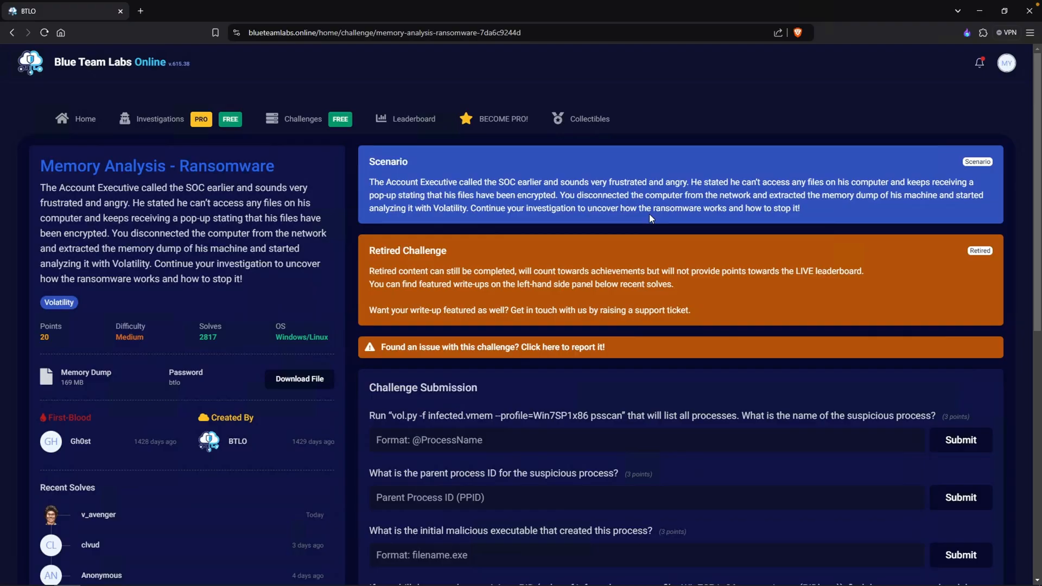
mouse_move(83, 311)
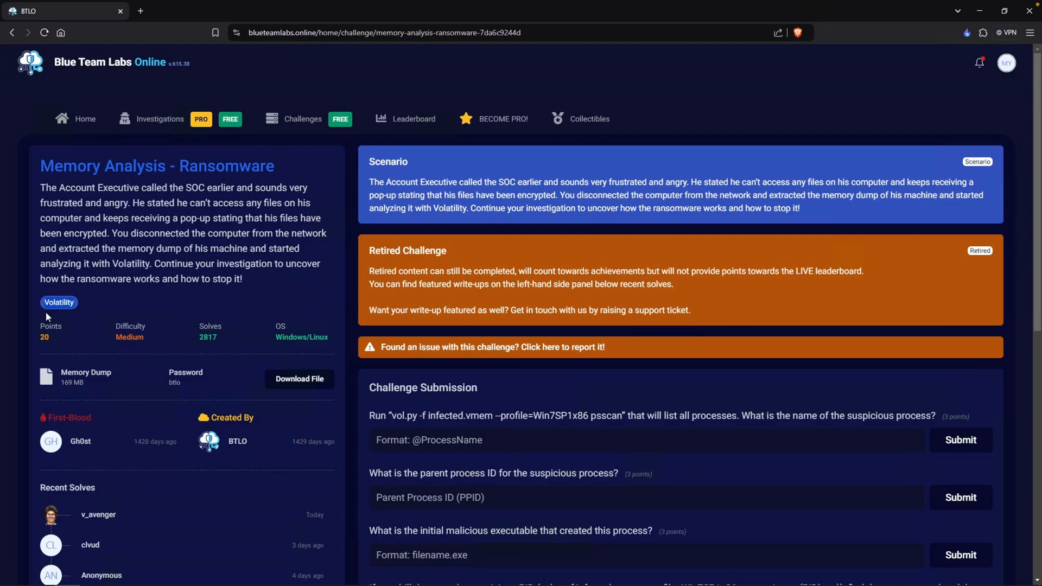
mouse_move(64, 320)
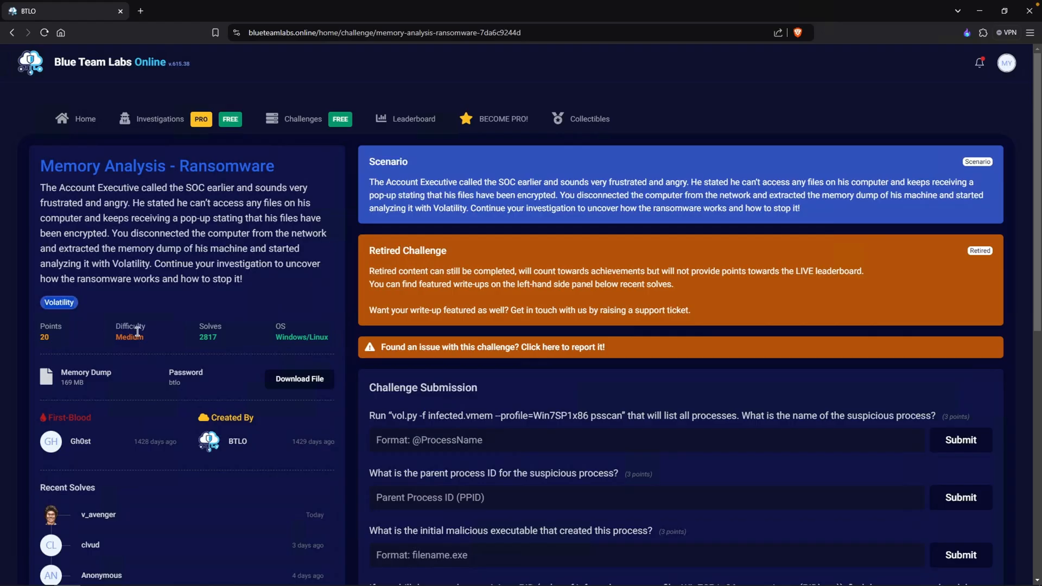
- Download the challenge's memory dump archive (about 165 MB) to the Desktop
click(299, 379)
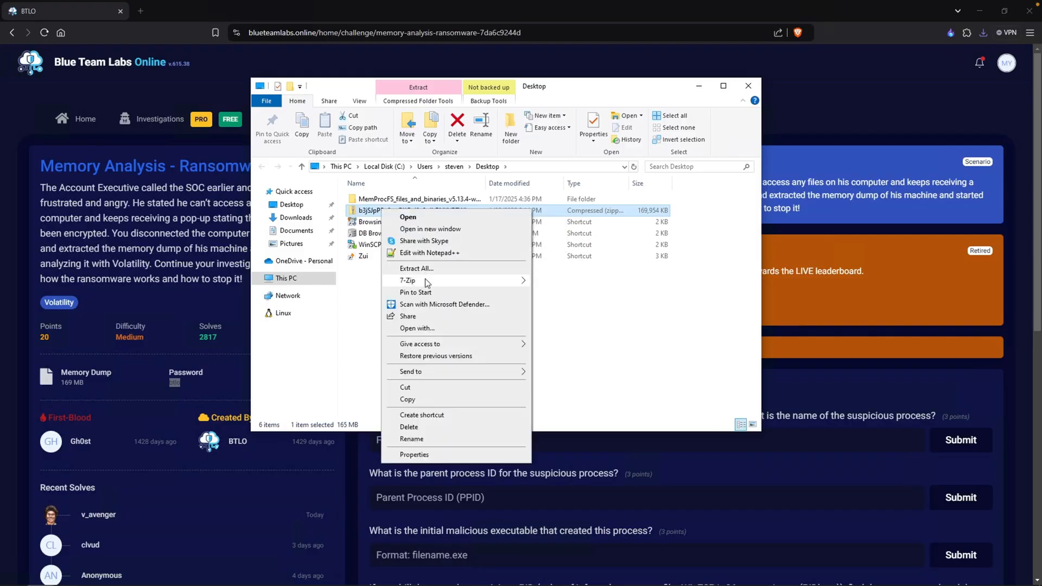
mouse_move(408, 280)
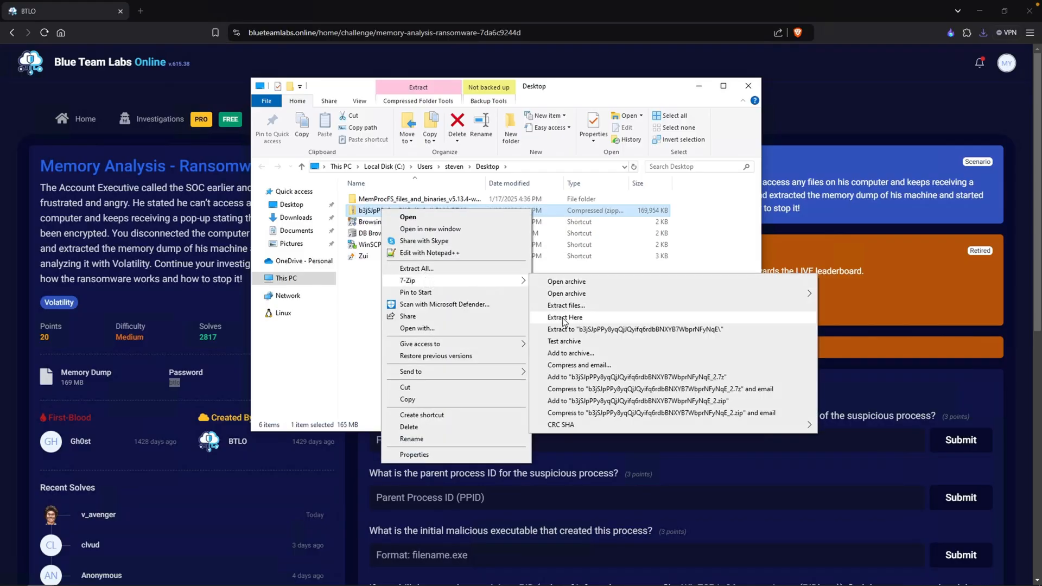
click(564, 317)
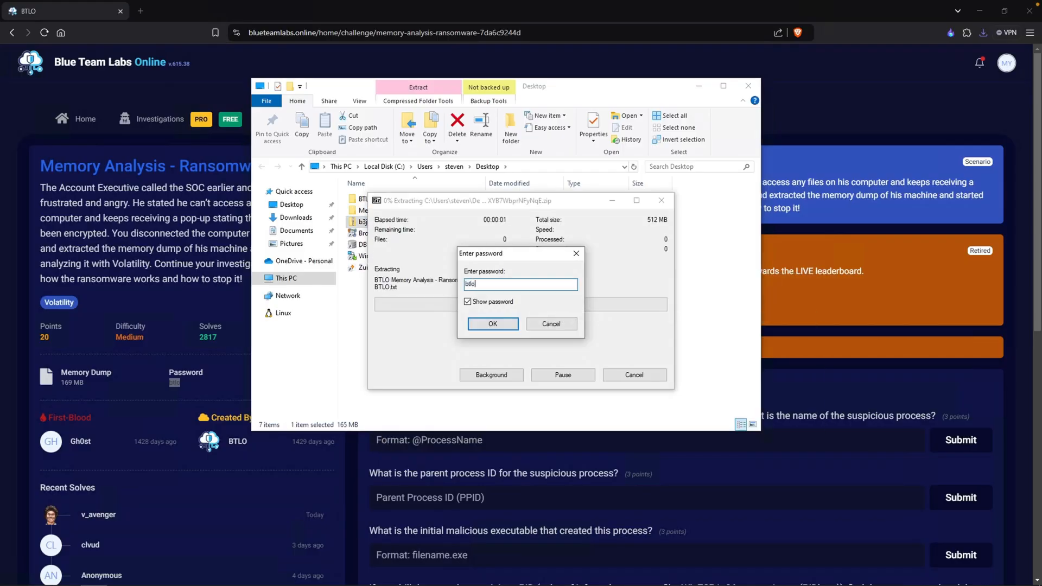
click(492, 324)
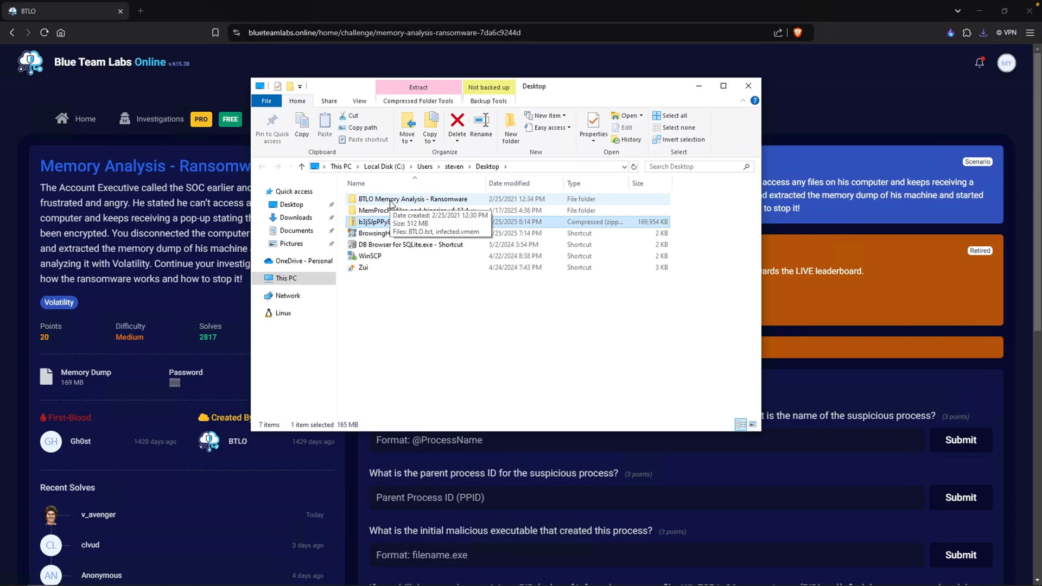
double_click(412, 199)
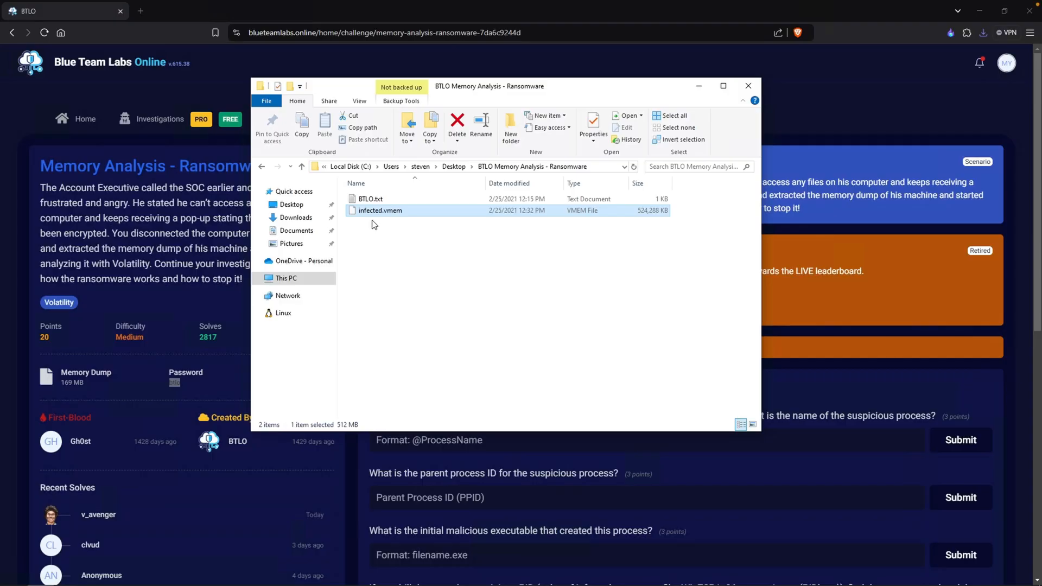
click(390, 235)
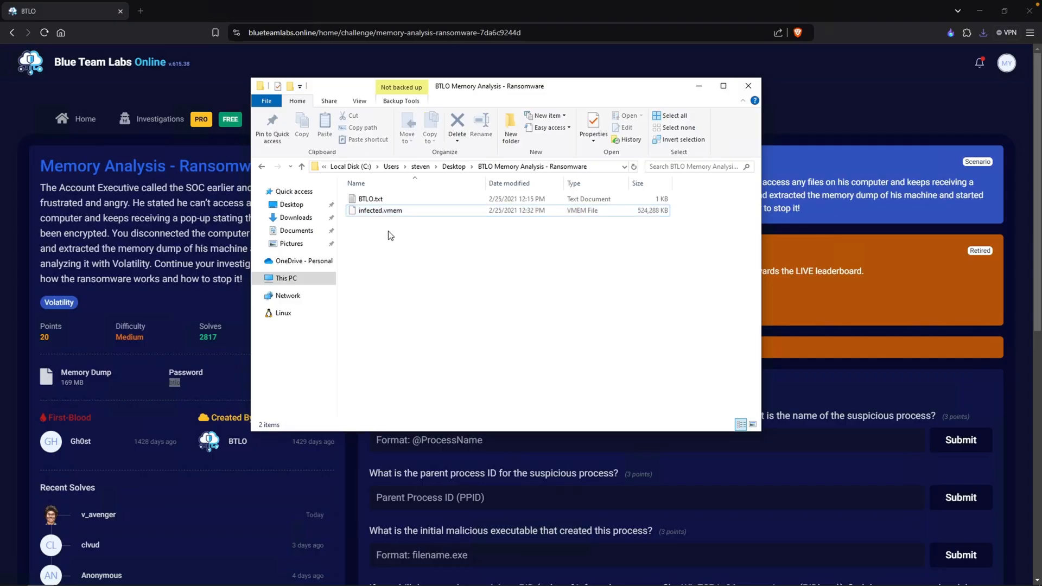
mouse_move(393, 255)
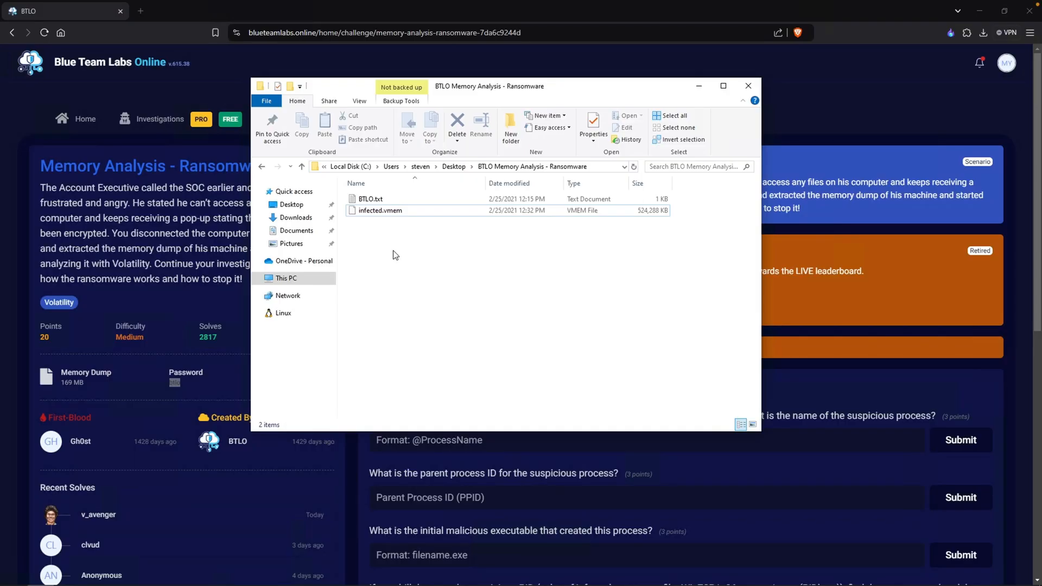
mouse_move(406, 275)
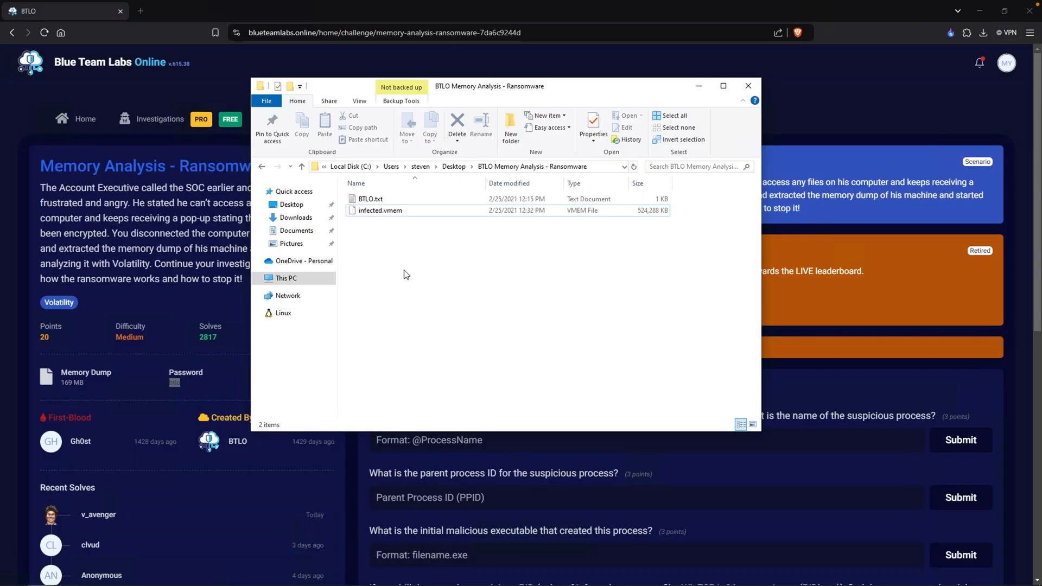
- Open a Linux shell in the extracted challenge folder
right_click(405, 275)
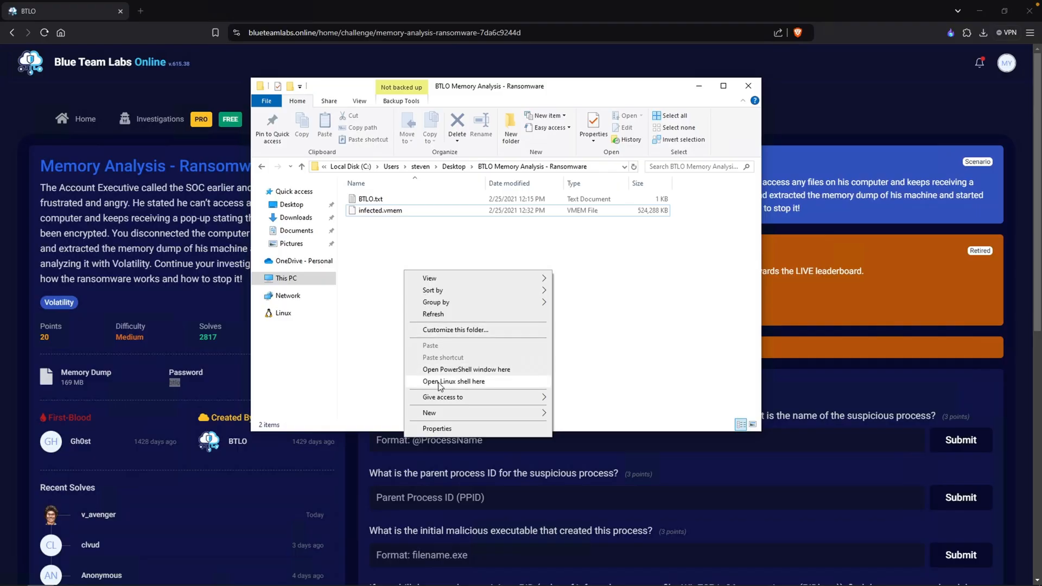
click(453, 381)
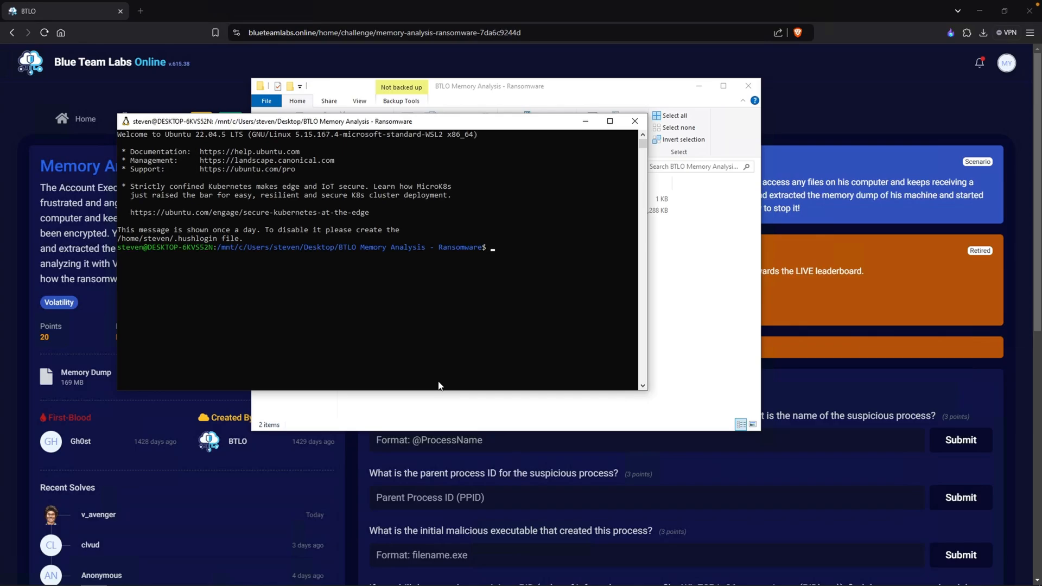
click(492, 290)
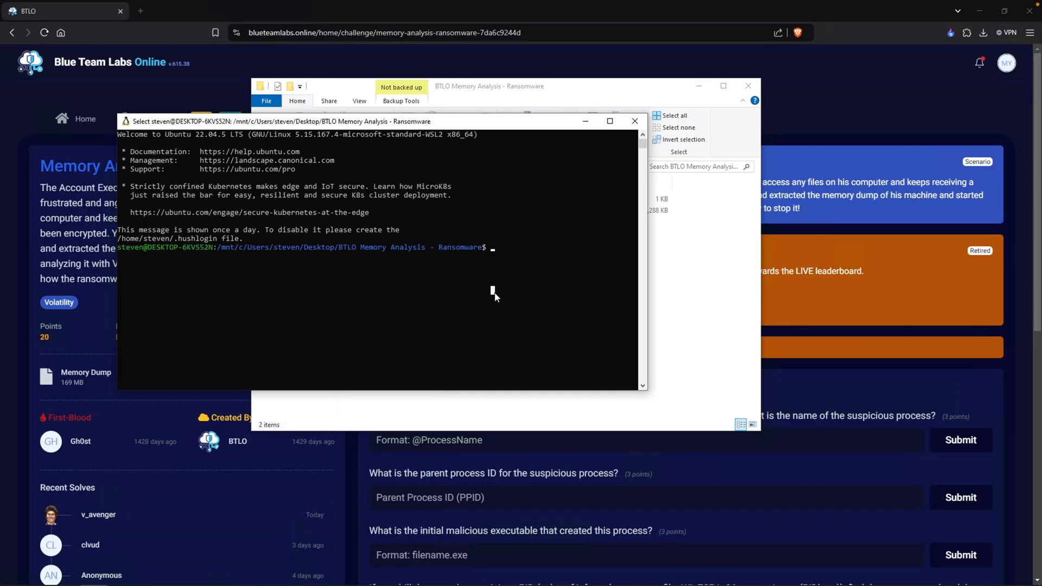
- List the folder's files, clear, and show Volatility's usage help in a maximized terminal
text(ls)
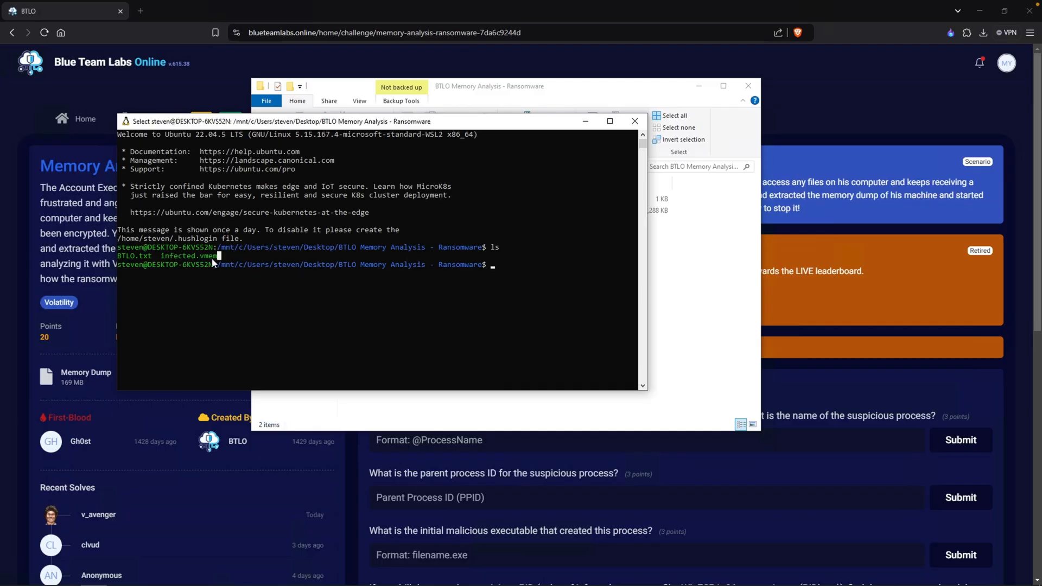
text(clea)
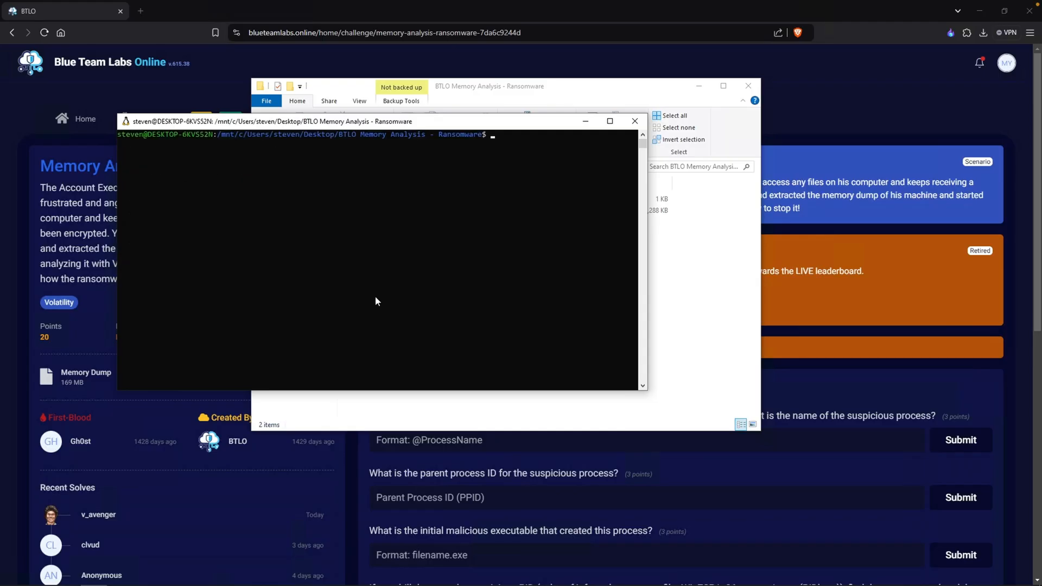
text(vo)
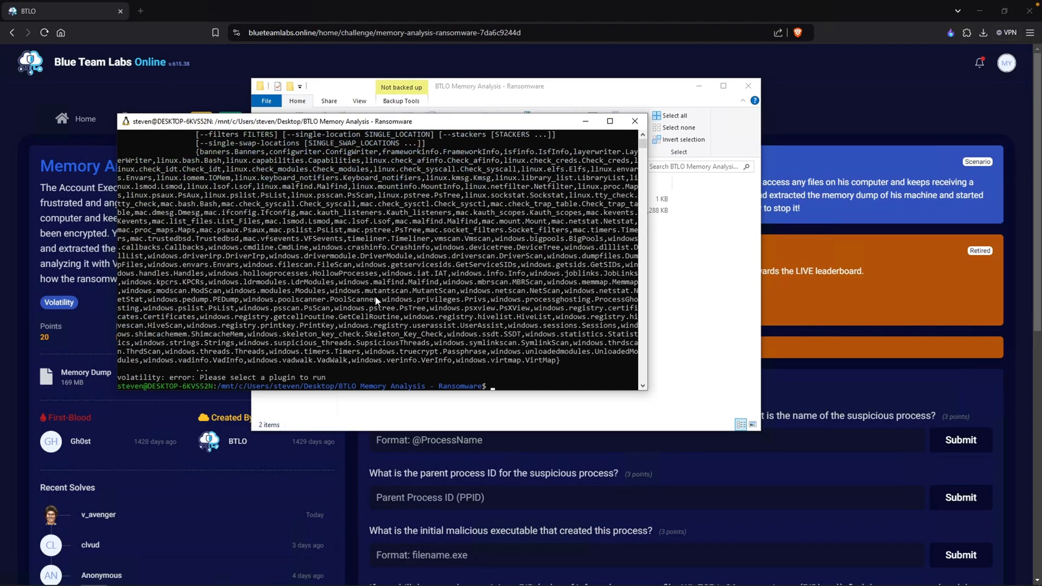
mouse_move(287, 341)
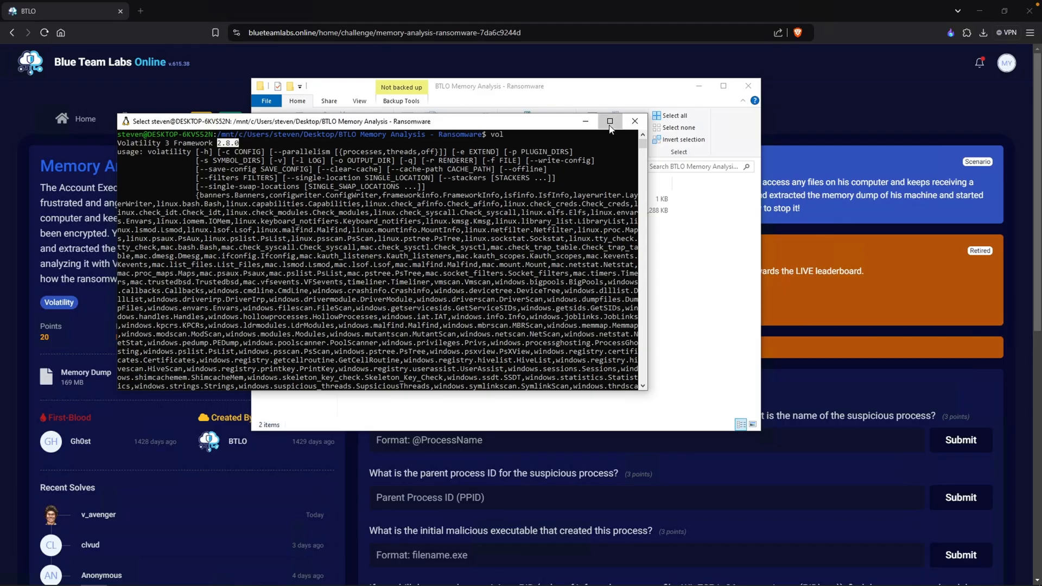
click(609, 121)
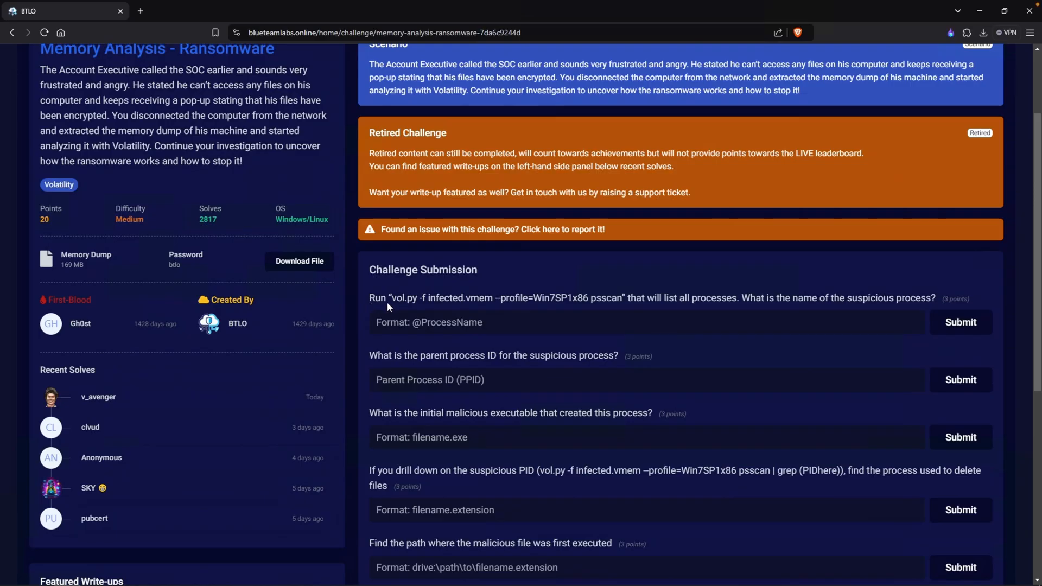
mouse_move(401, 311)
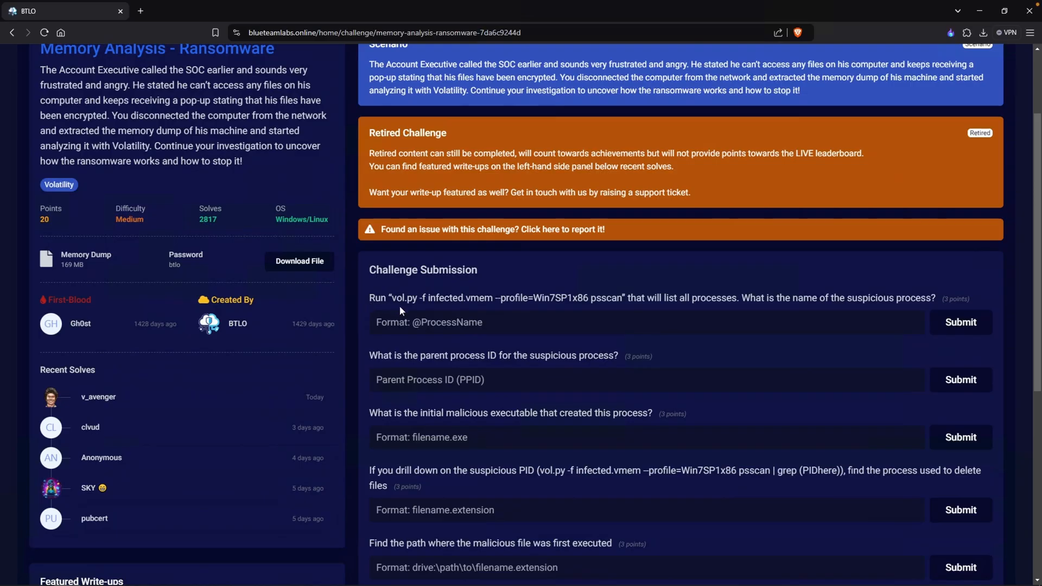
mouse_move(431, 307)
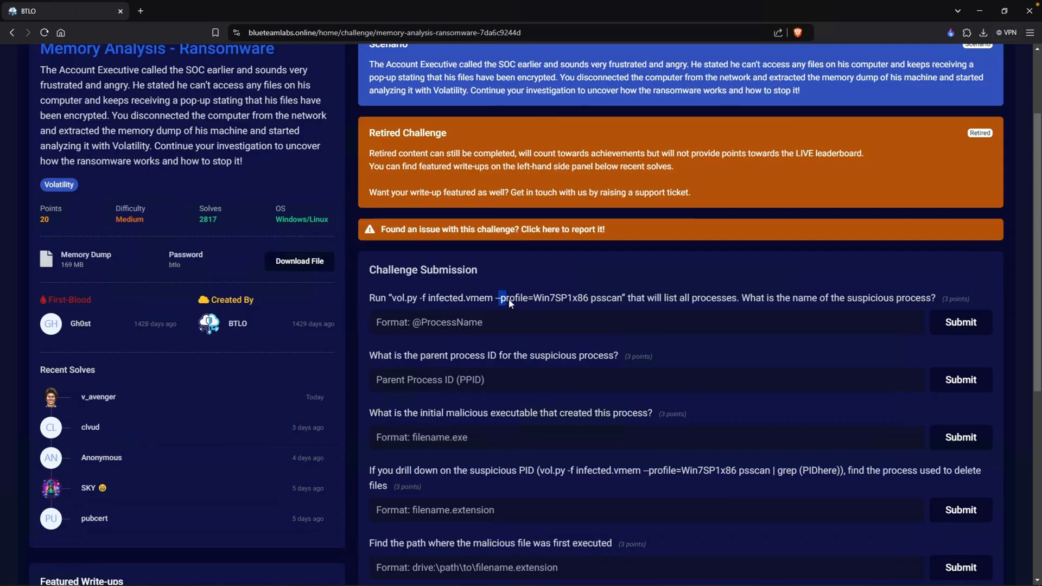
drag(500, 298, 560, 298)
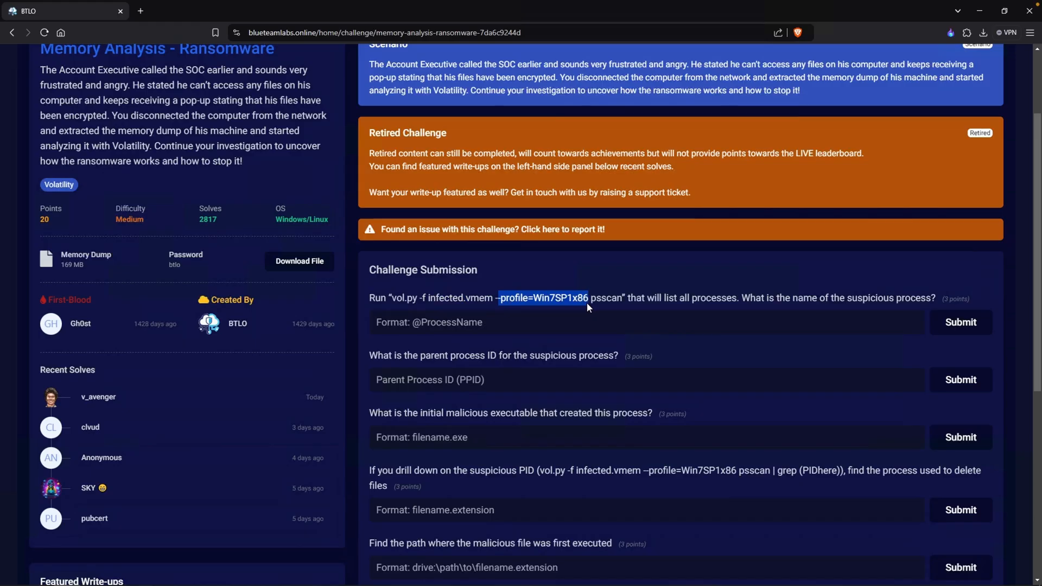
drag(587, 298, 624, 298)
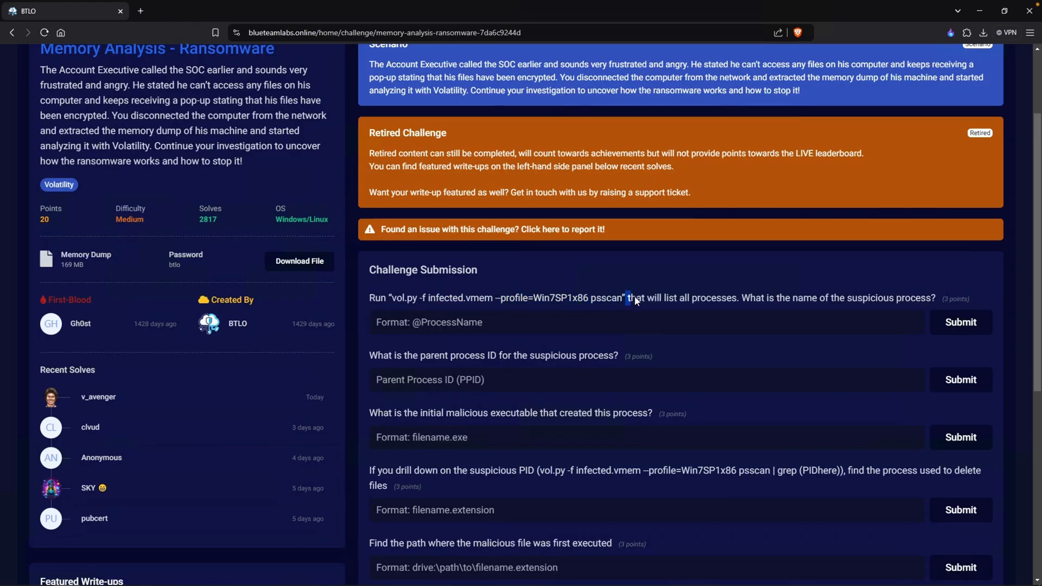
drag(627, 298, 728, 298)
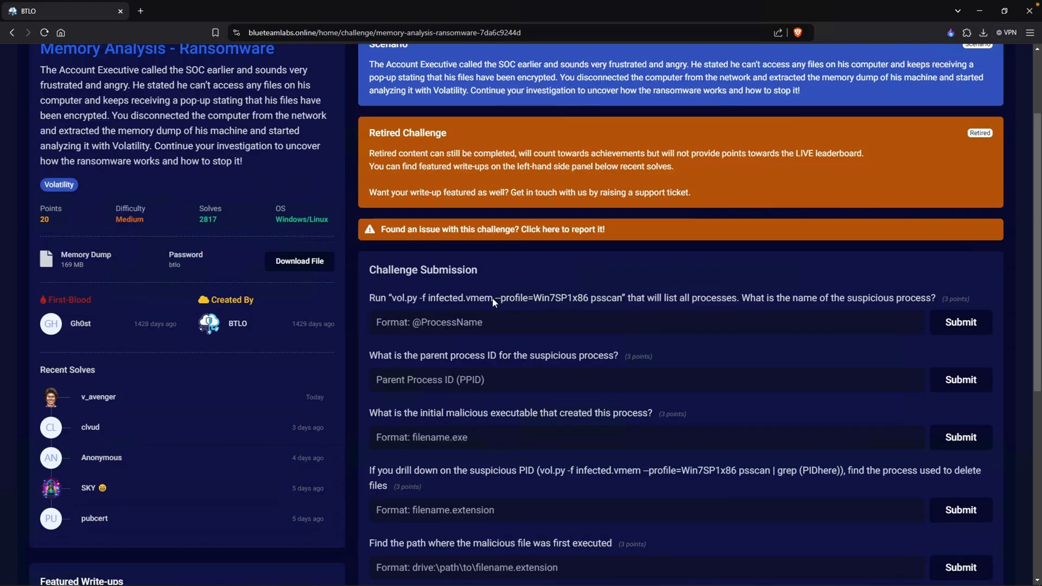
drag(498, 298, 551, 298)
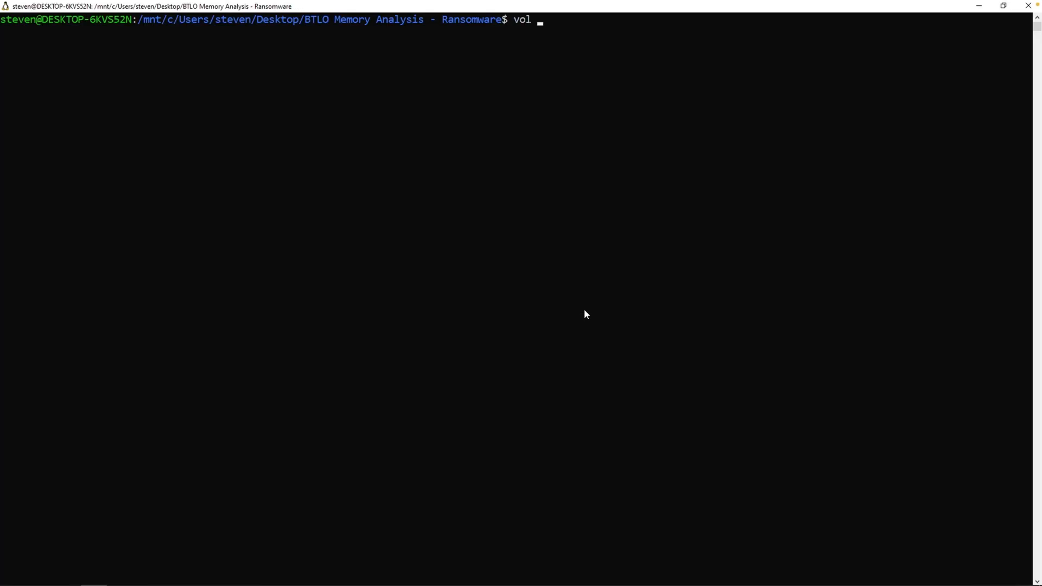
- Run psscan on infected.vmem with --profile=Win7SP1x86, retry as windows.psscan, and inspect the errors
text(-f infected.vmem)
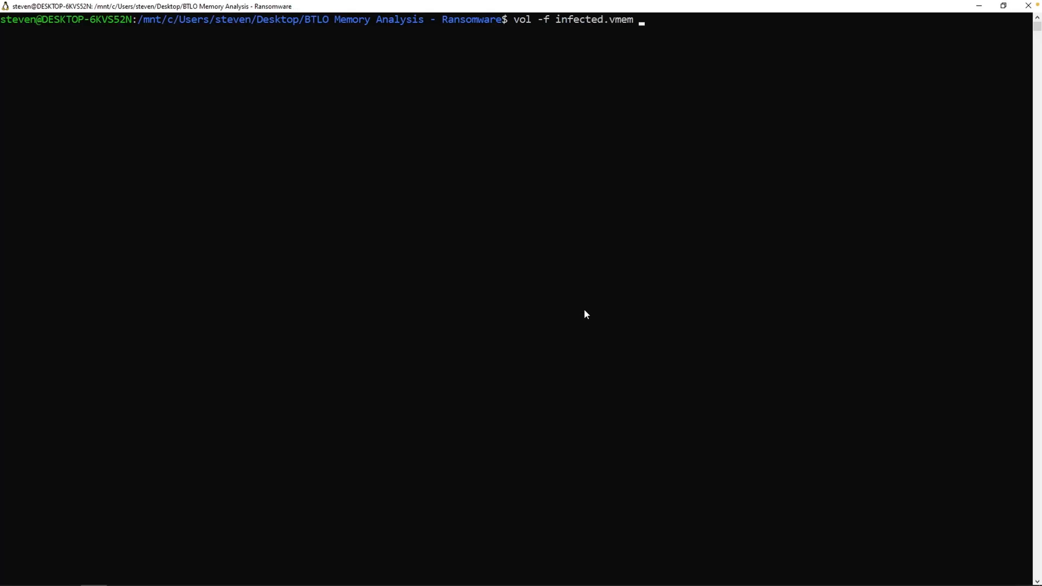
text(--profile=Win7SP1x86)
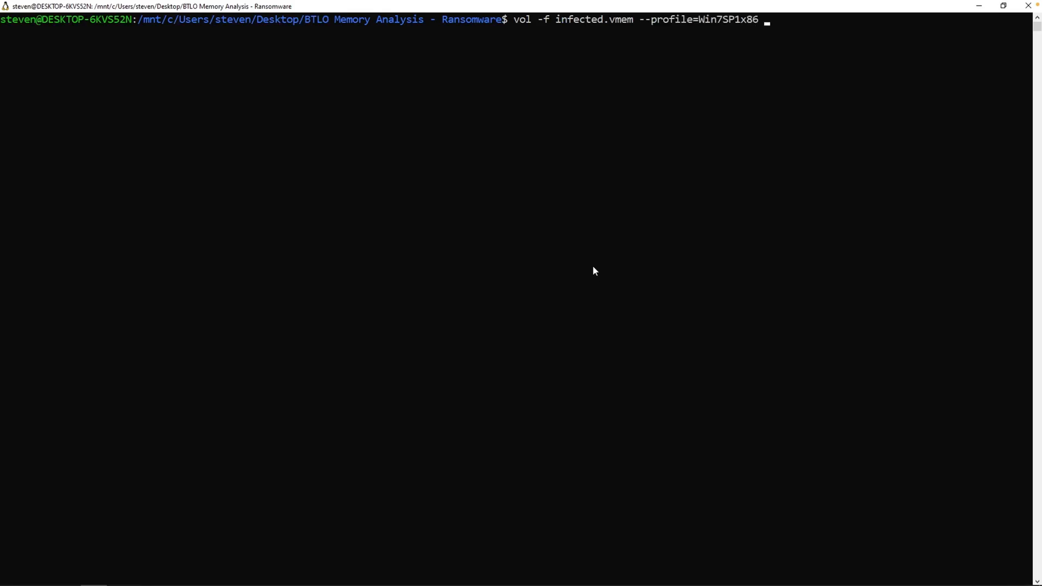
text(pss)
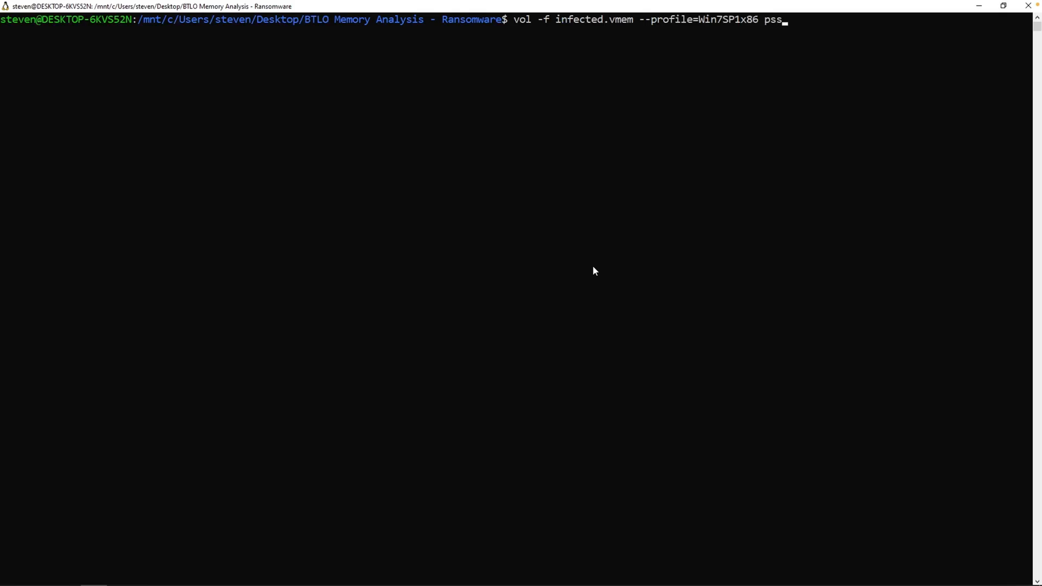
text(can)
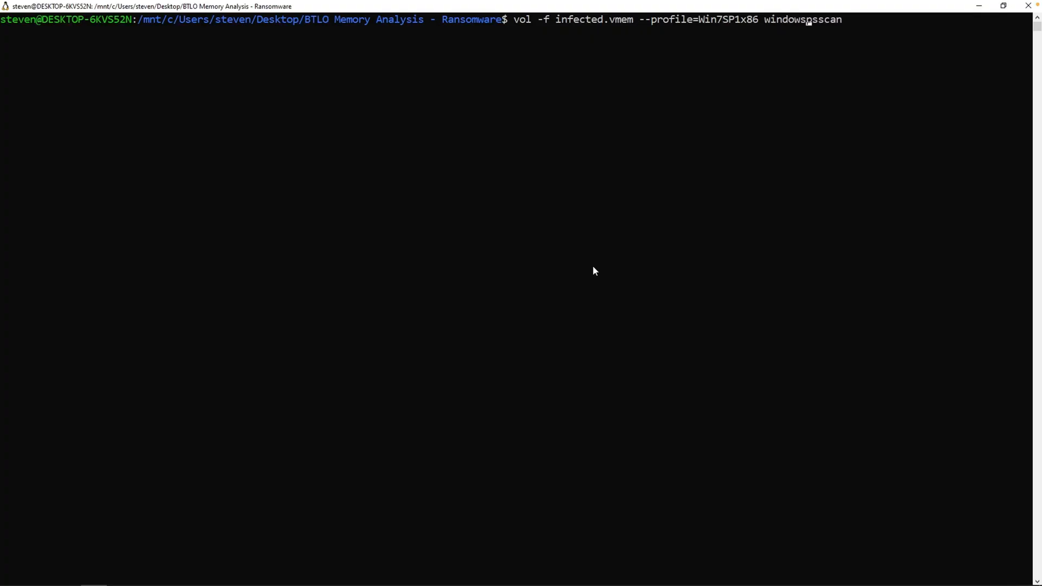
text(.)
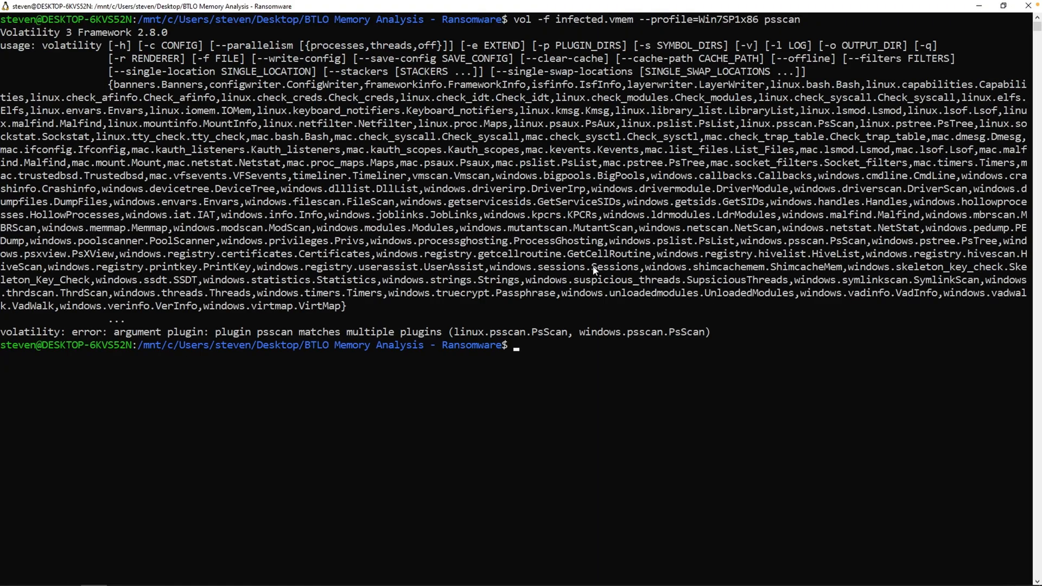
mouse_move(211, 150)
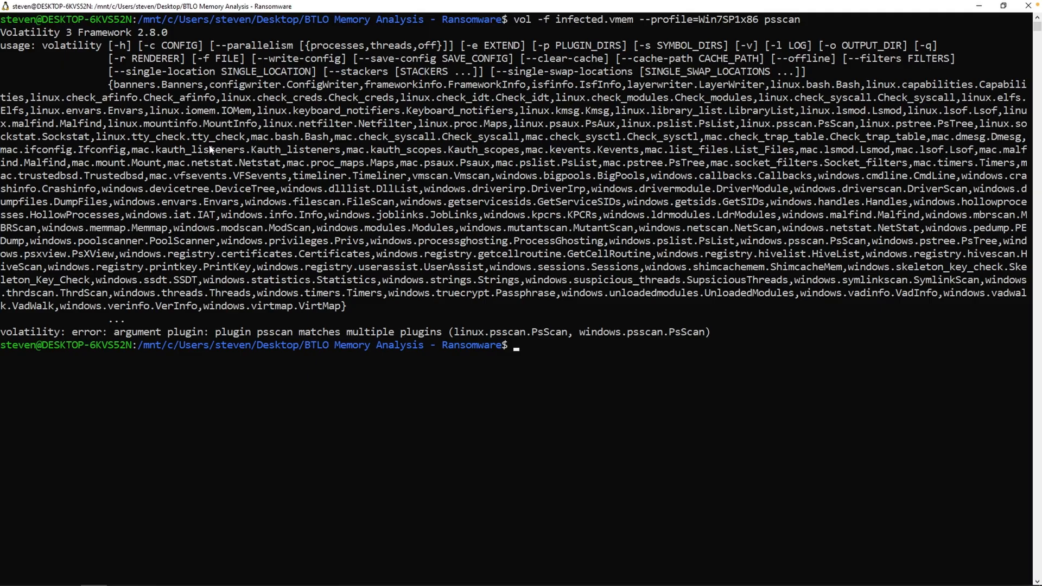
mouse_move(214, 155)
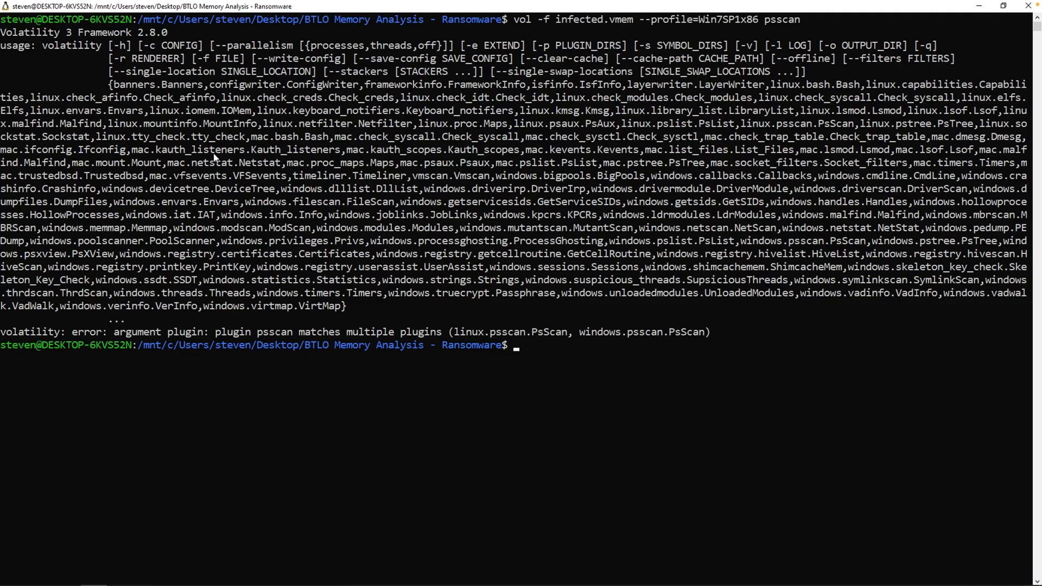
mouse_move(740, 254)
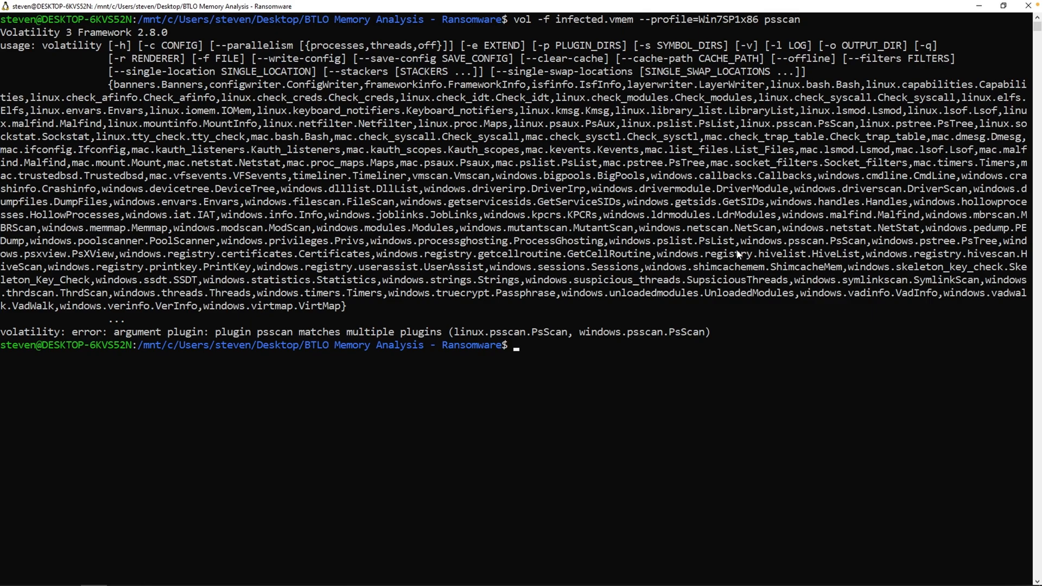
double_click(782, 240)
text(vol -f infected.vmem --profile=Win7SP1x86 windows.psscan)
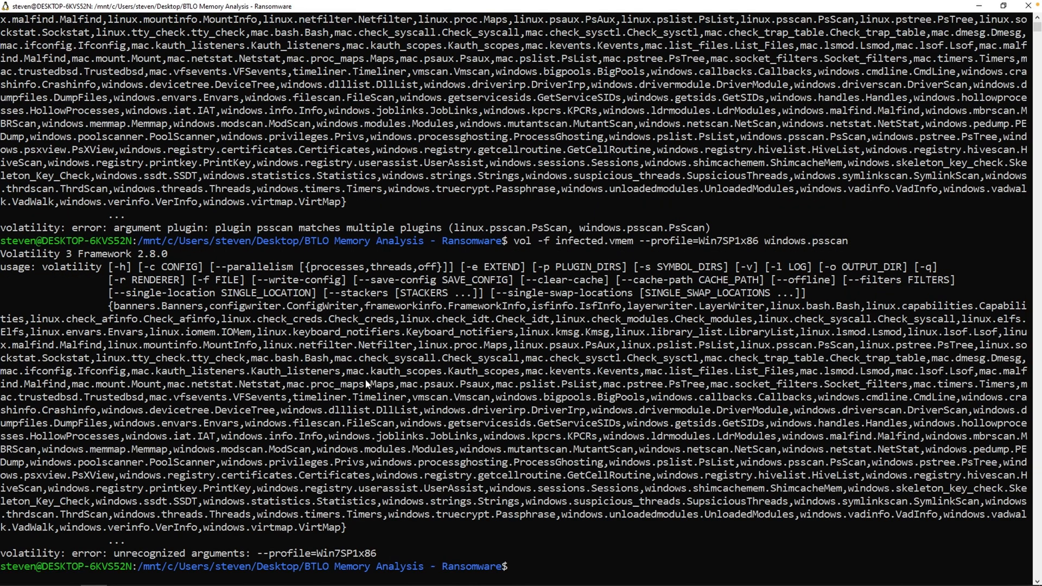
mouse_move(270, 523)
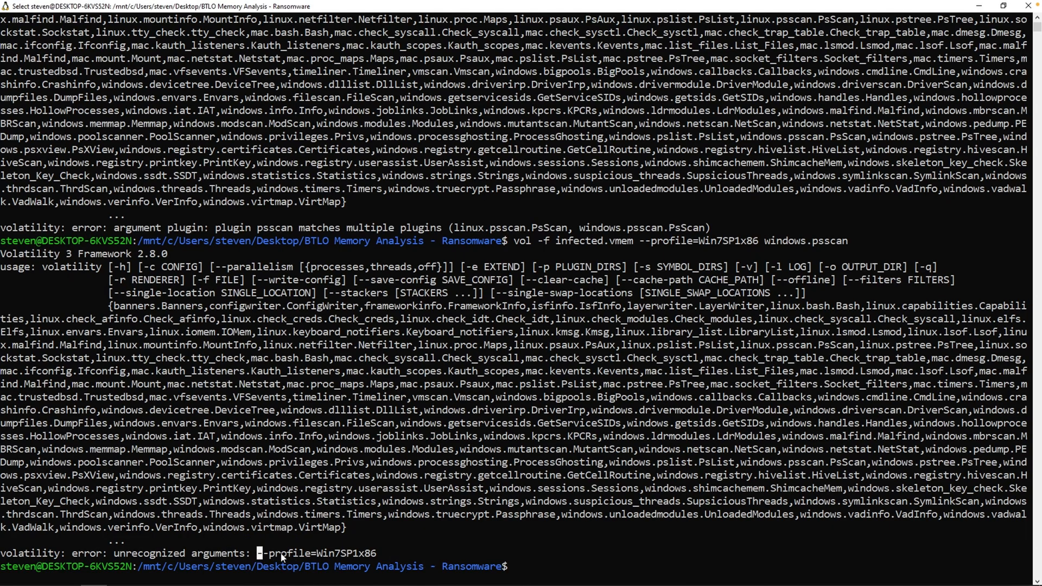
double_click(316, 553)
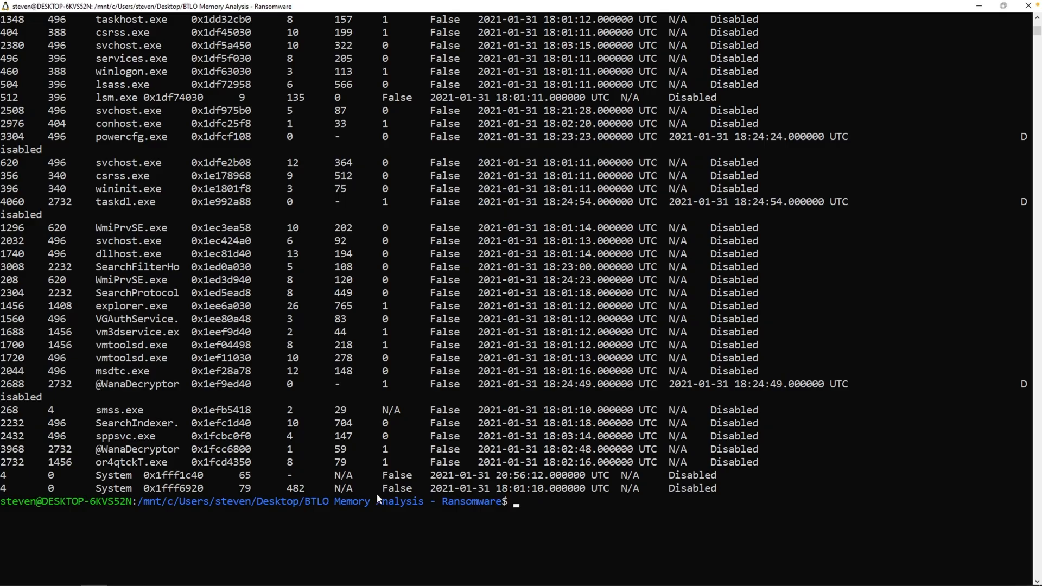
mouse_move(362, 479)
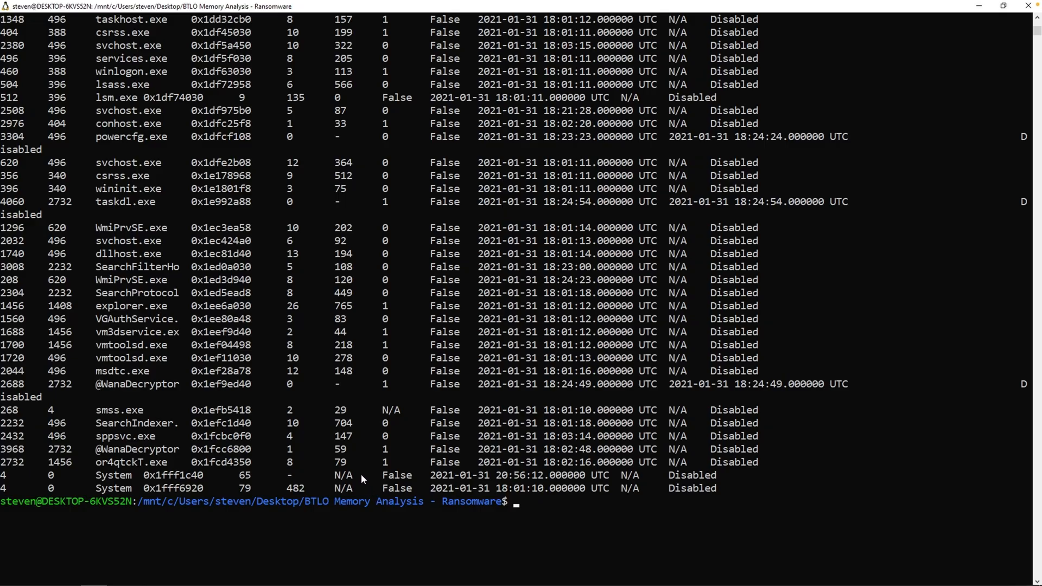
mouse_move(351, 469)
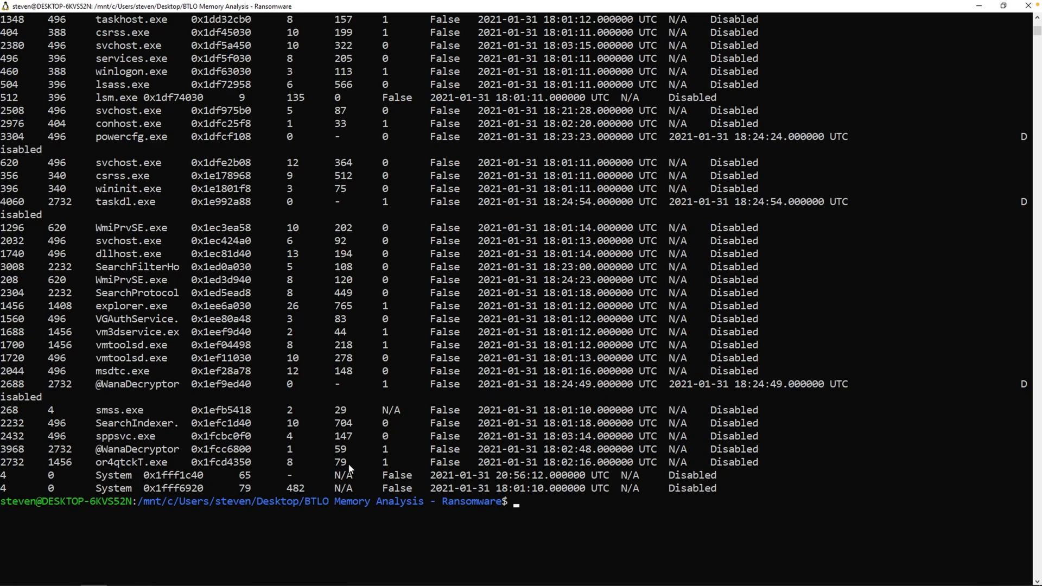
mouse_move(103, 397)
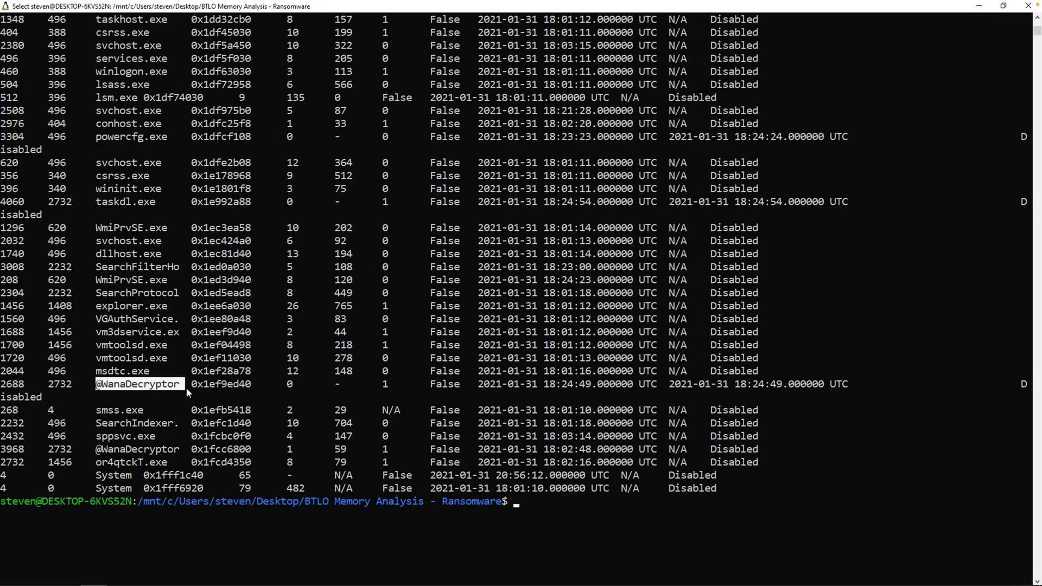
mouse_move(99, 472)
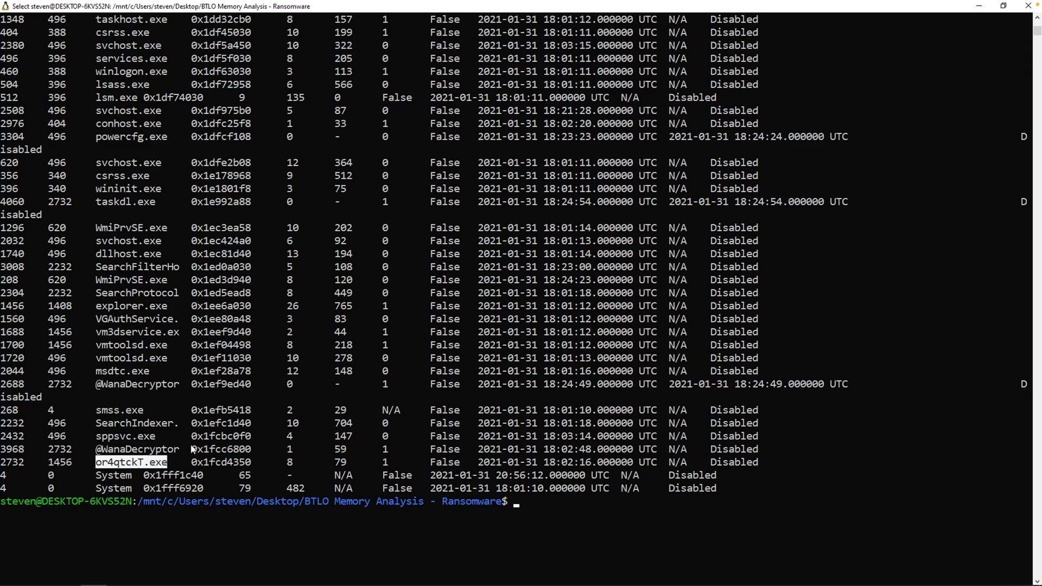
mouse_move(183, 412)
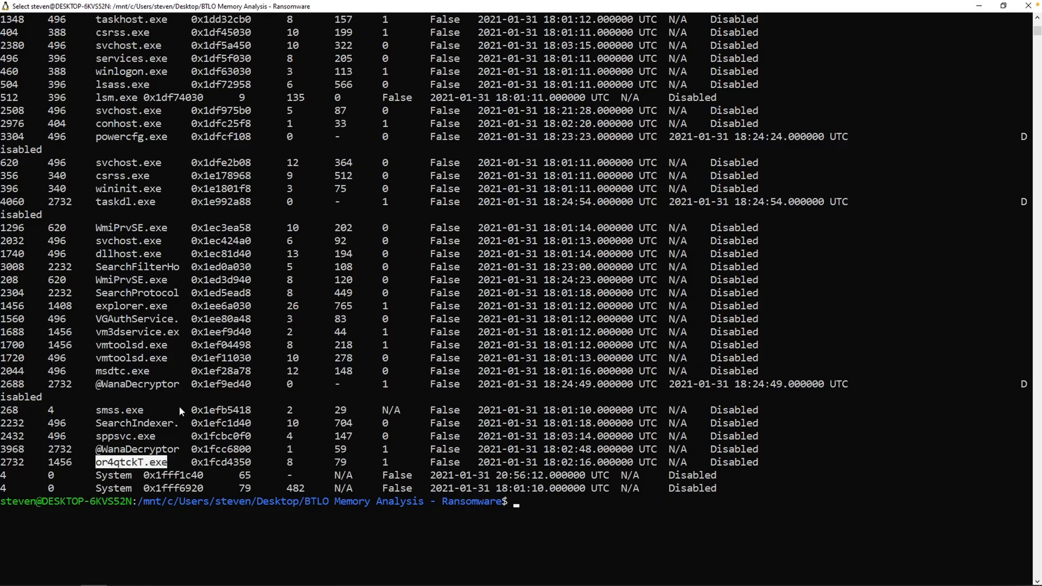
mouse_move(169, 396)
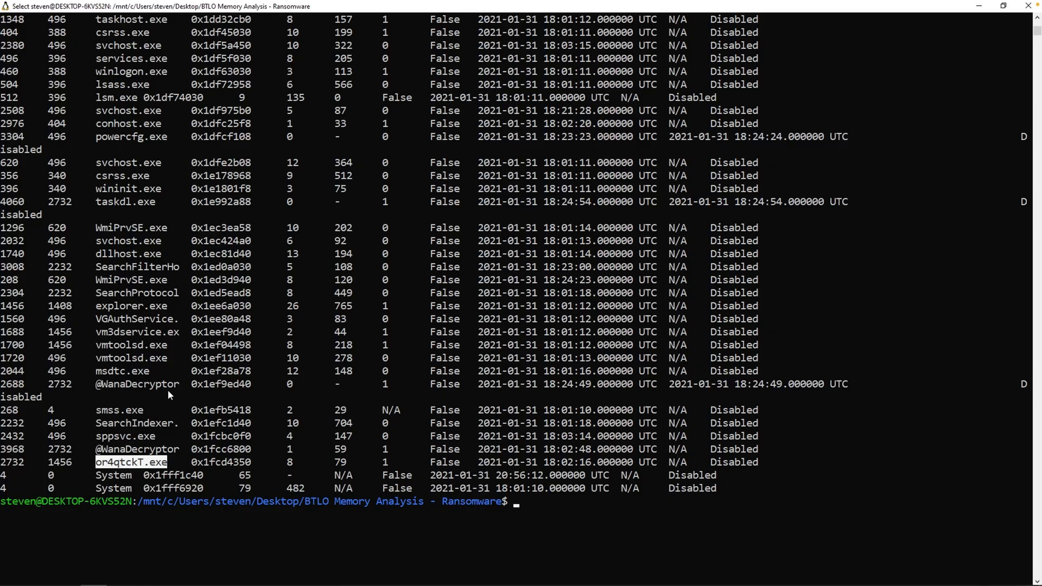
- Review the windows.psscan output, selecting suspicious process names and scrolling the listing
click(129, 241)
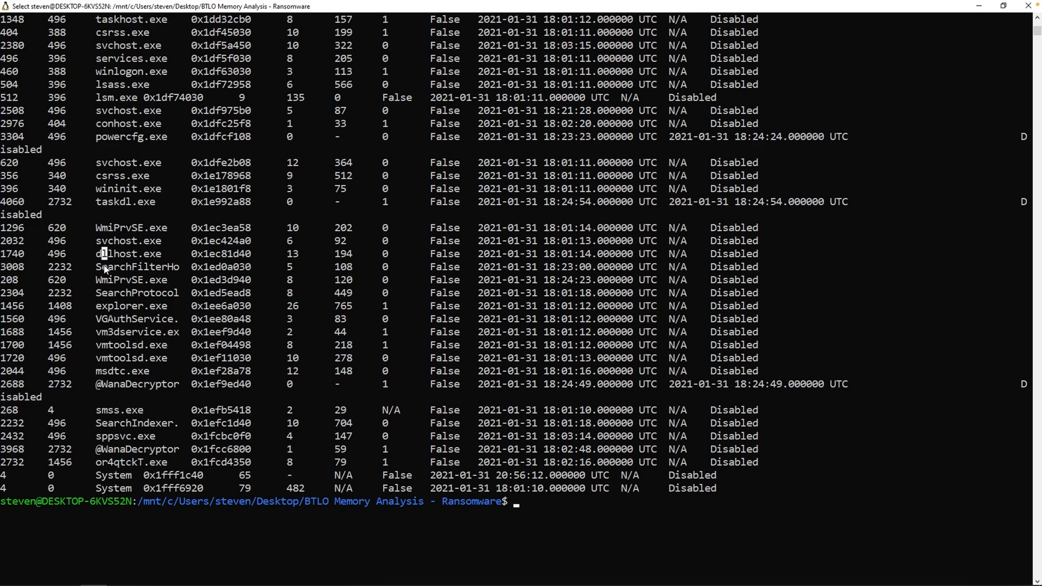
mouse_move(95, 393)
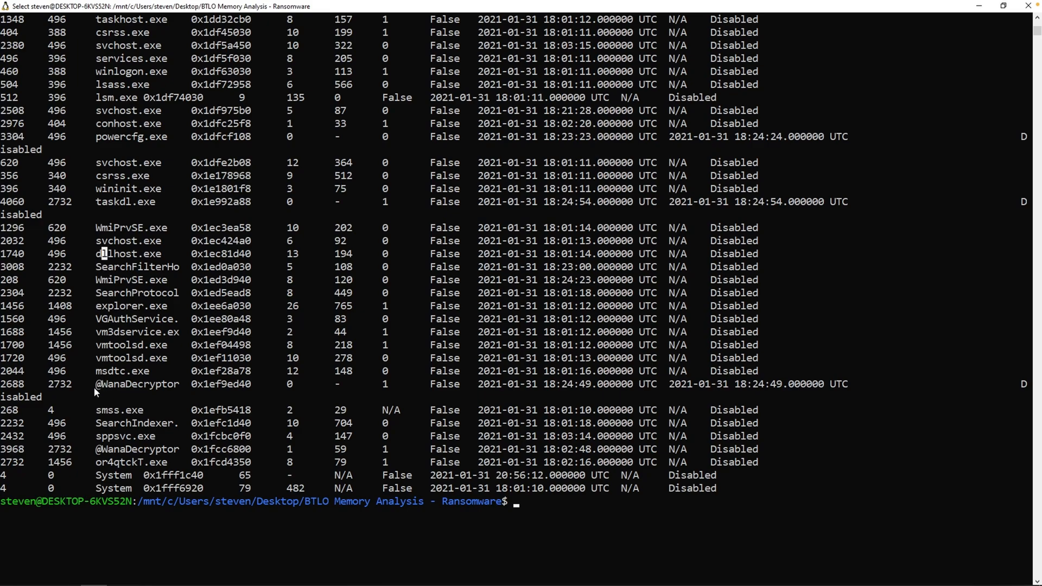
double_click(136, 385)
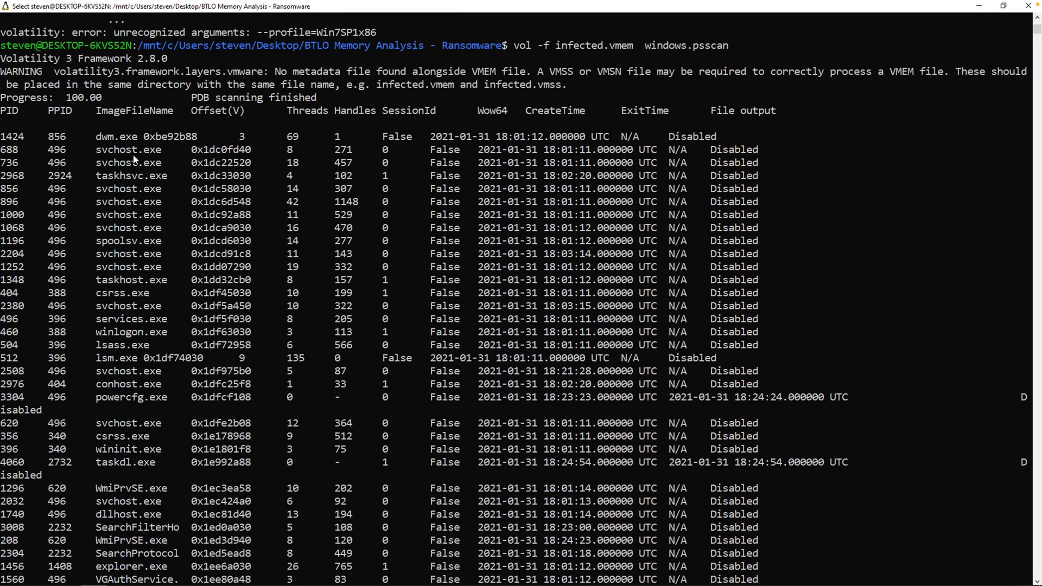
scroll(down, 3)
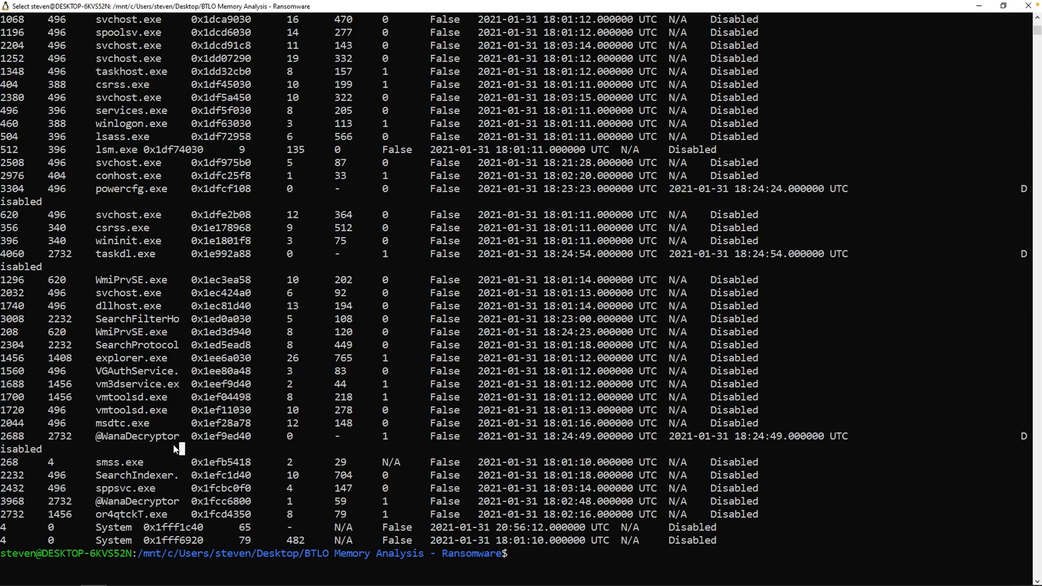
- Run vol -f infected.vmem windows.cmdline on the memory dump
text(vol -f infected.vmem windows.psscan)
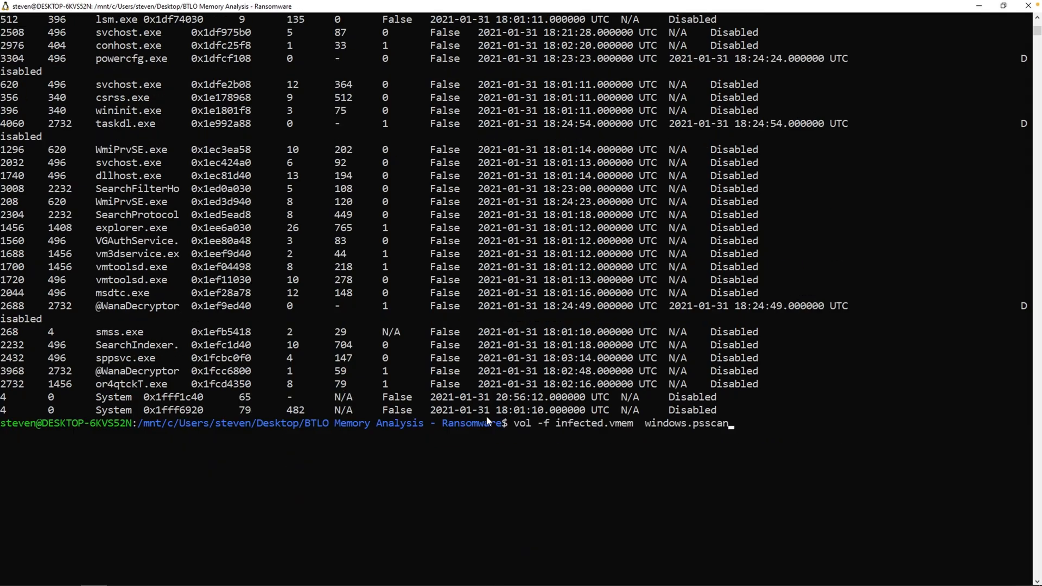
key(Backspace)
text(mdli)
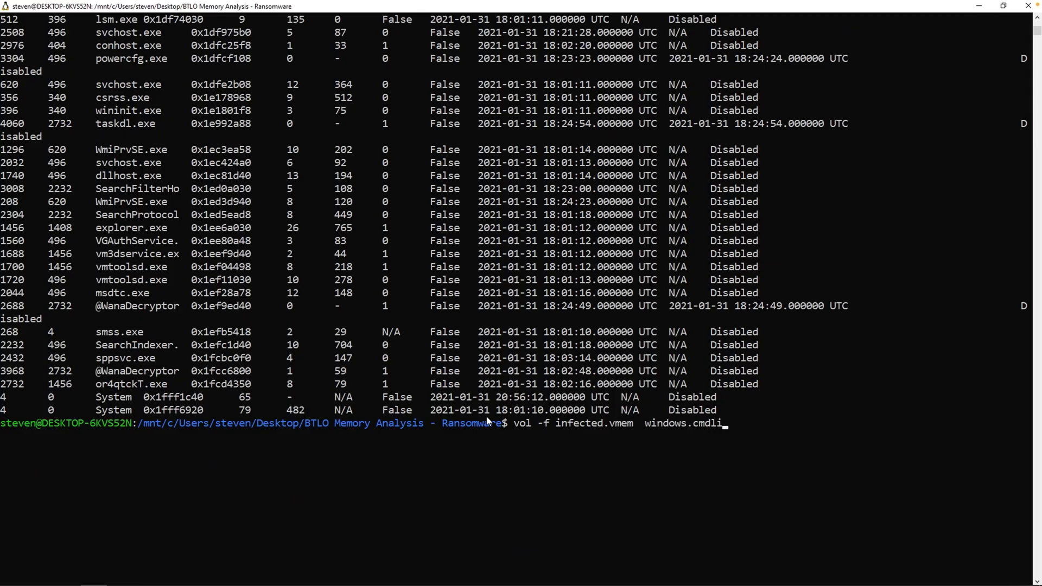
text(ne)
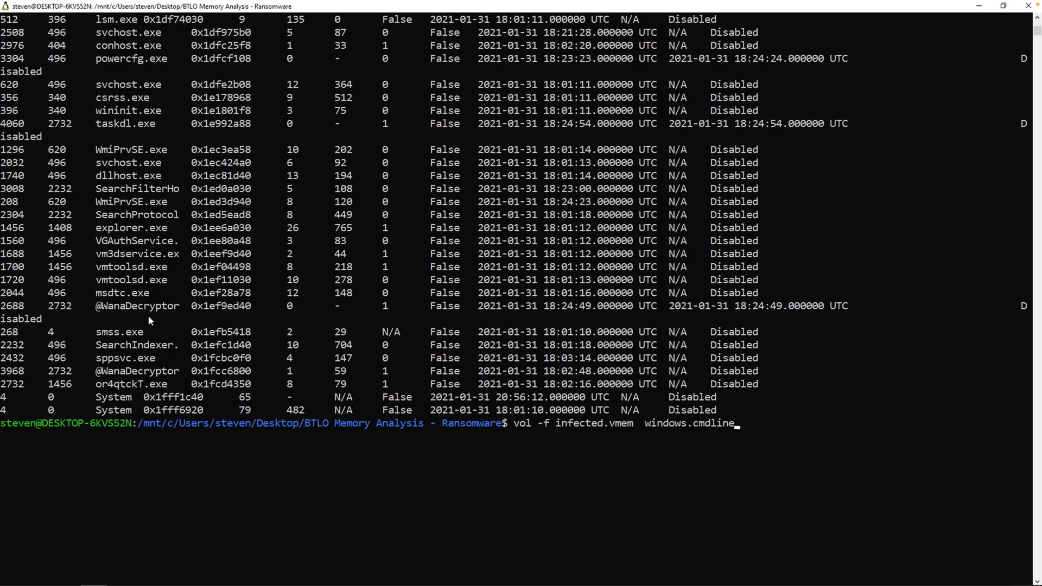
mouse_move(98, 394)
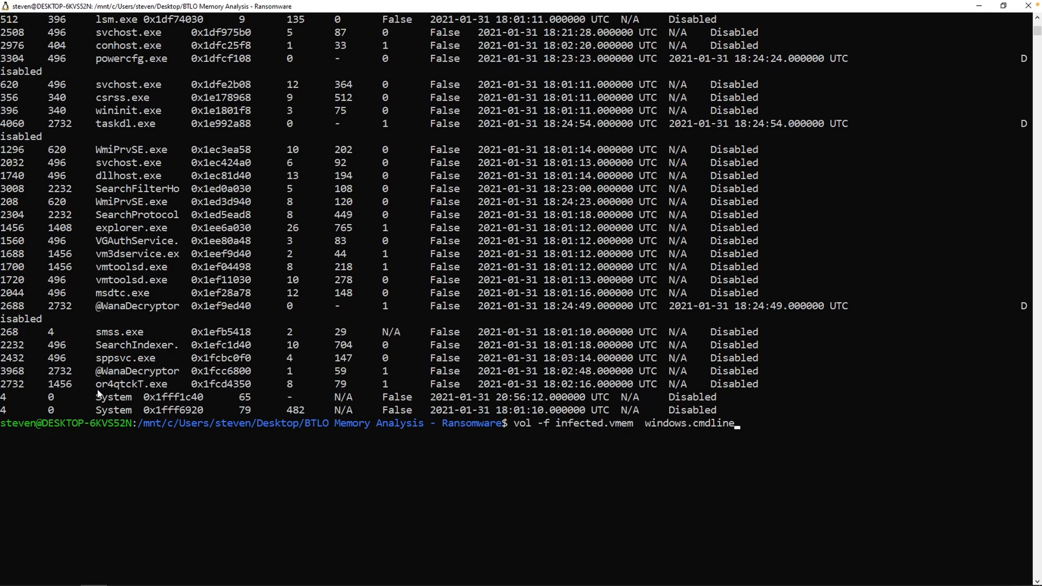
double_click(131, 384)
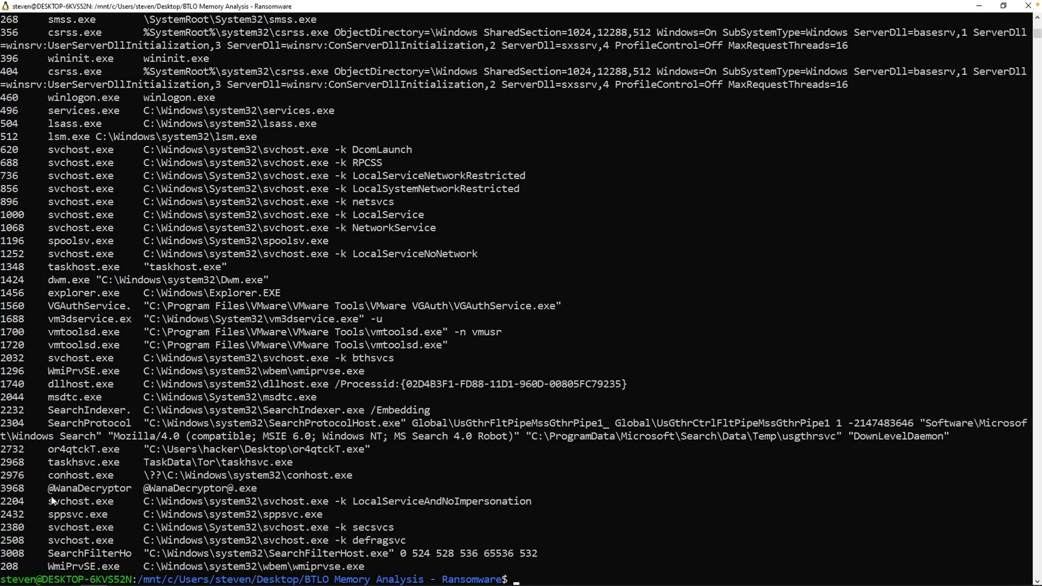
double_click(89, 488)
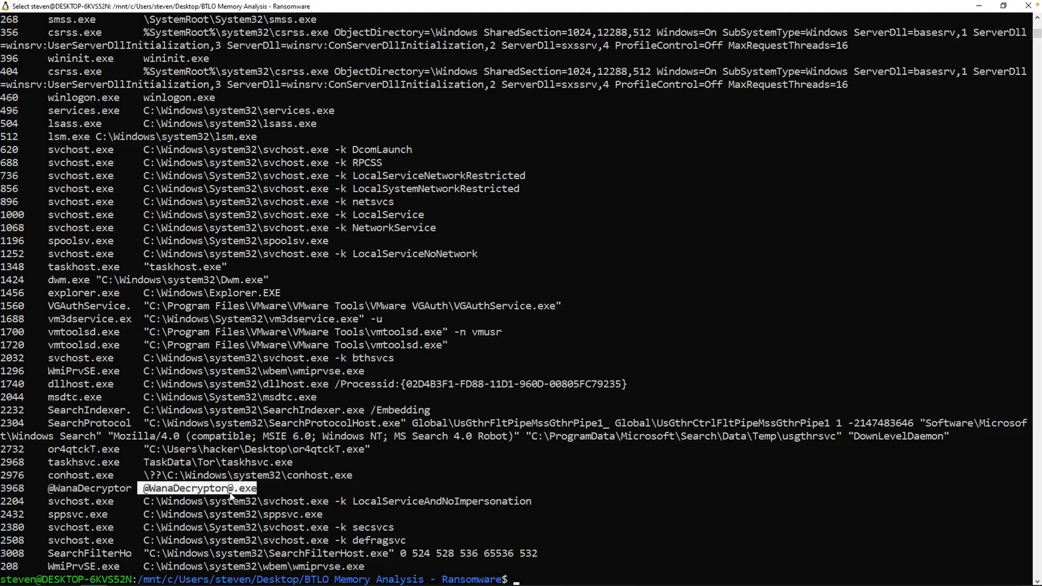
click(193, 487)
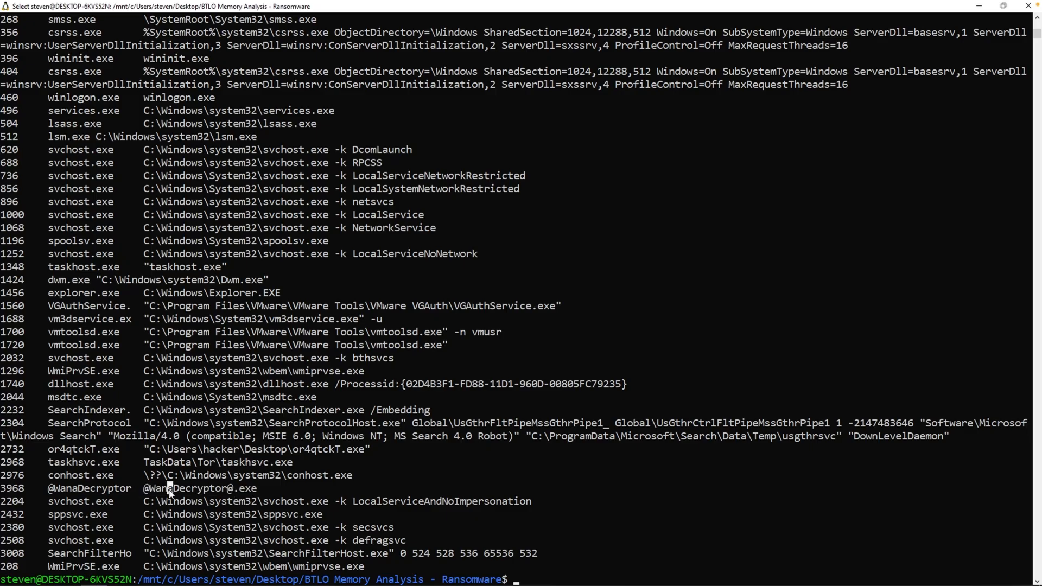
mouse_move(239, 373)
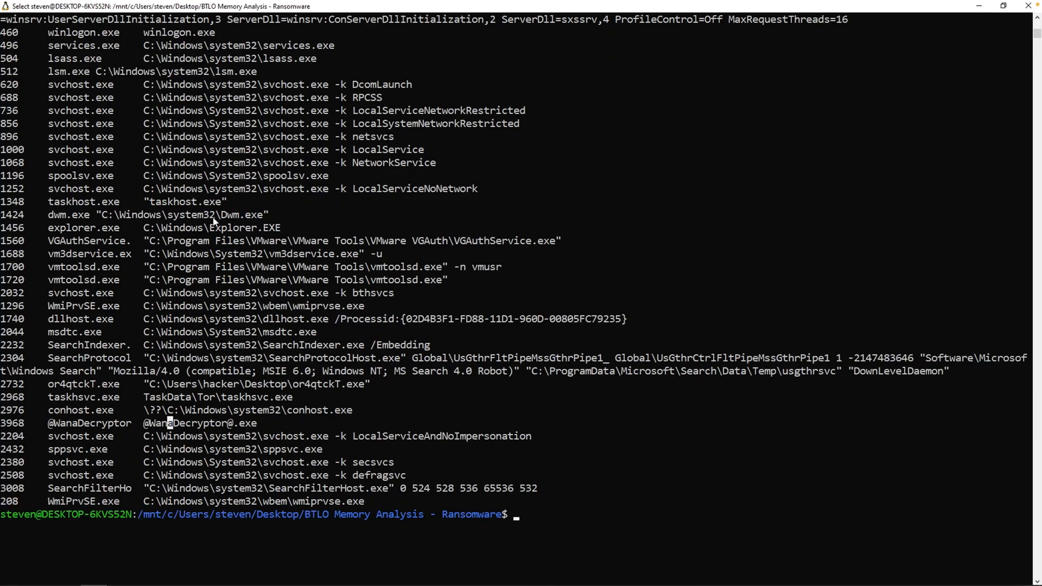
mouse_move(156, 388)
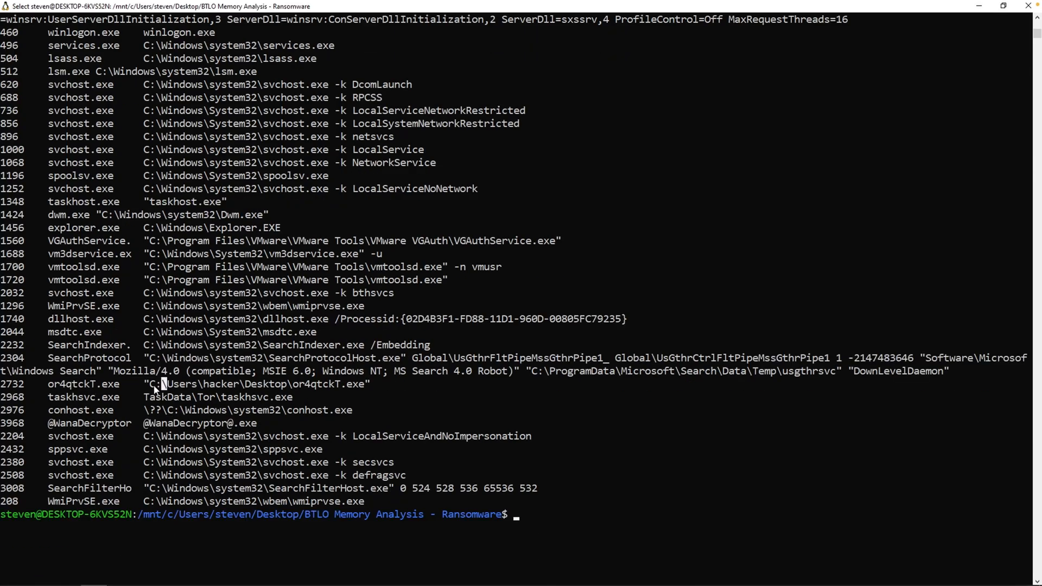
double_click(175, 384)
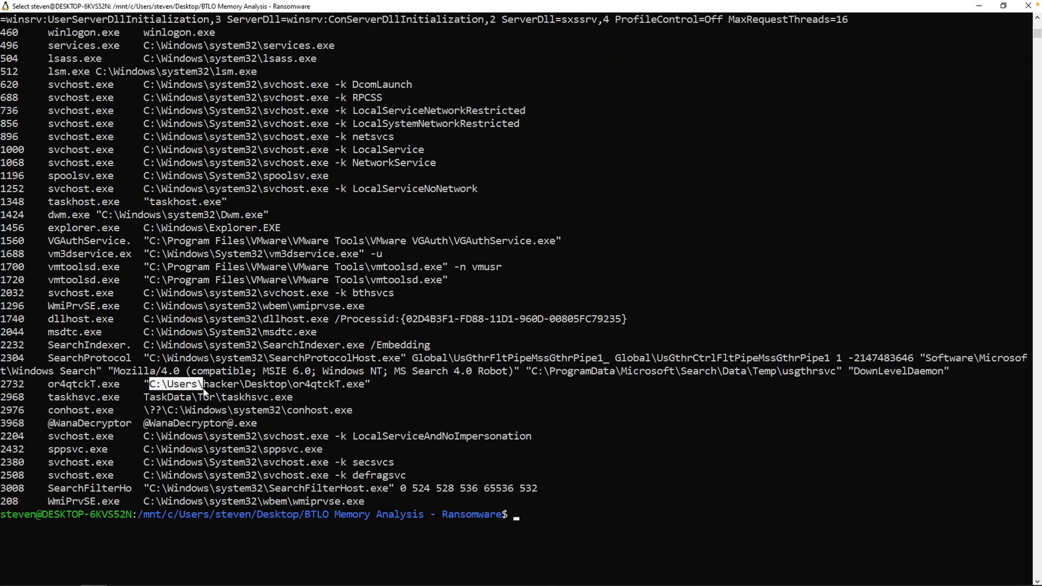
drag(199, 383, 309, 390)
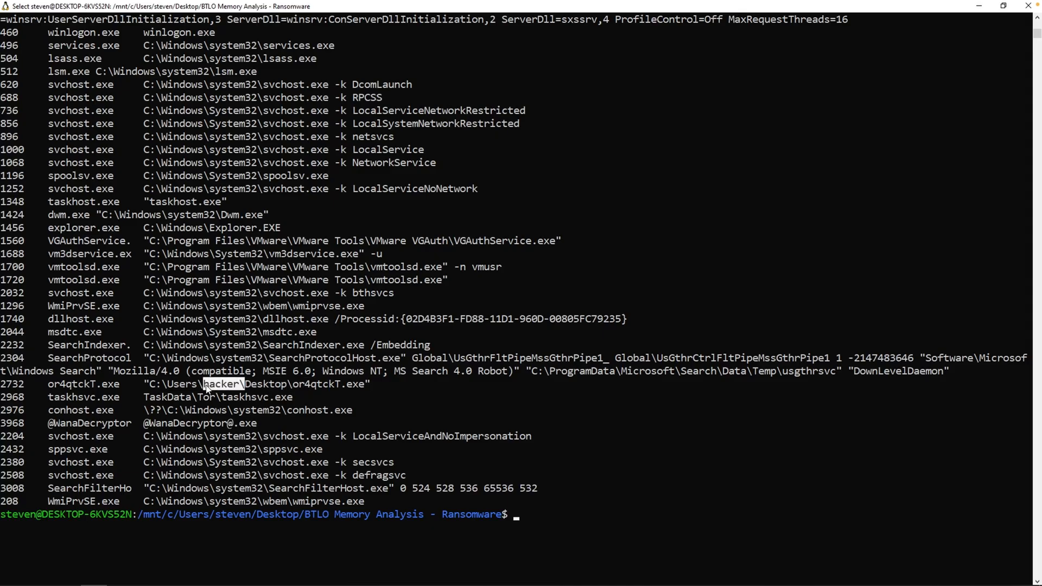
mouse_move(164, 407)
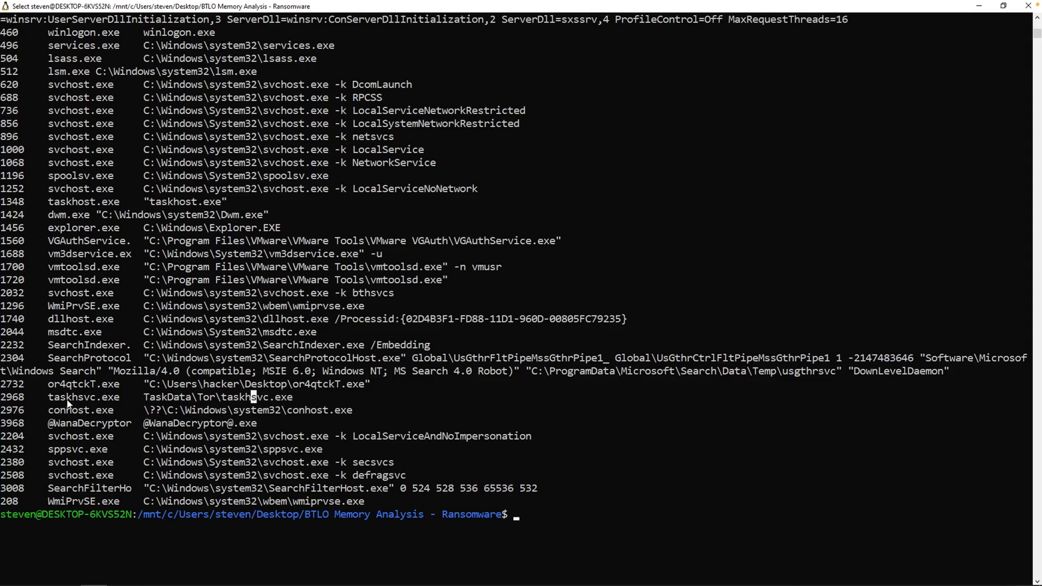
double_click(84, 397)
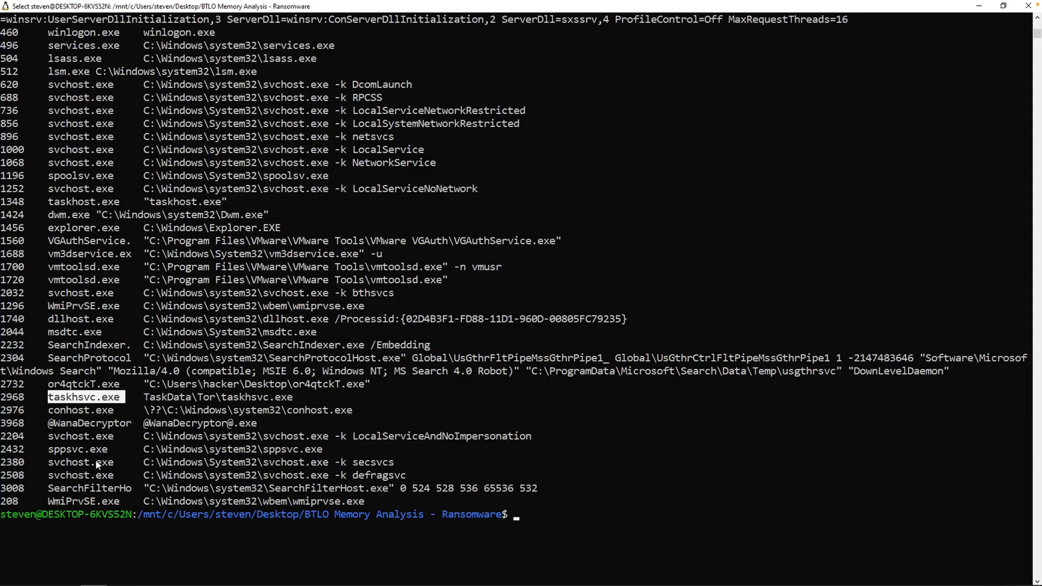
mouse_move(120, 457)
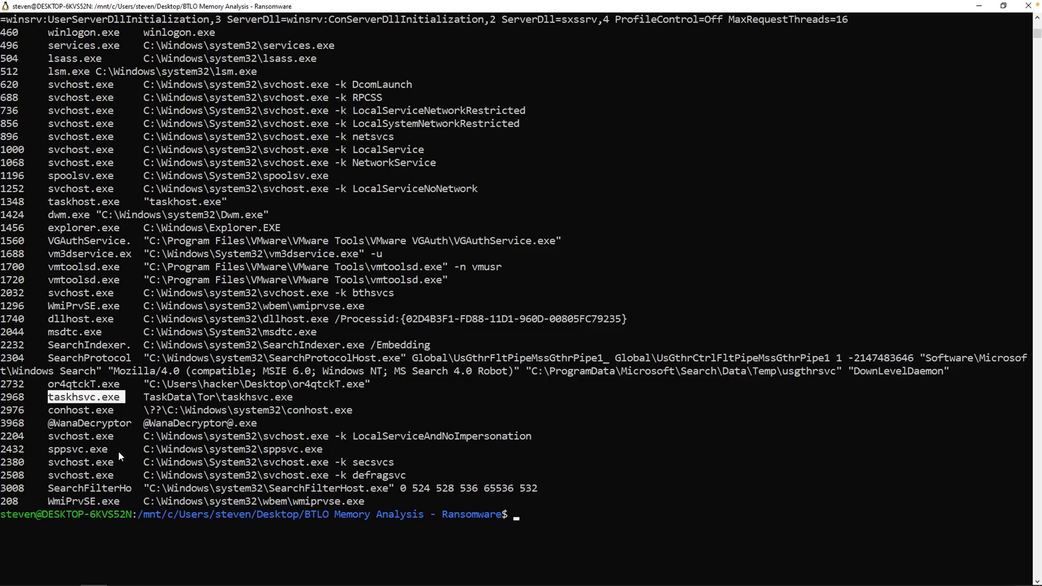
- Run windows.pstree on infected.vmem and redirect its output to pstree.txt
text(vol -f infected.vmem  windows.cmdline)
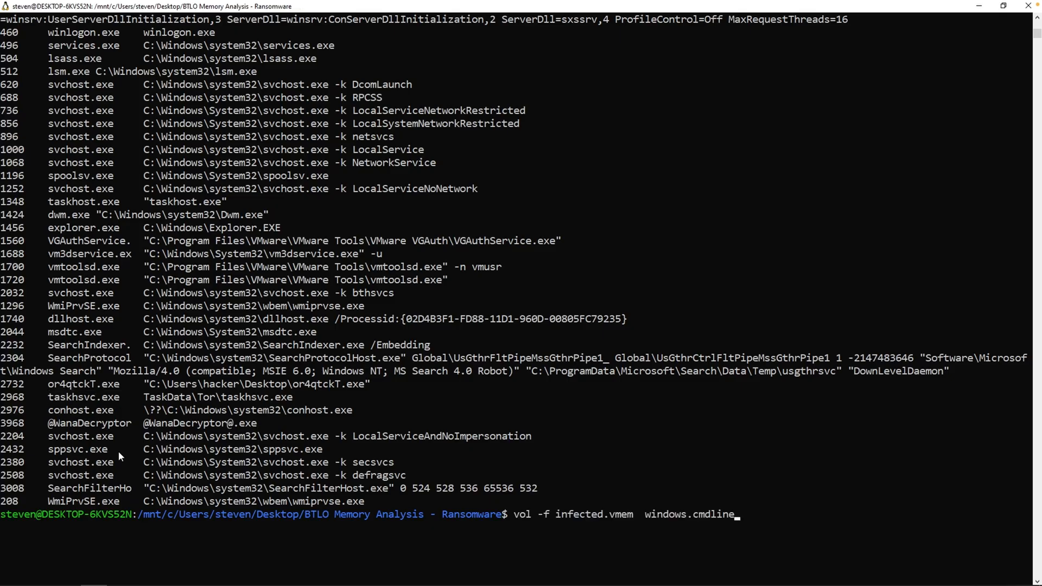
key(BackSpace)
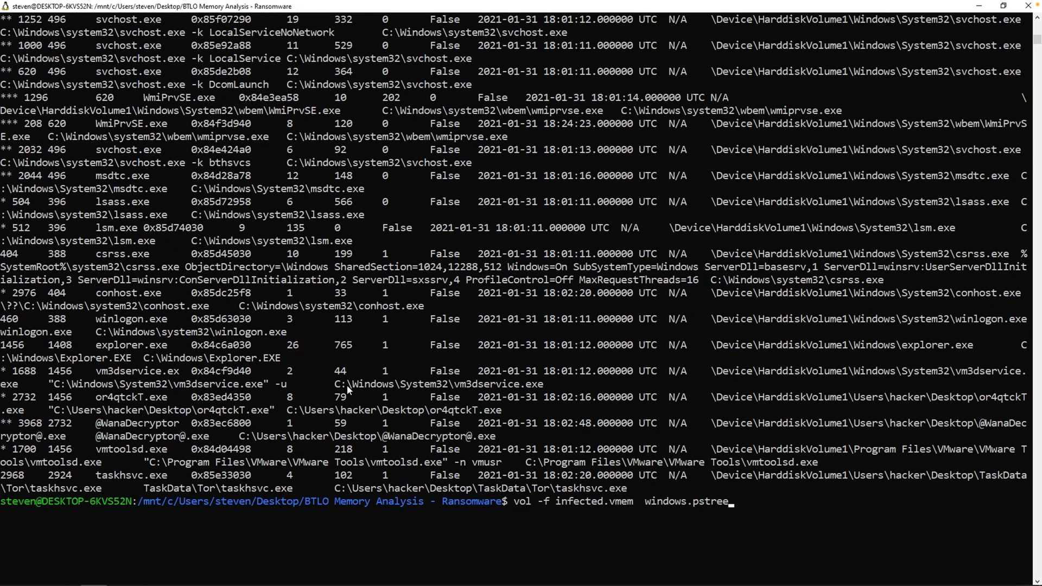
text(>)
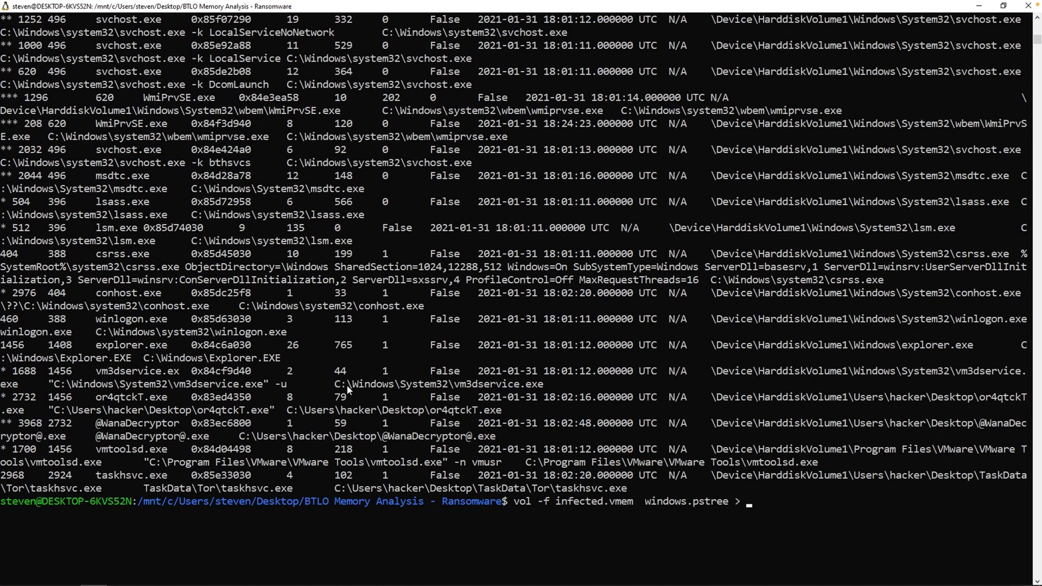
text(pstree.txt)
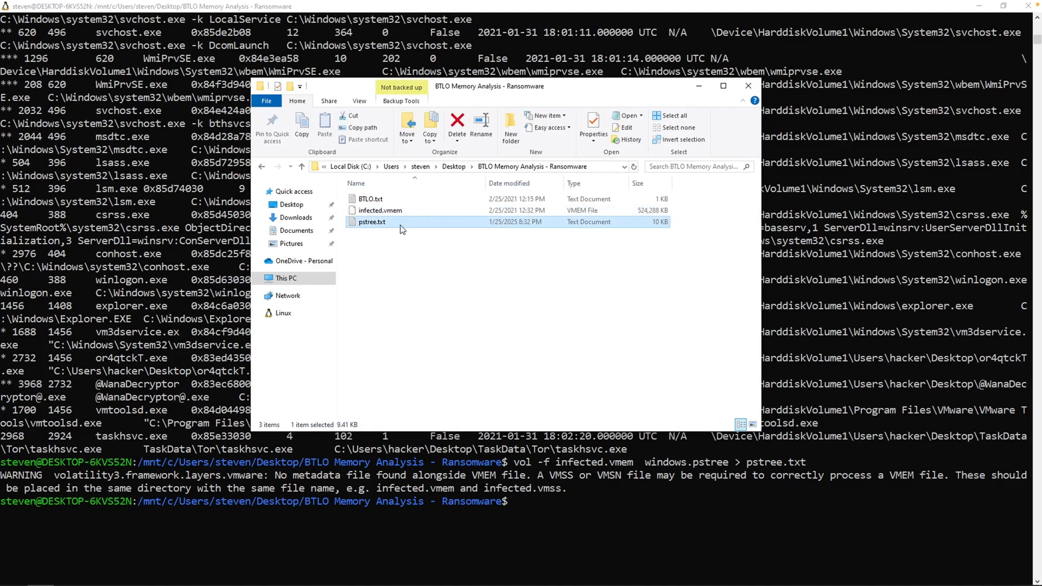
- Open pstree.txt in Notepad with Word Wrap turned off
double_click(371, 221)
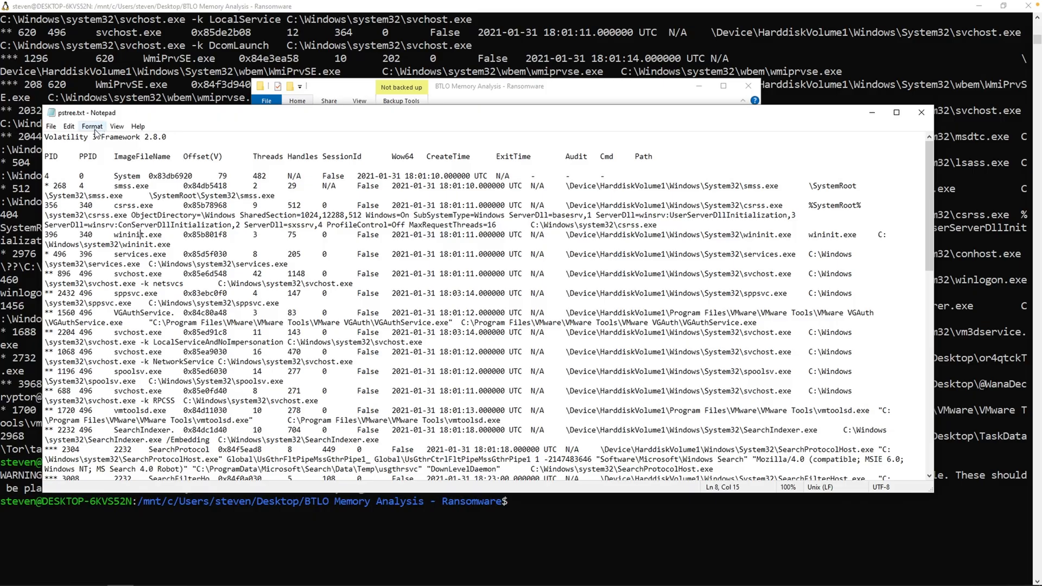
click(92, 126)
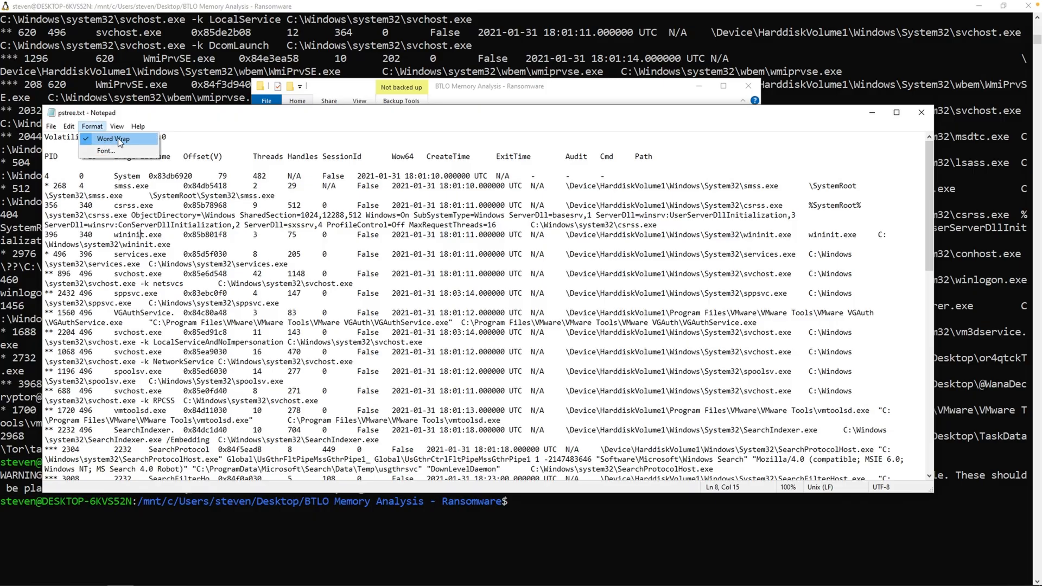
click(113, 139)
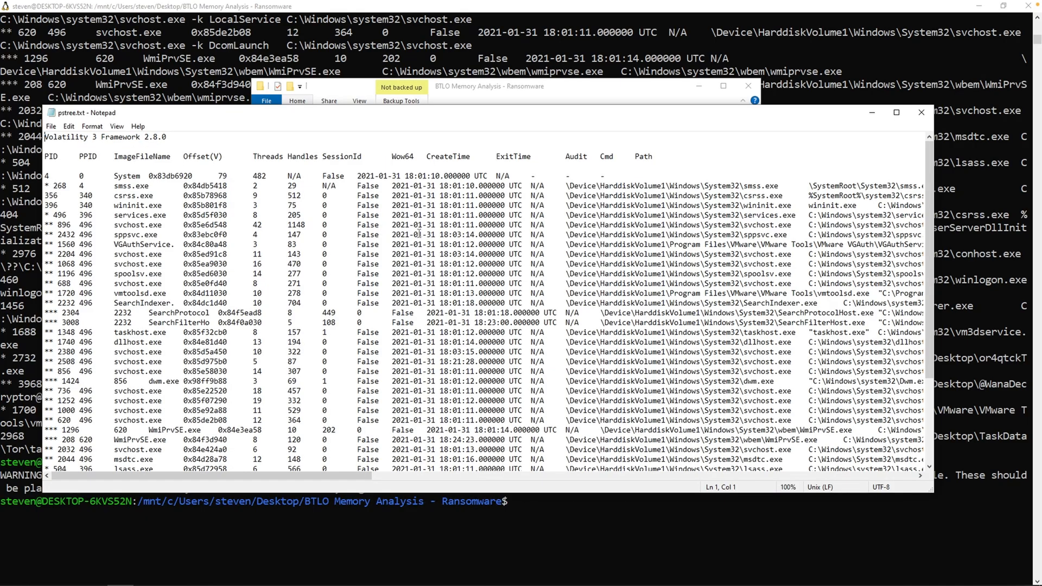
click(46, 186)
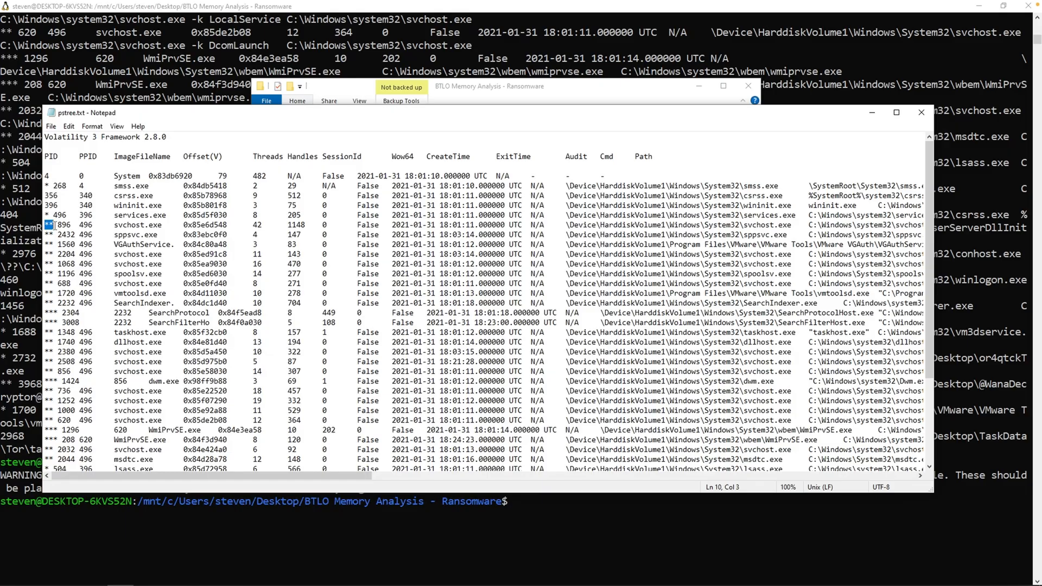
- Scroll through the process tree and select PID 896 and the or4qtckT.exe entry
double_click(59, 225)
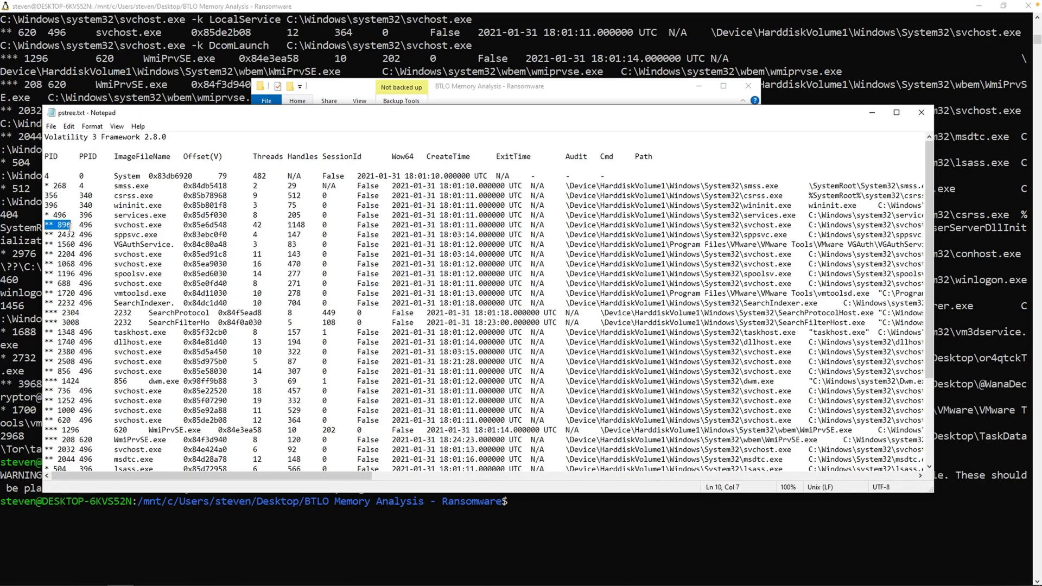
click(107, 272)
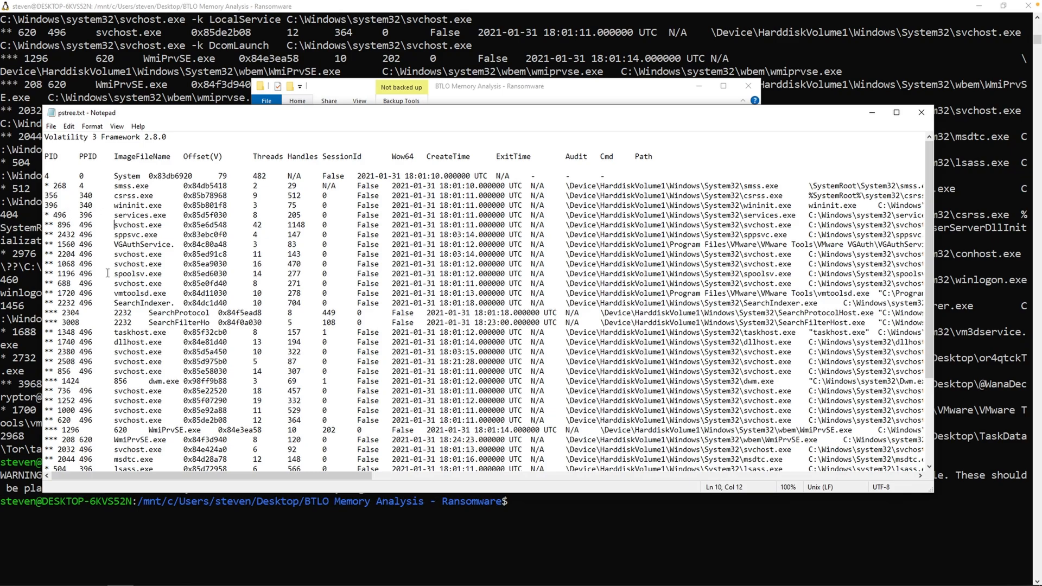
scroll(down, 3)
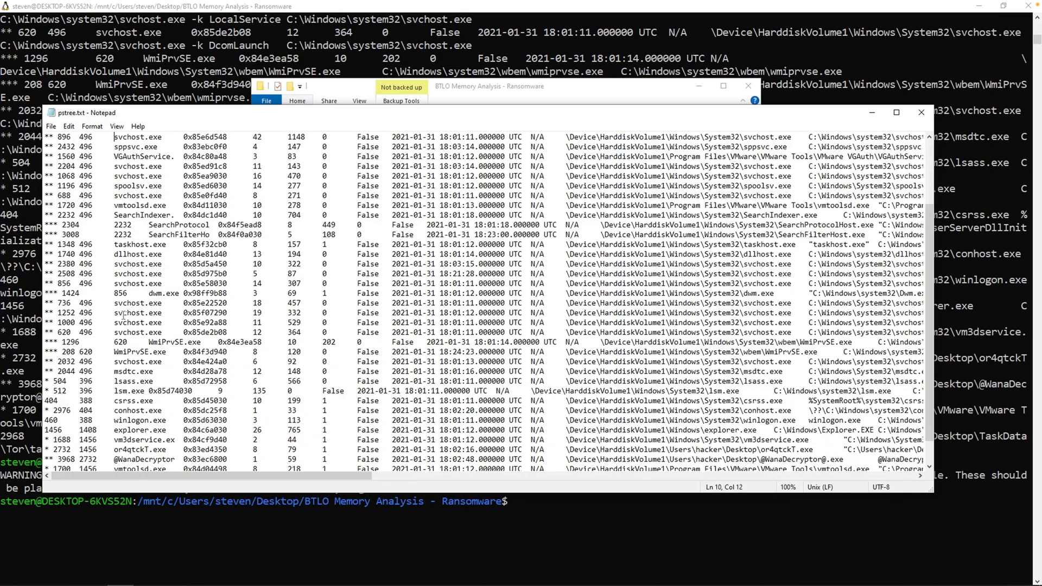
scroll(down, 3)
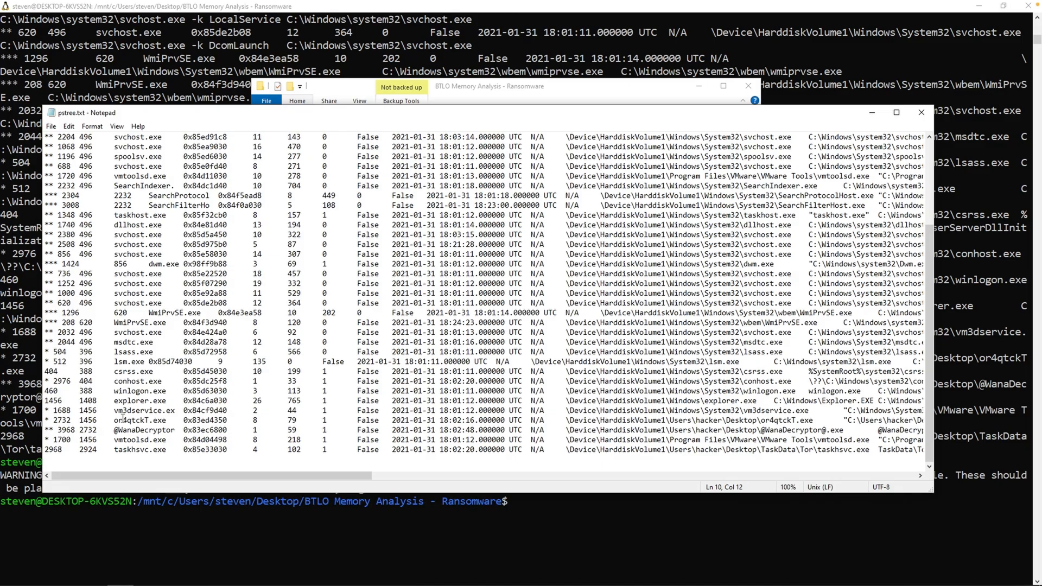
double_click(131, 430)
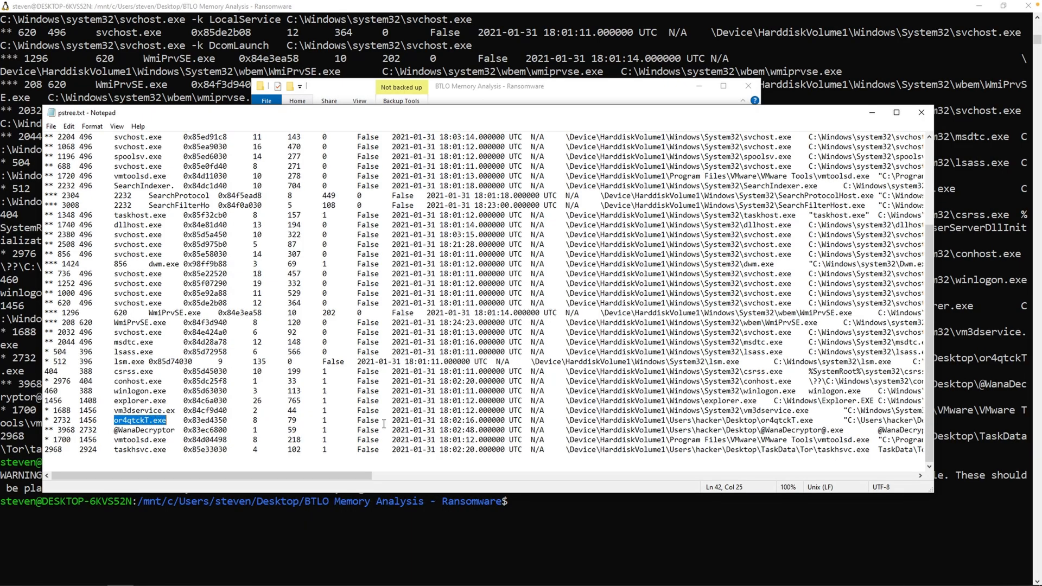
double_click(397, 420)
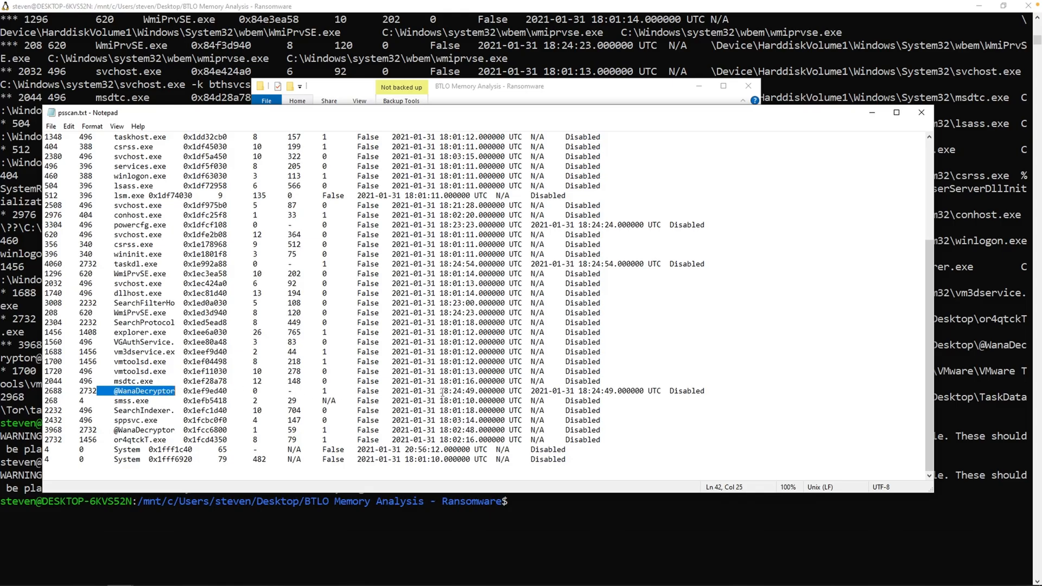
double_click(456, 390)
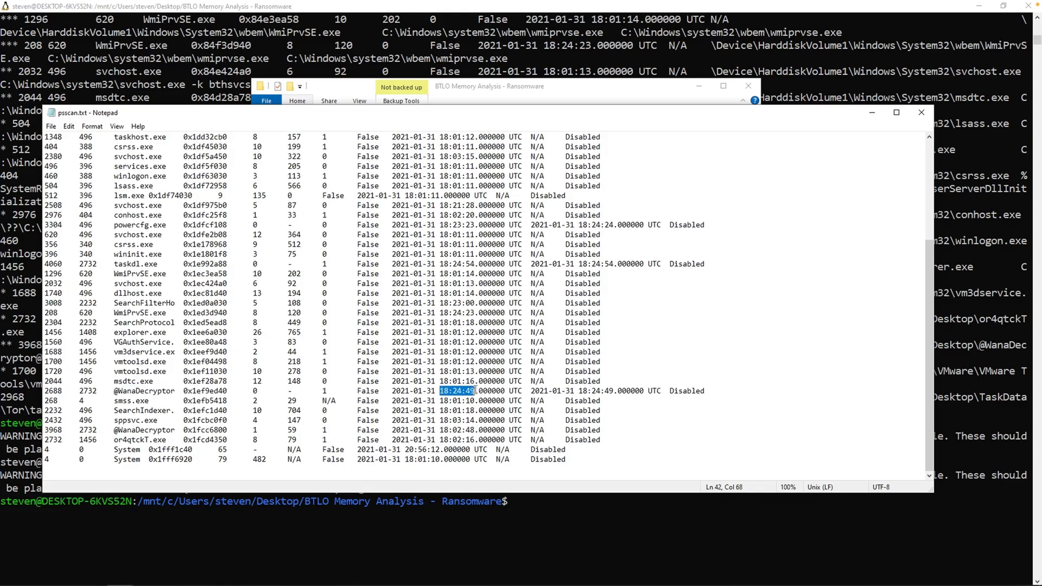
mouse_move(515, 421)
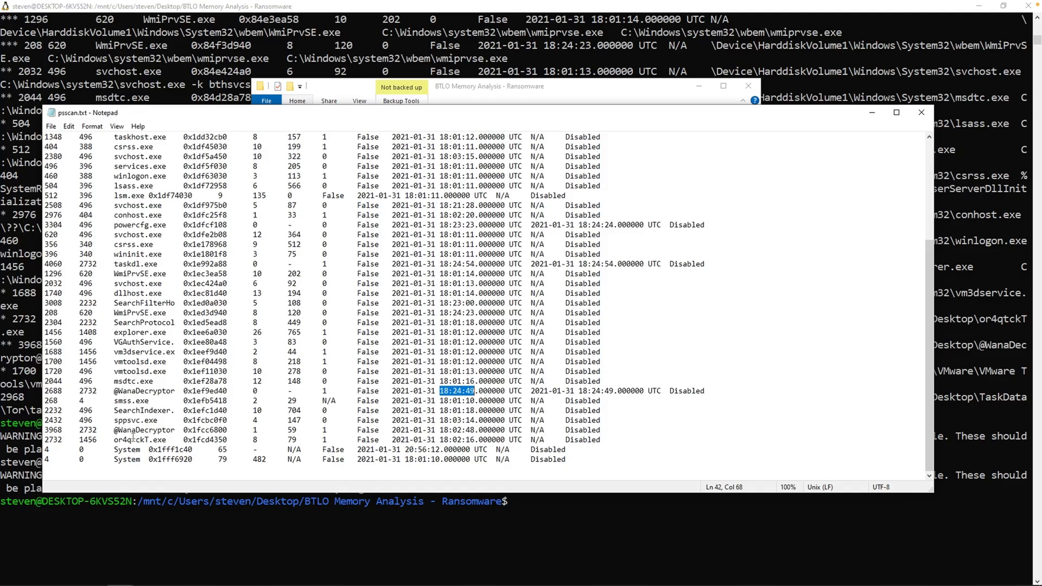
double_click(130, 439)
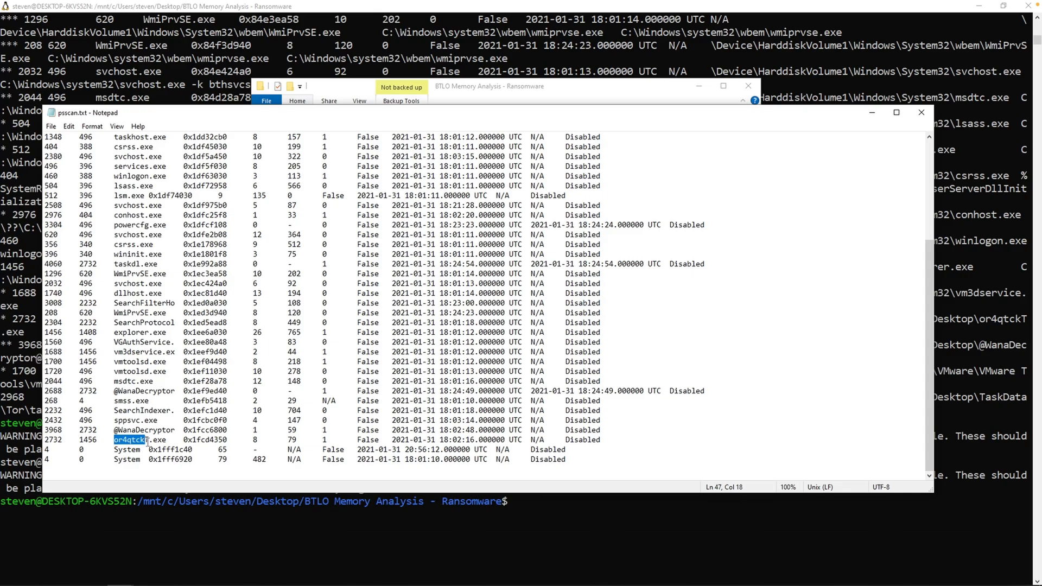
click(133, 450)
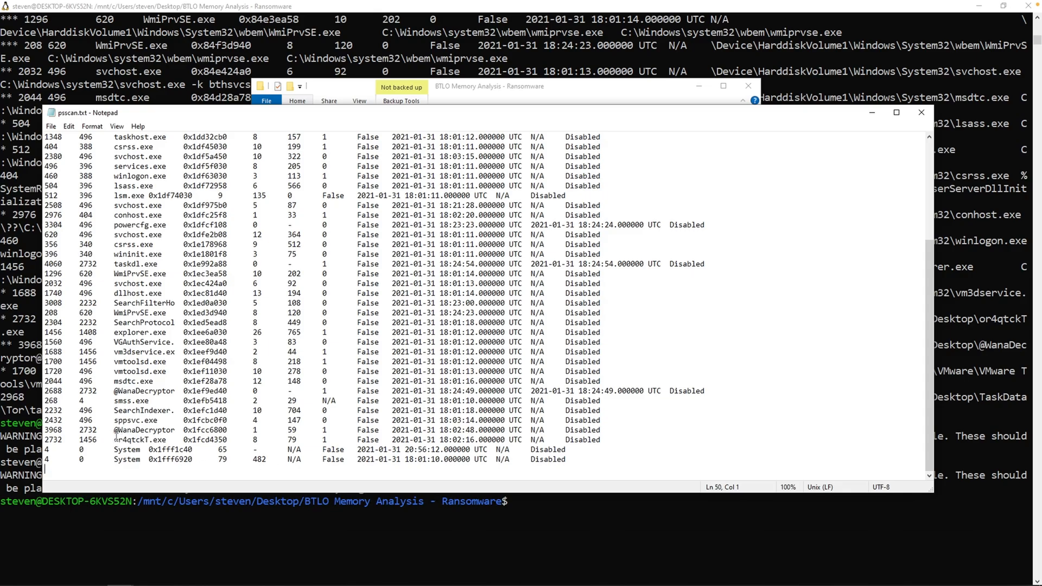
double_click(139, 439)
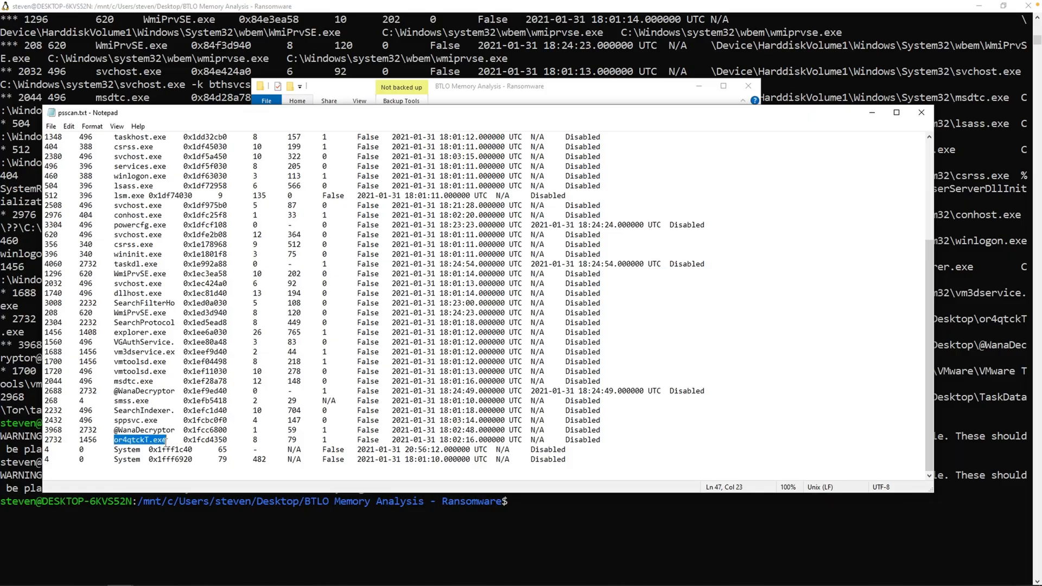
right_click(139, 439)
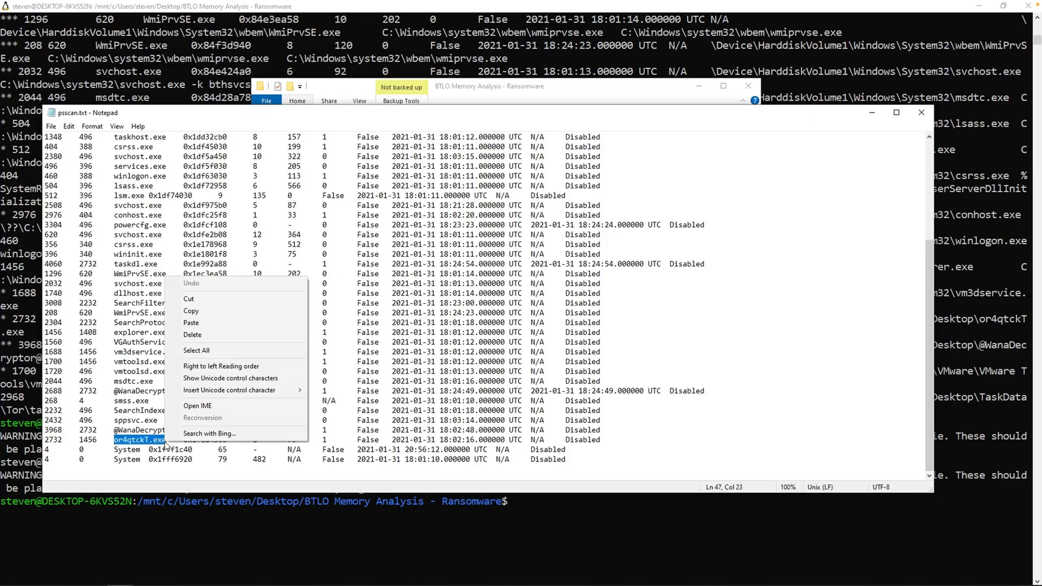
click(158, 490)
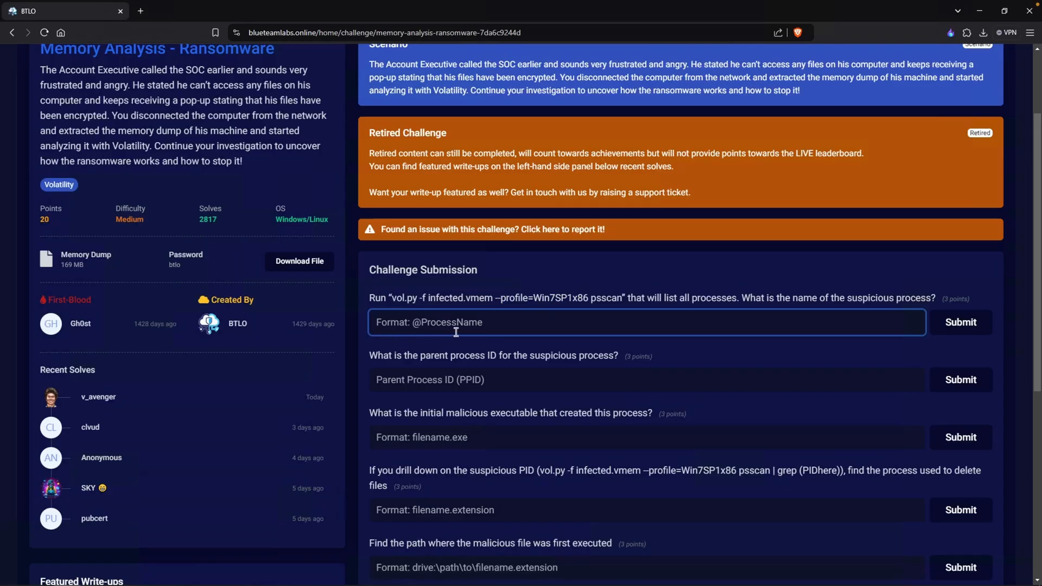
right_click(456, 331)
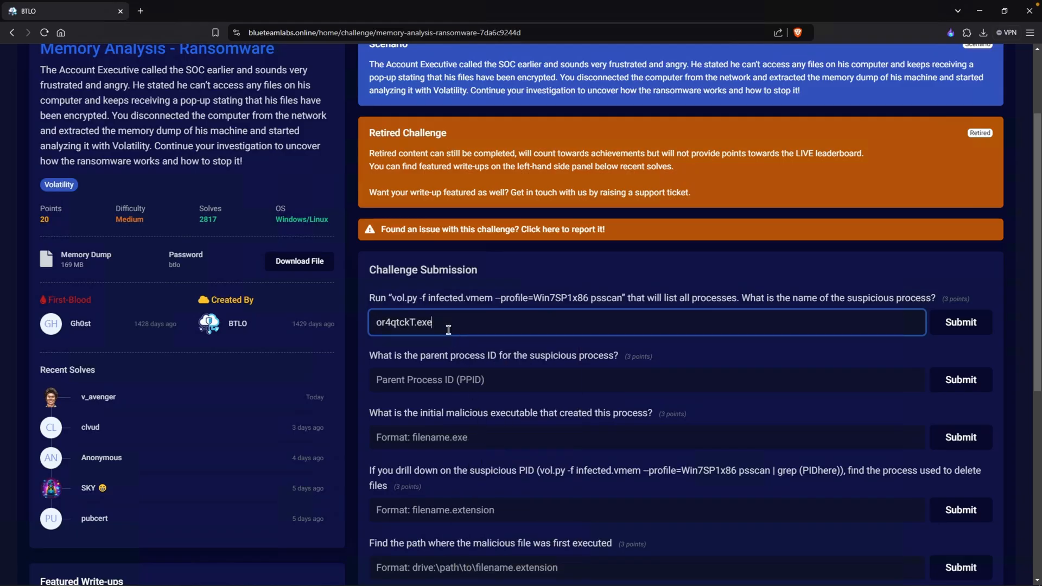
double_click(422, 322)
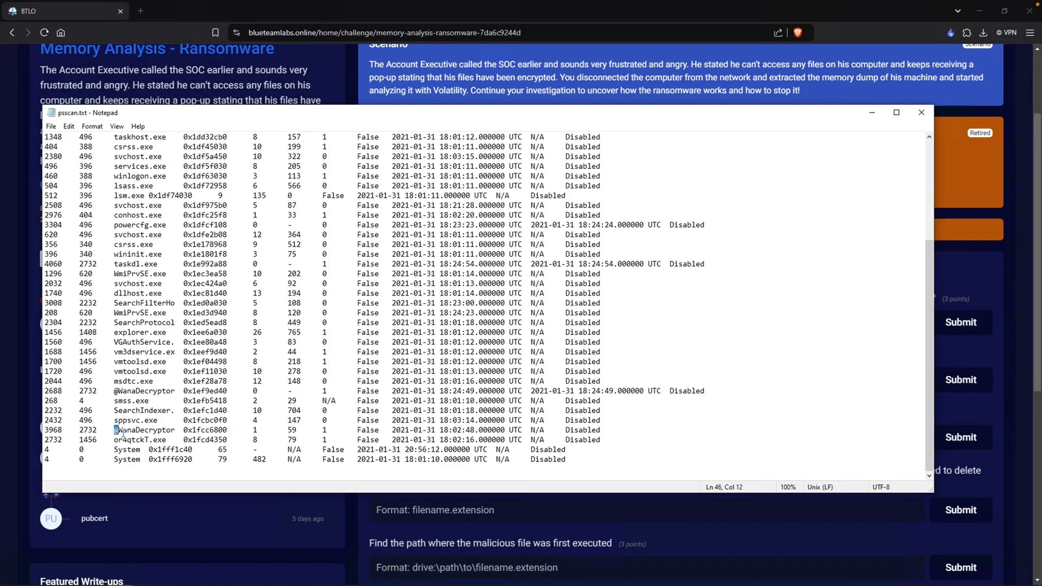
double_click(144, 430)
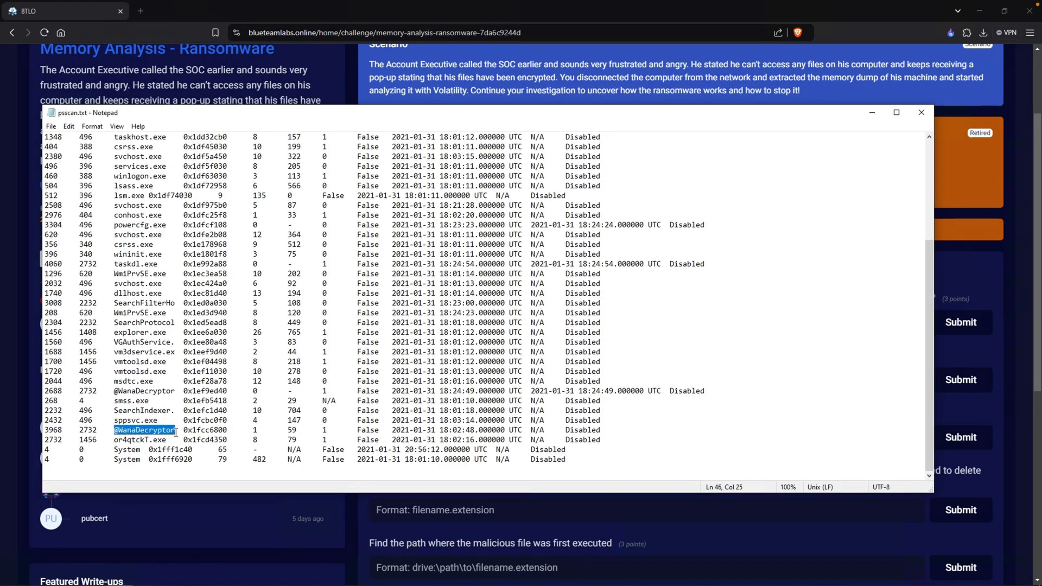
right_click(143, 430)
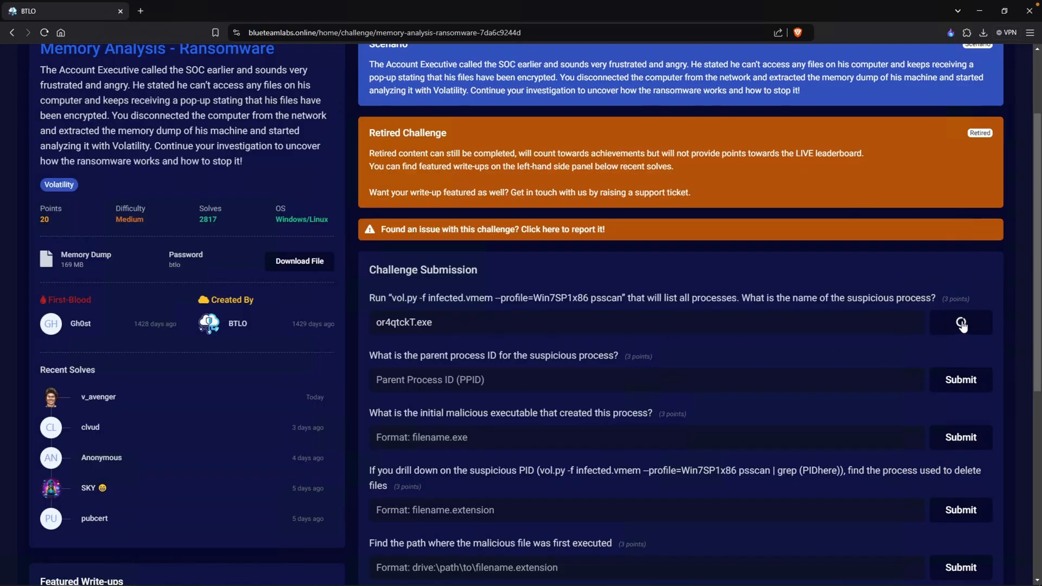
click(960, 323)
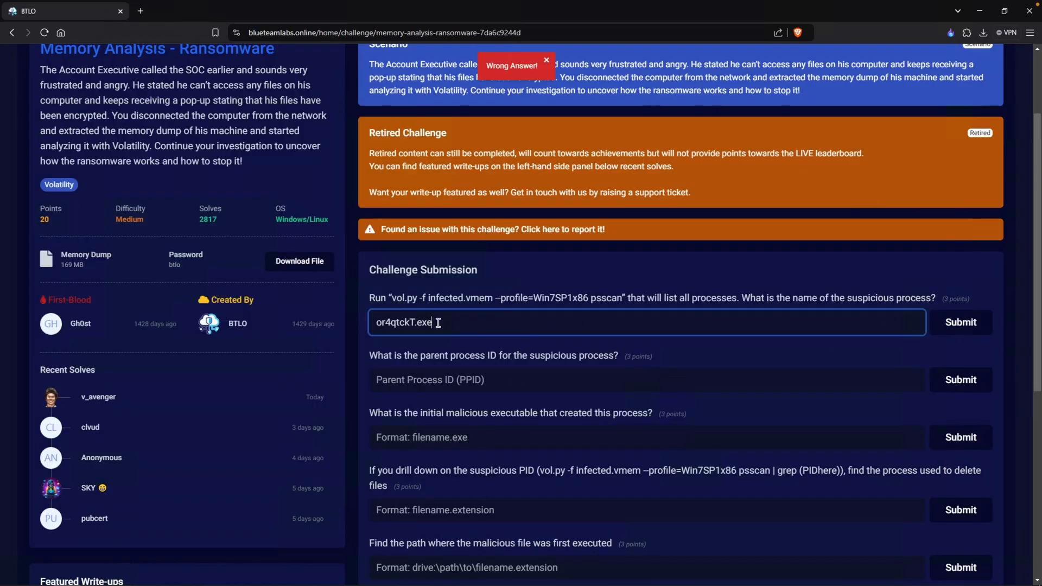
right_click(404, 322)
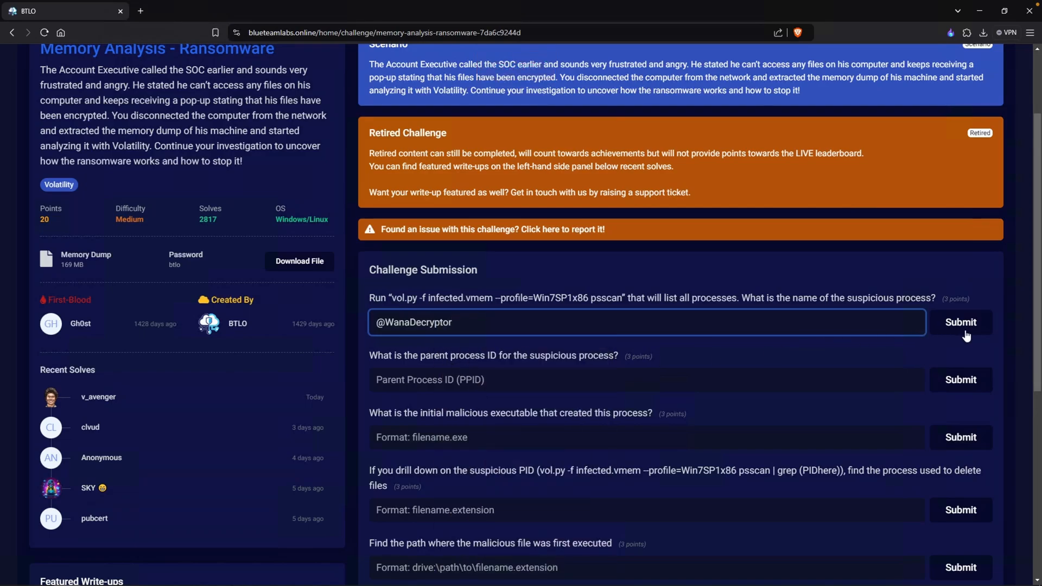
click(960, 322)
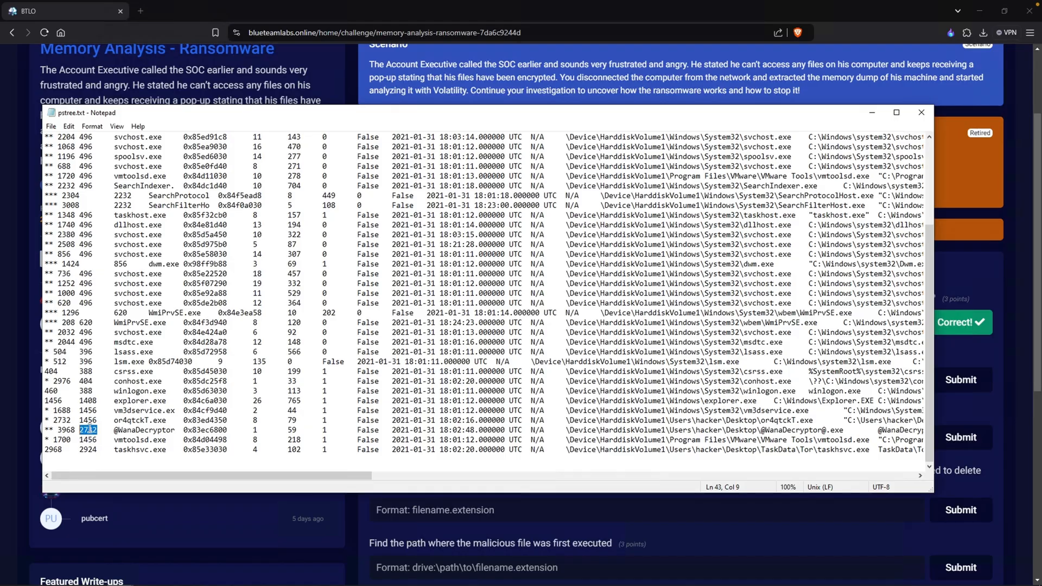
- Copy parent PID 2732 from pstree.txt into the parent process ID answer
double_click(120, 420)
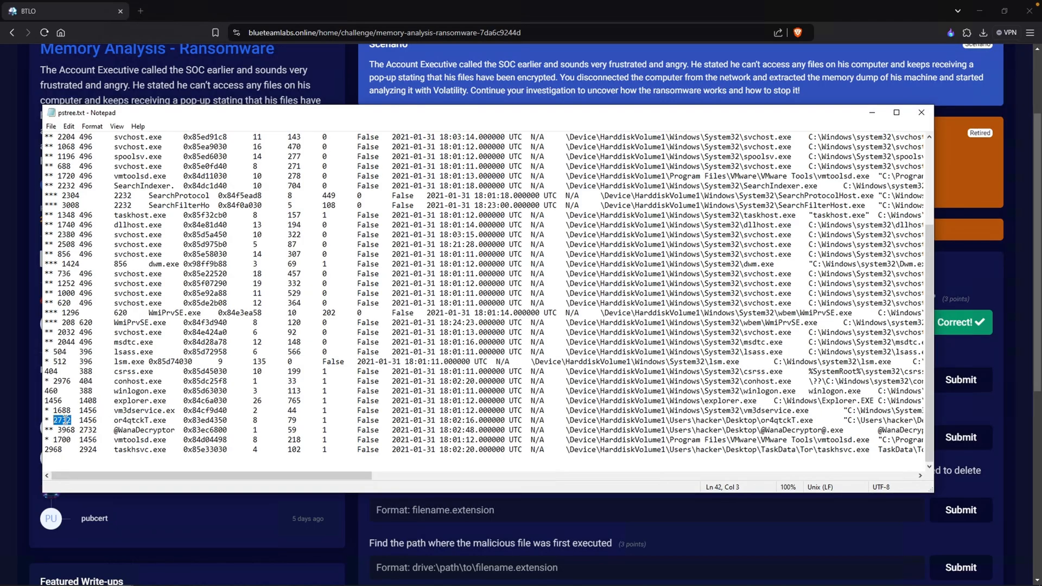
click(921, 112)
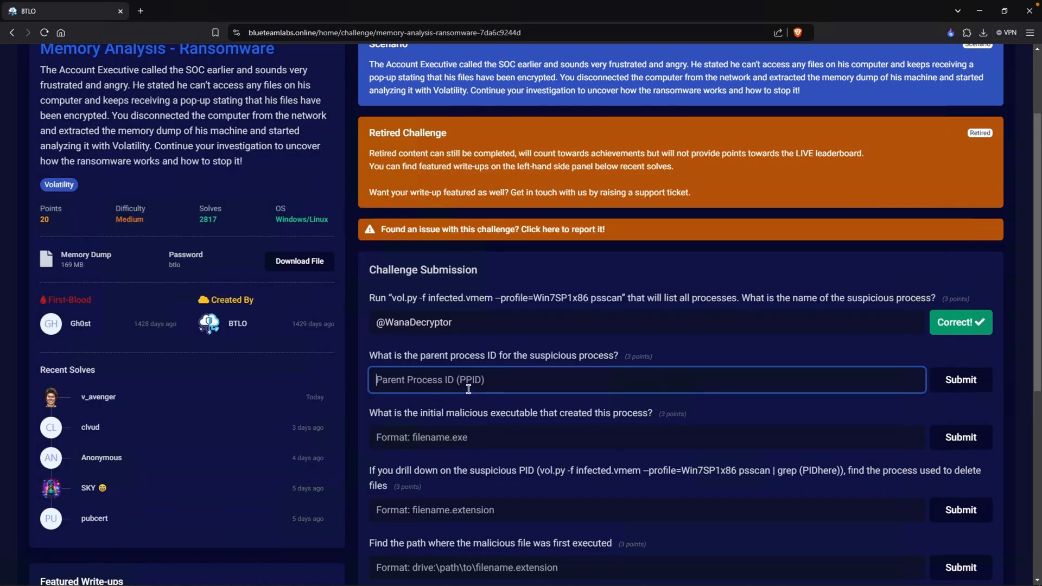
click(960, 379)
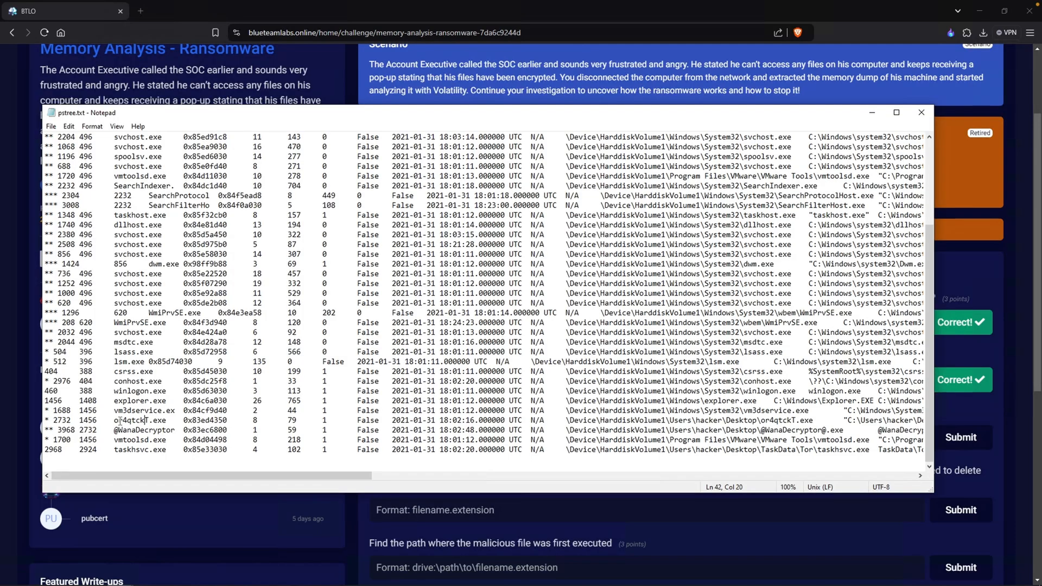
- Copy or4qtckT.exe from pstree.txt and submit it as the initial malicious executable
double_click(141, 420)
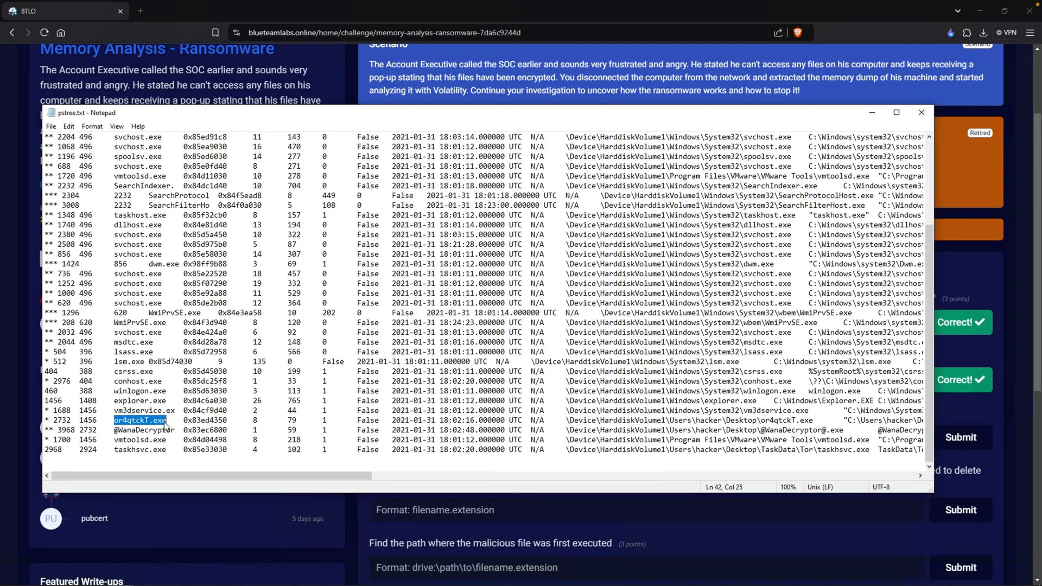
click(921, 113)
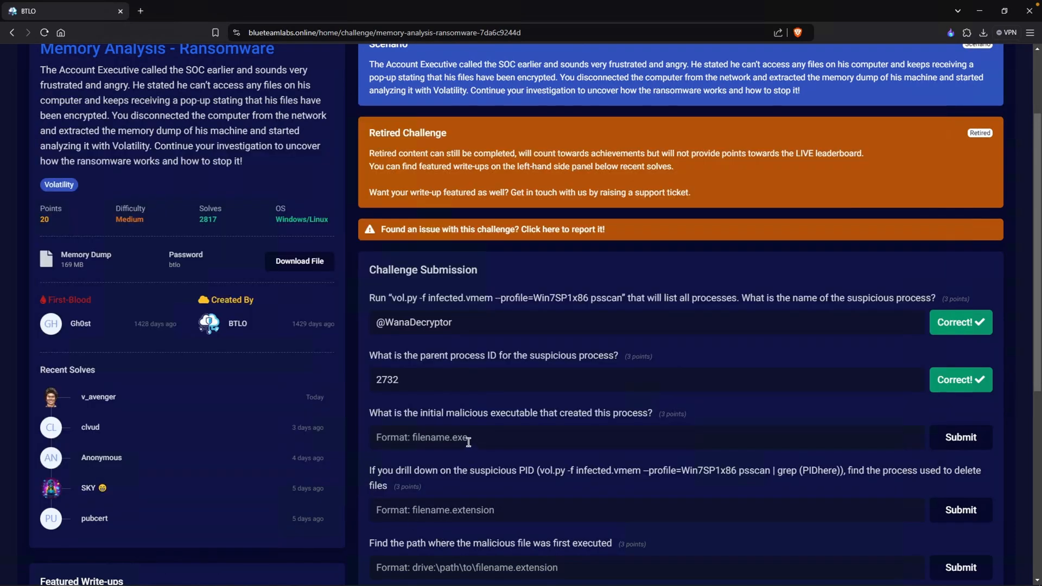
click(960, 438)
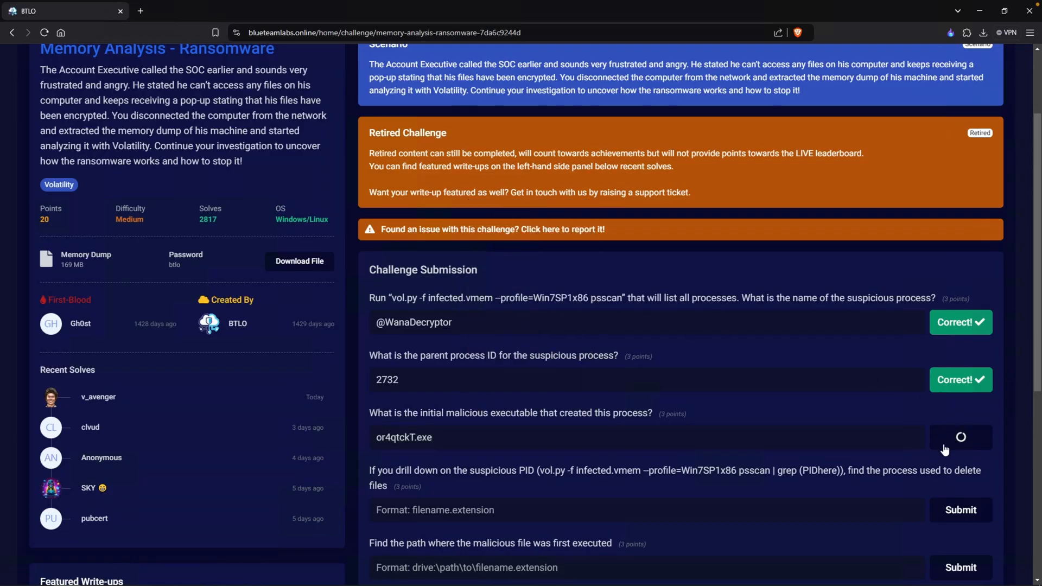
click(960, 436)
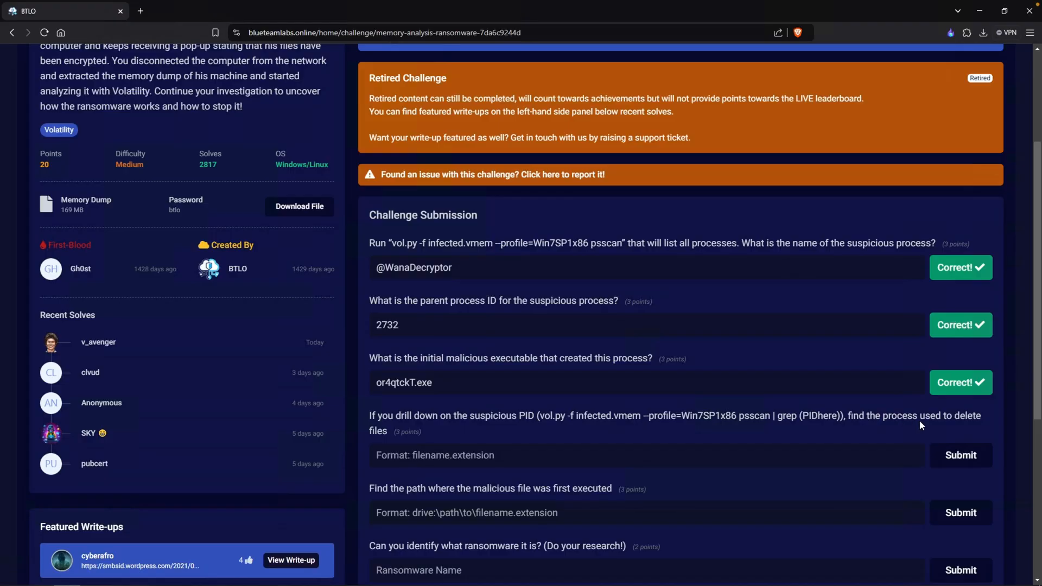
mouse_move(624, 439)
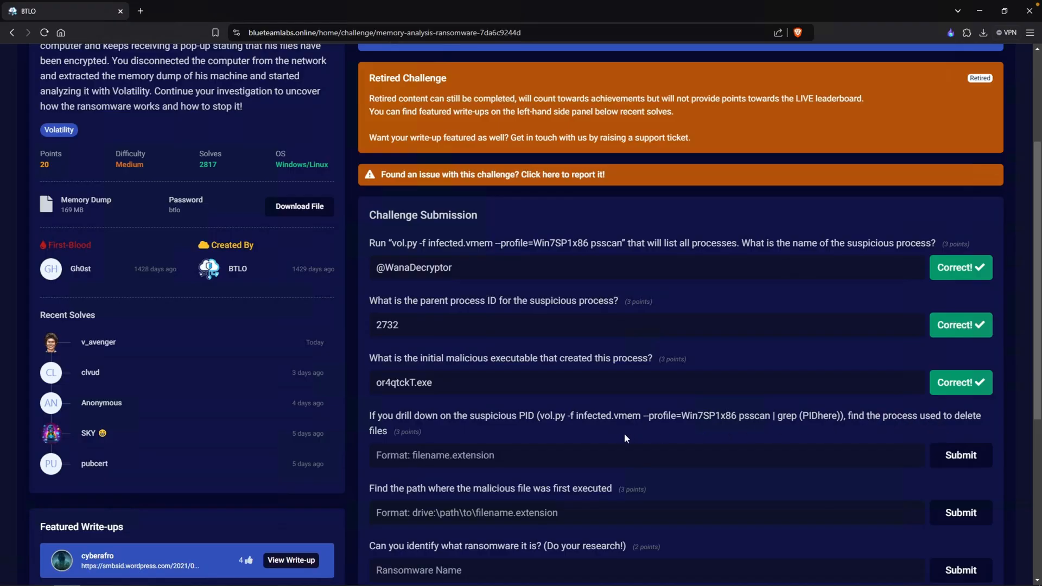
mouse_move(753, 441)
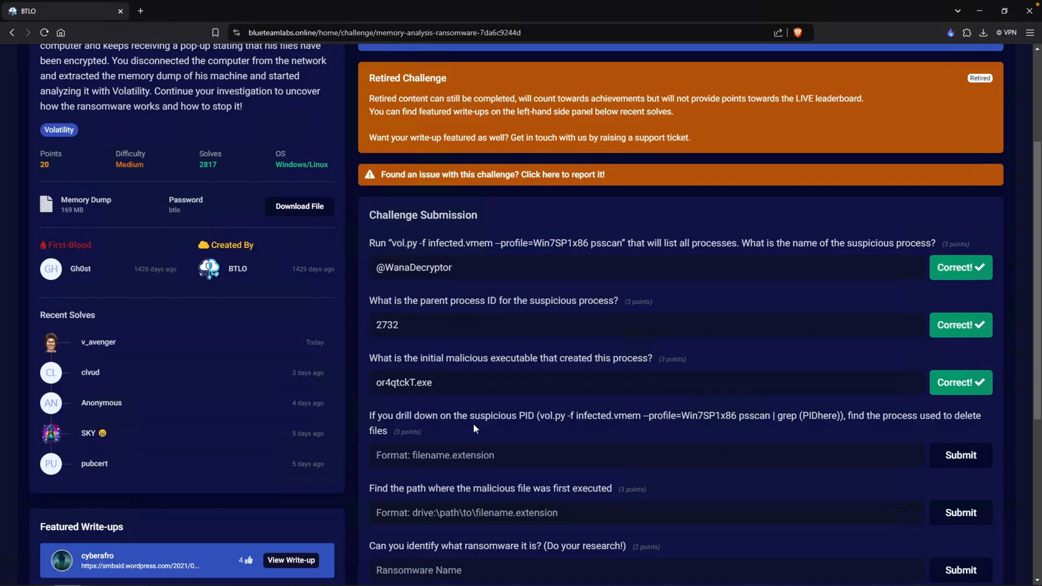
double_click(414, 267)
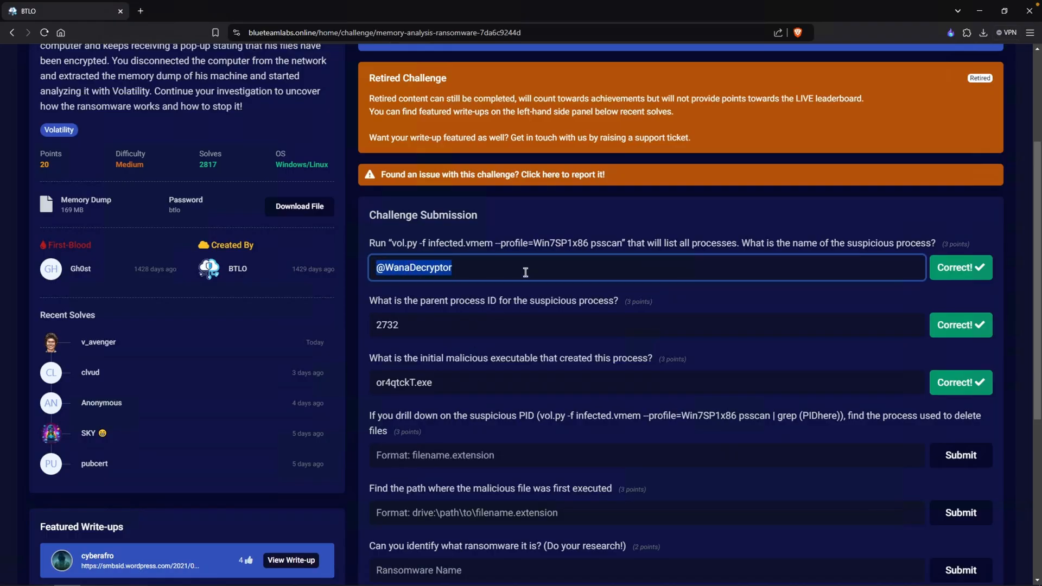
mouse_move(830, 419)
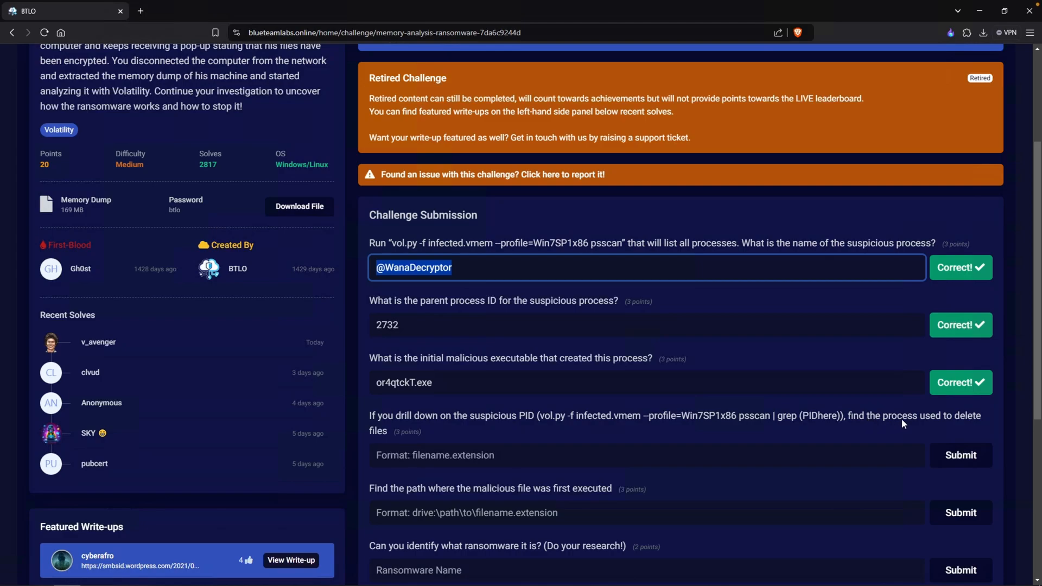
mouse_move(861, 436)
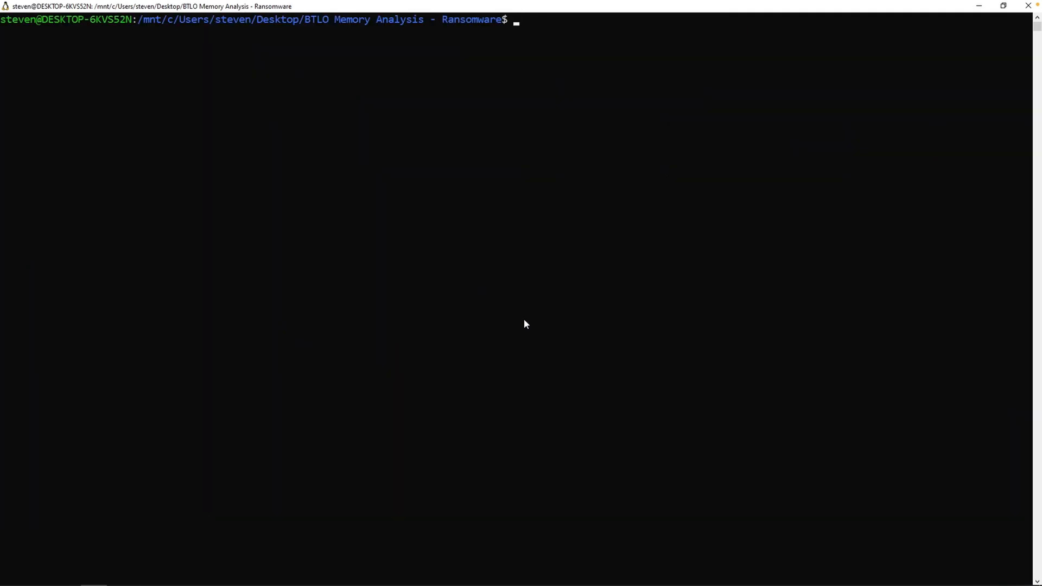
- Run vol -f infected.vmem windows.psscan | grep 3968 to filter the process scan
text(vol -f infected.vmem windows.pstree)
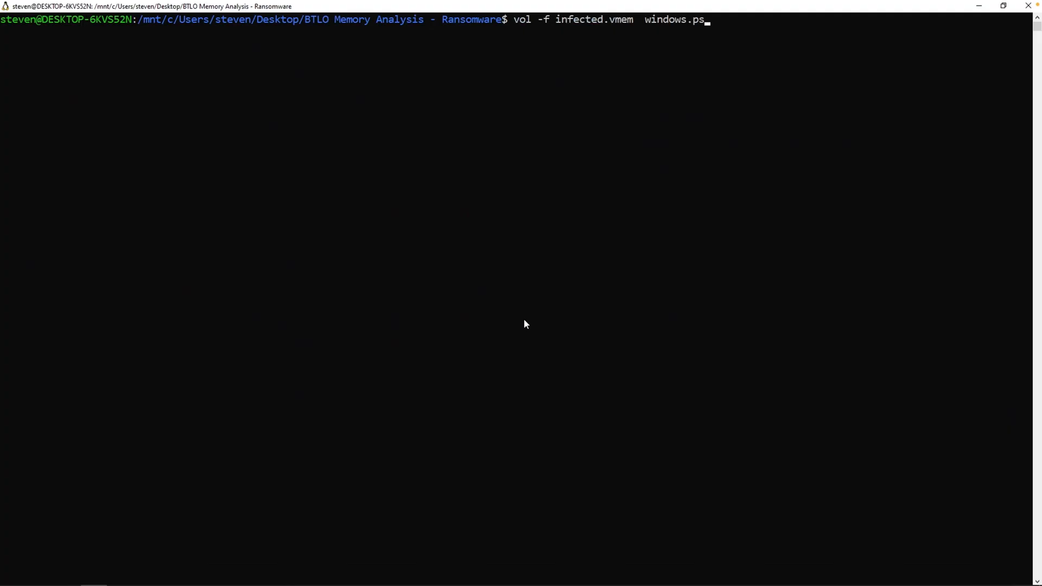
text(scan)
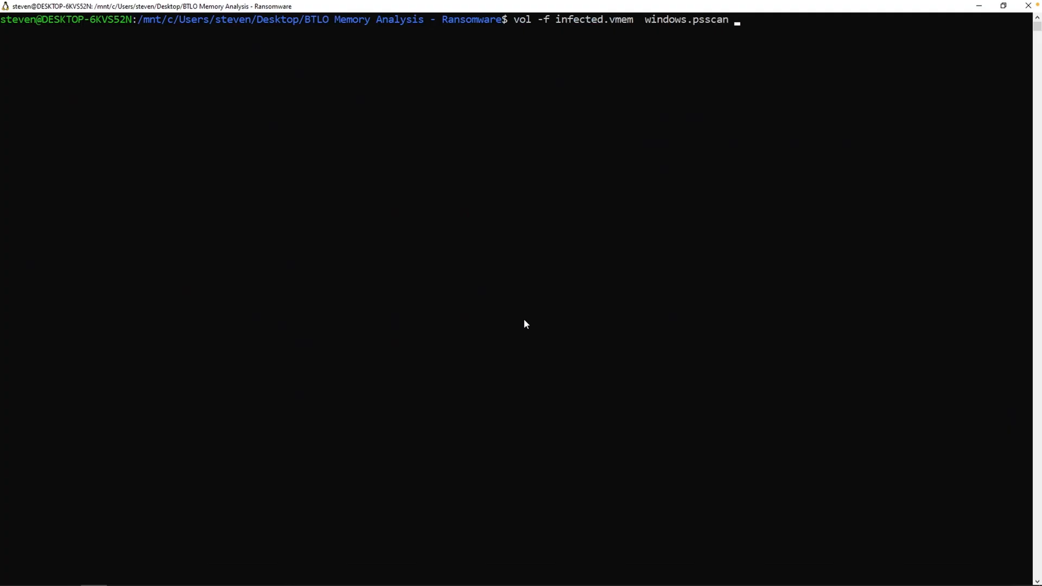
text(| grep)
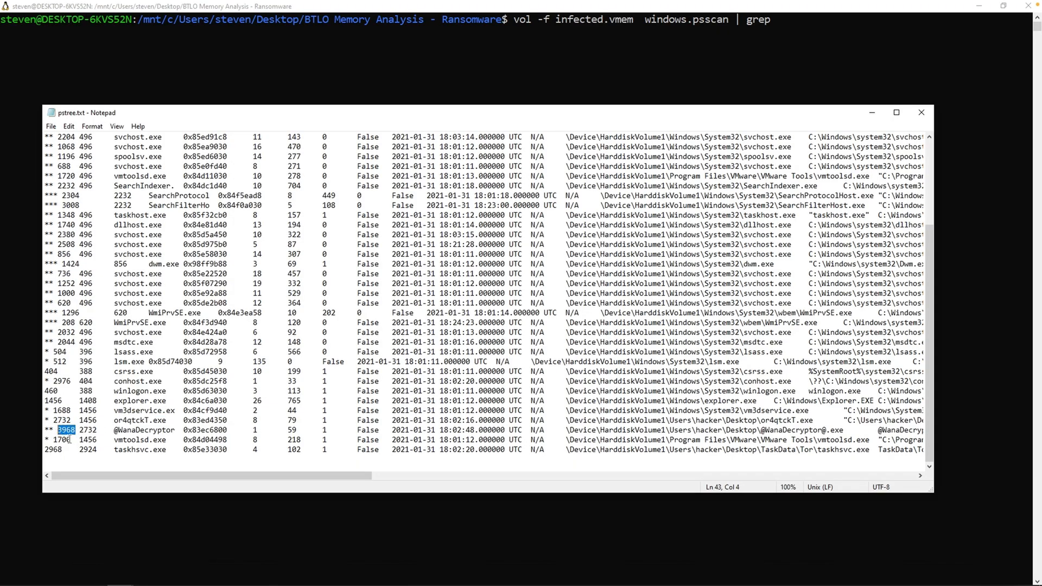
text(3968)
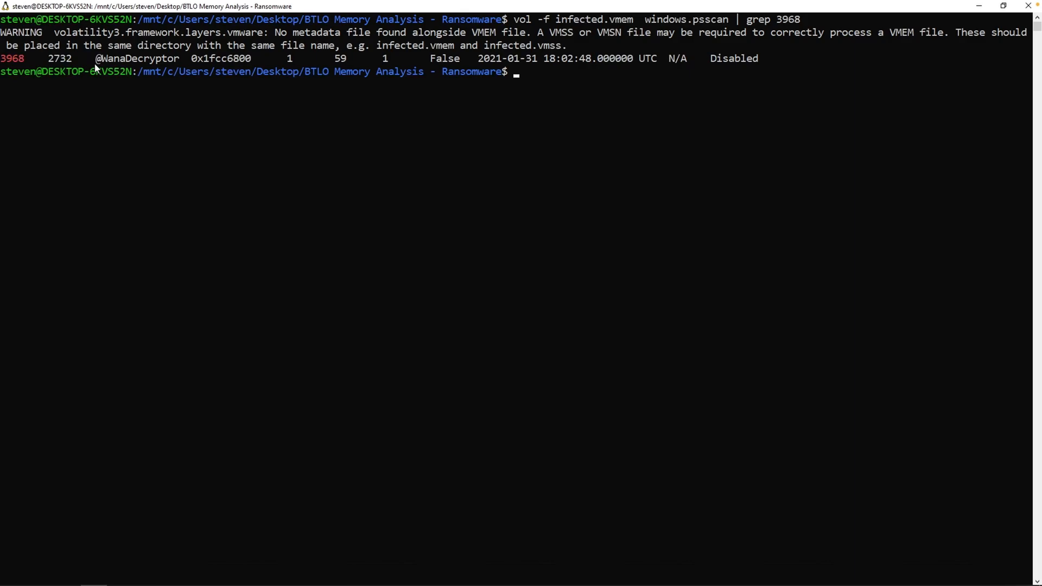
mouse_move(68, 63)
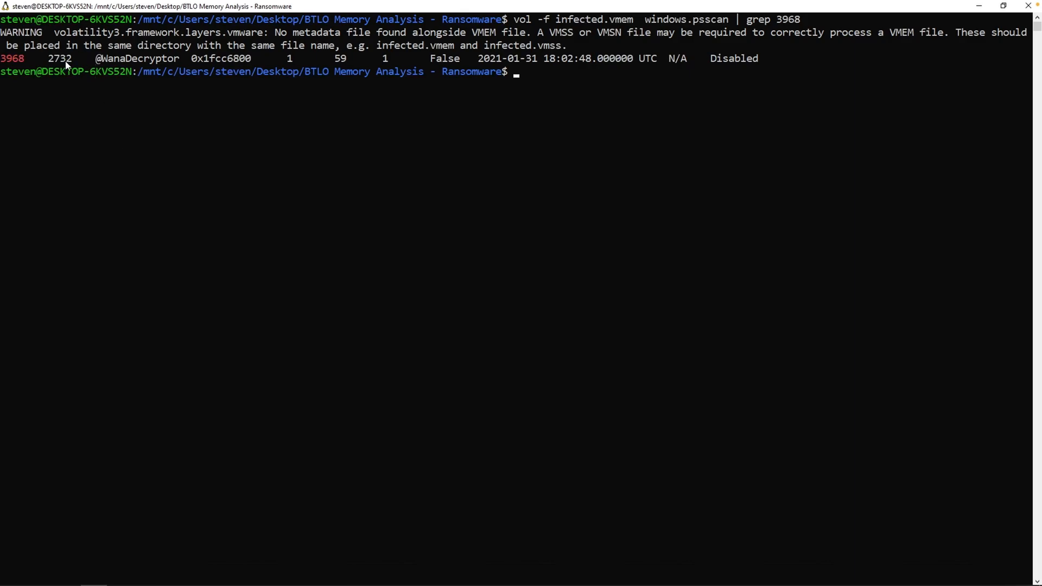
- Rerun psscan filtered by parent PID 2732 and select taskdl.exe in the output
double_click(60, 58)
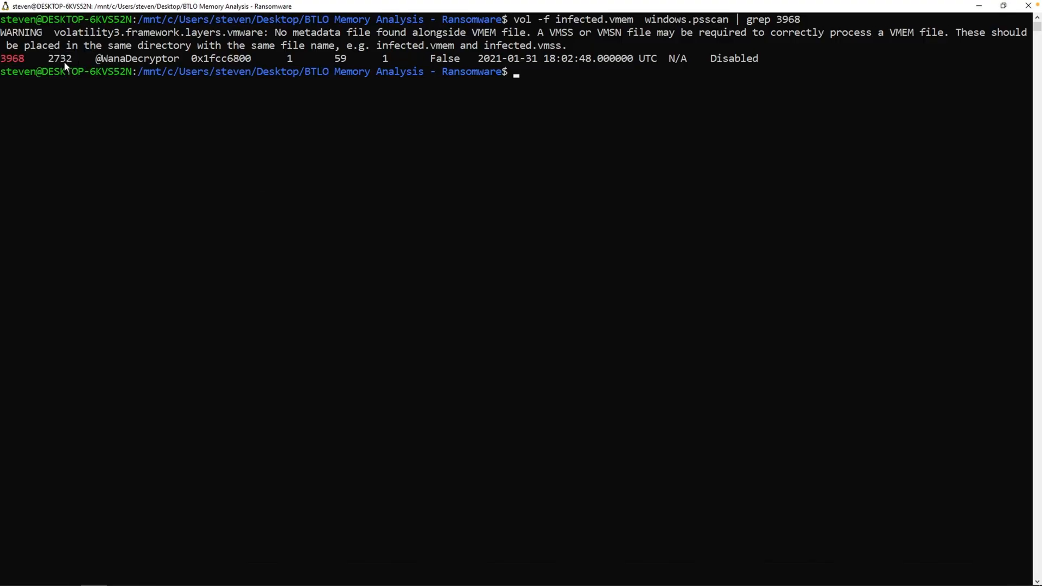
text(vol -f infected.vmem  windows.psscan | grep 2732)
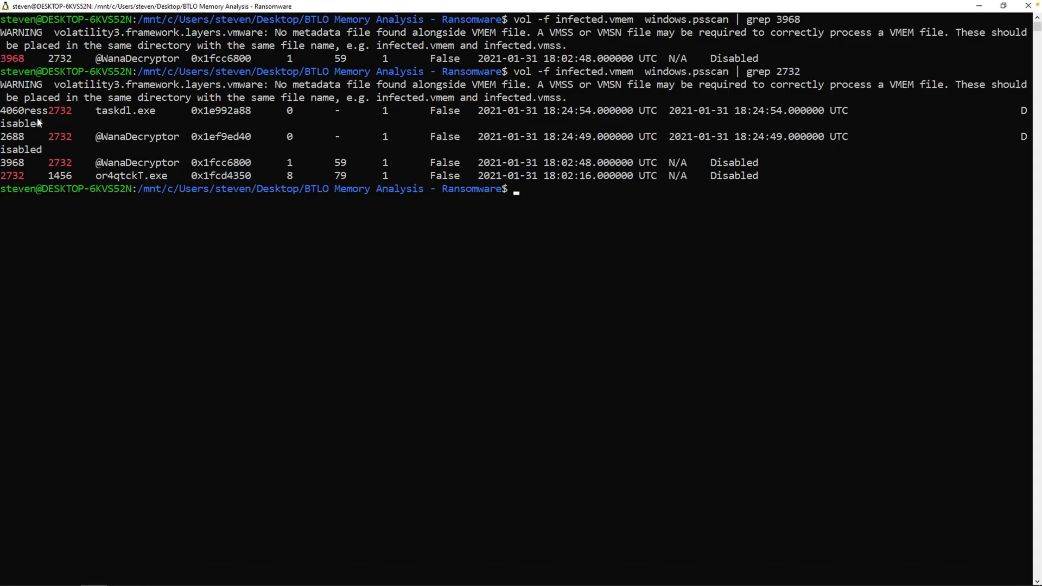
mouse_move(106, 119)
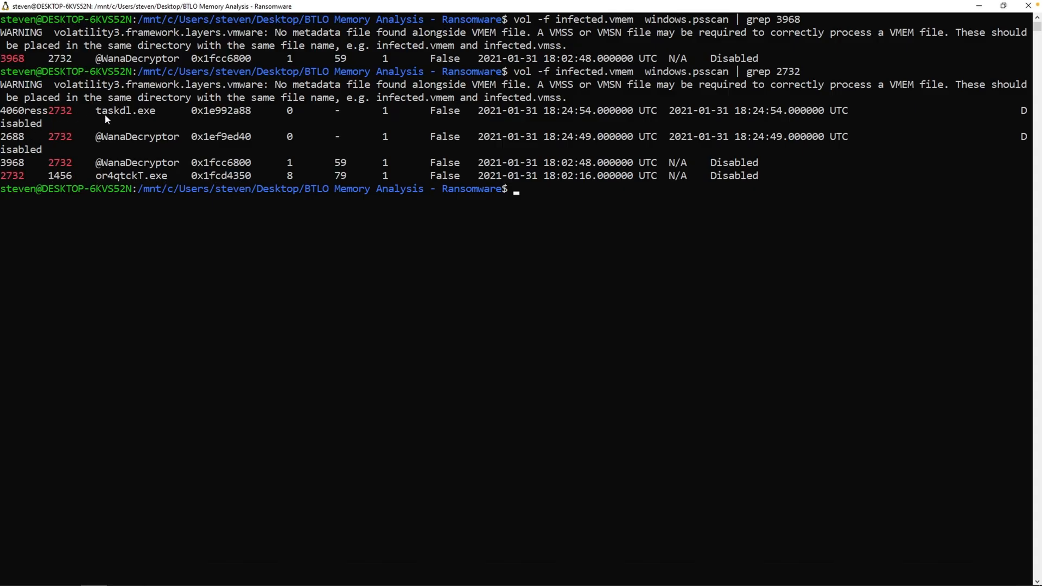
double_click(126, 110)
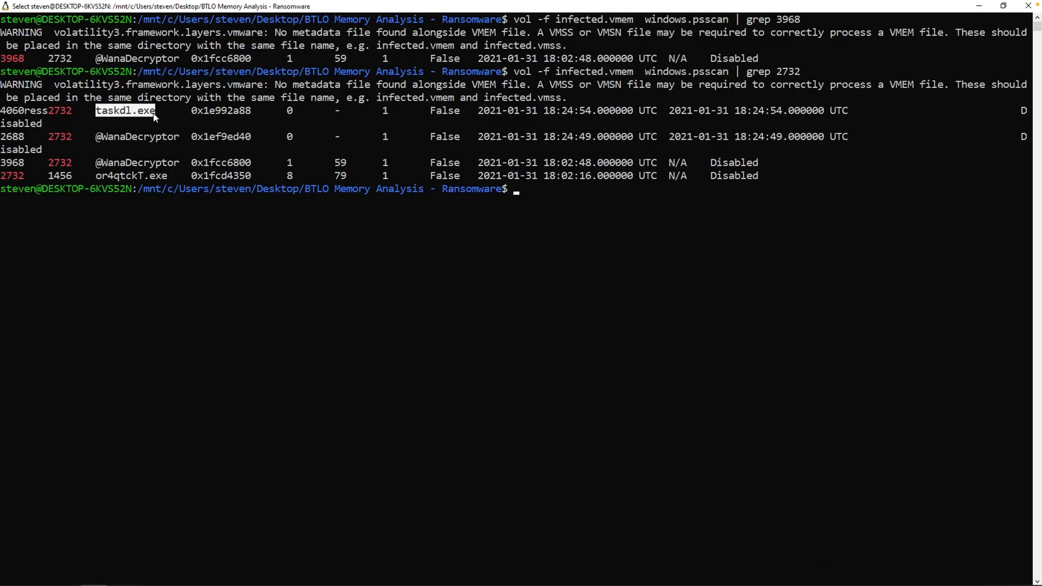
mouse_move(154, 119)
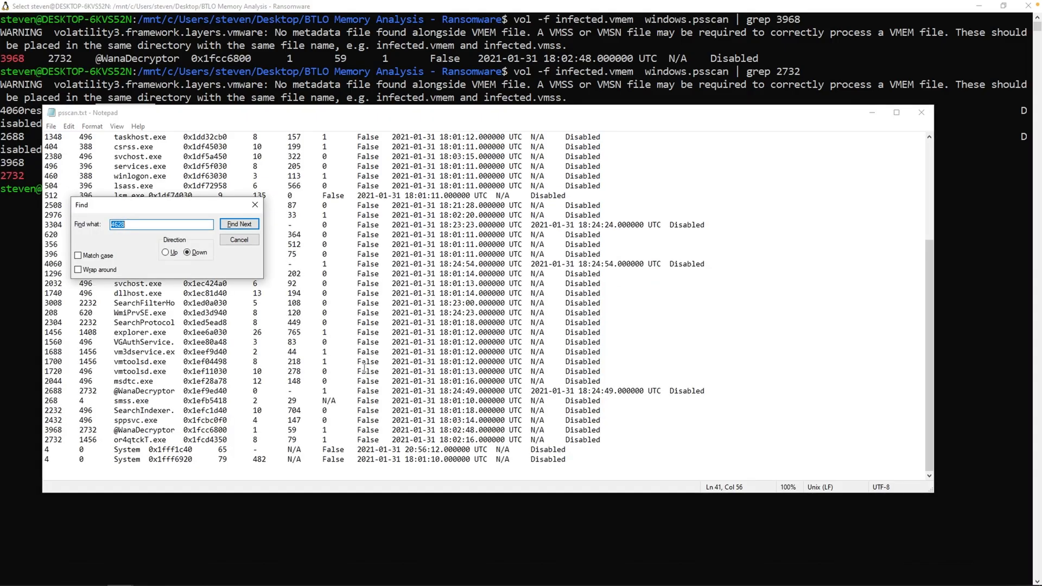
- Find taskdl.exe in psscan.txt and select its PID 4060
text(taskdl.exe)
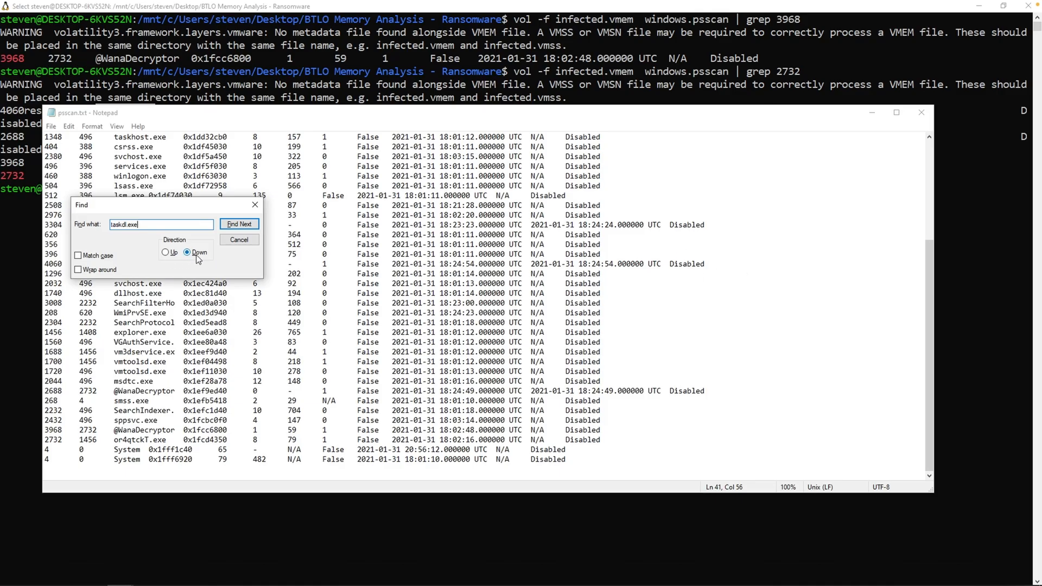
click(166, 252)
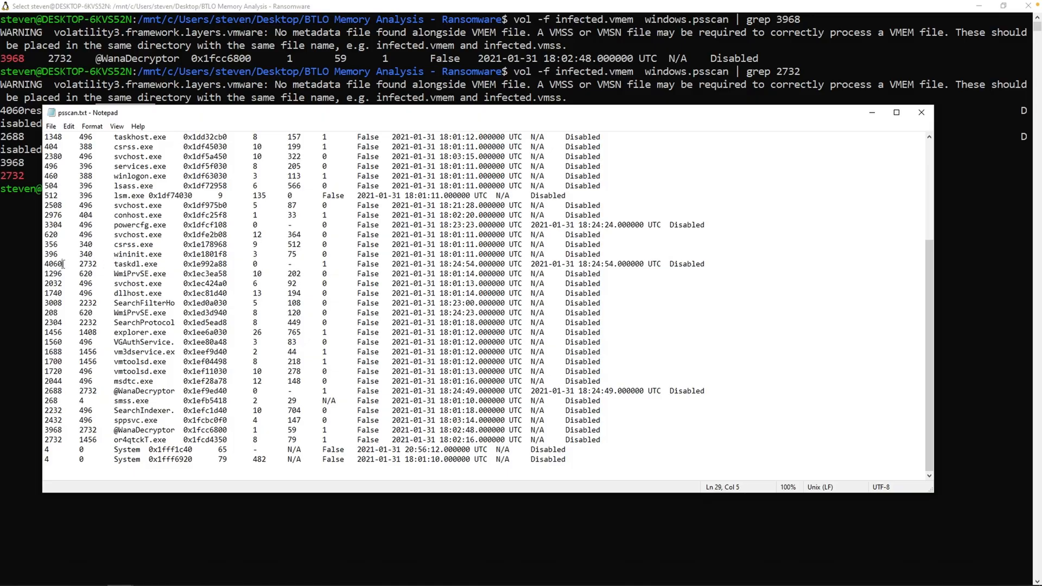
double_click(52, 264)
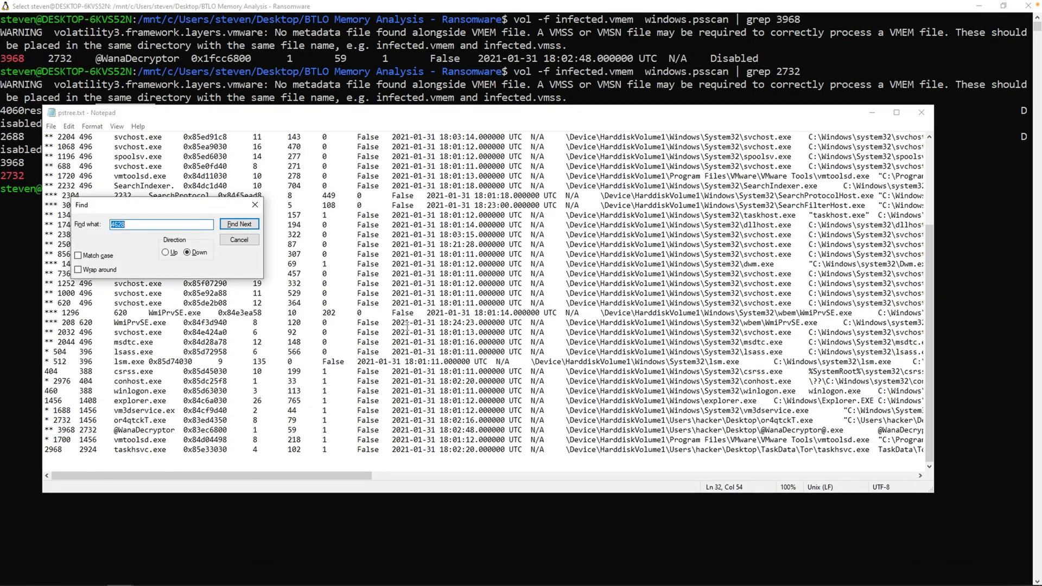
- Search pstree.txt upward for taskdl.exe and dismiss the 'Cannot find' message
text(taskdl.exe)
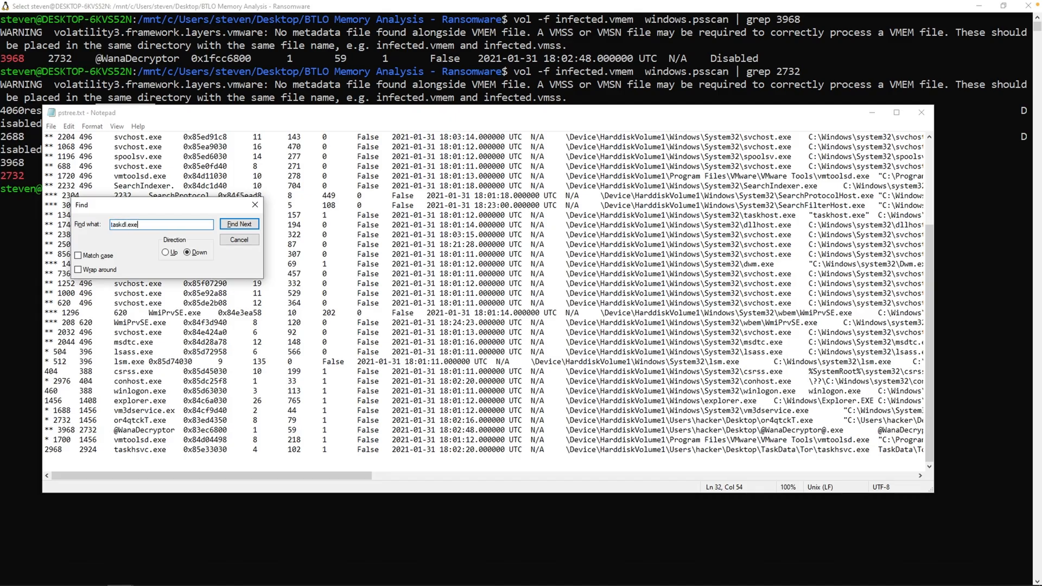
click(239, 224)
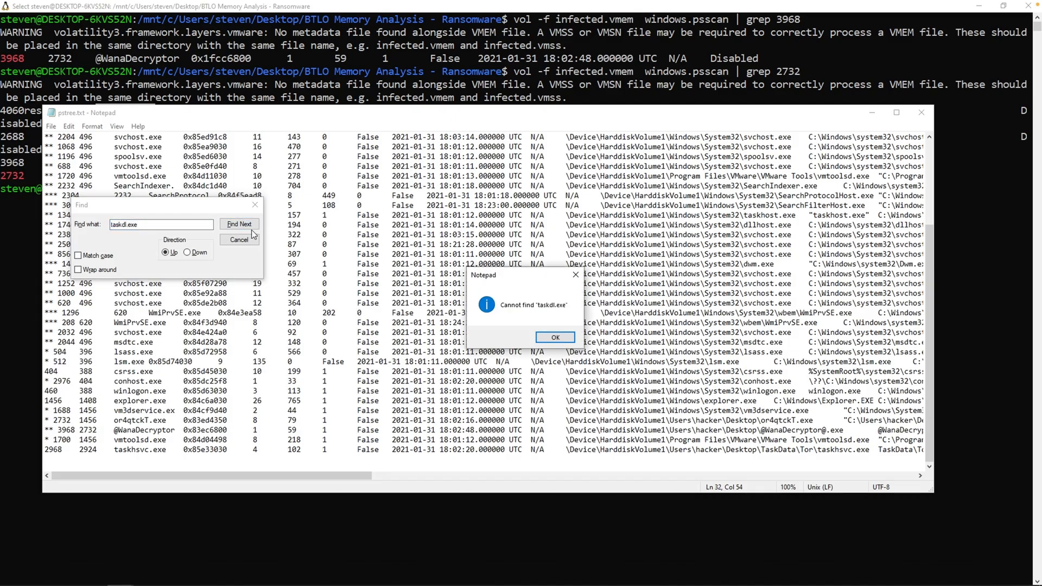
click(555, 337)
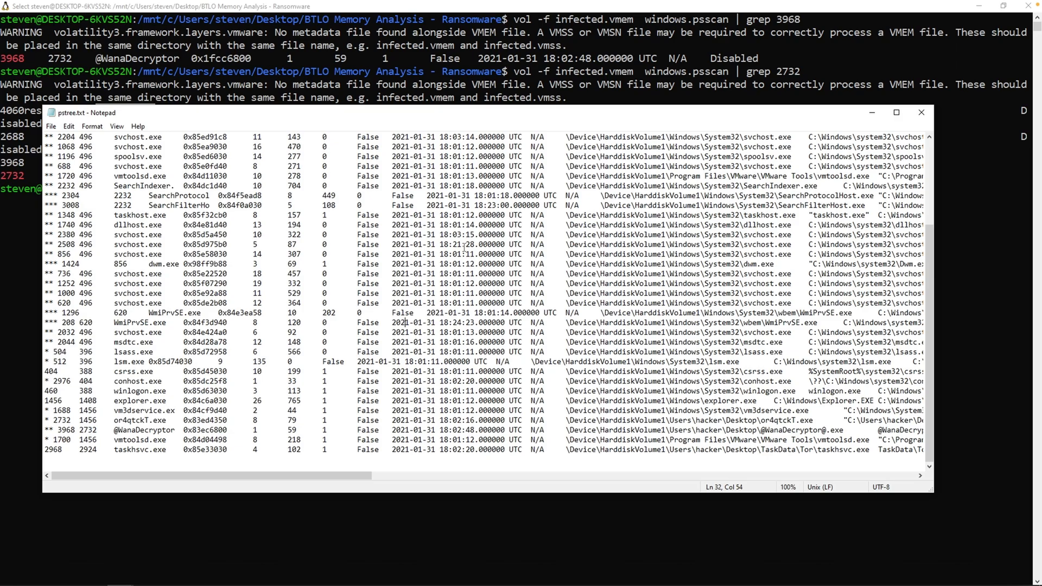
mouse_move(290, 569)
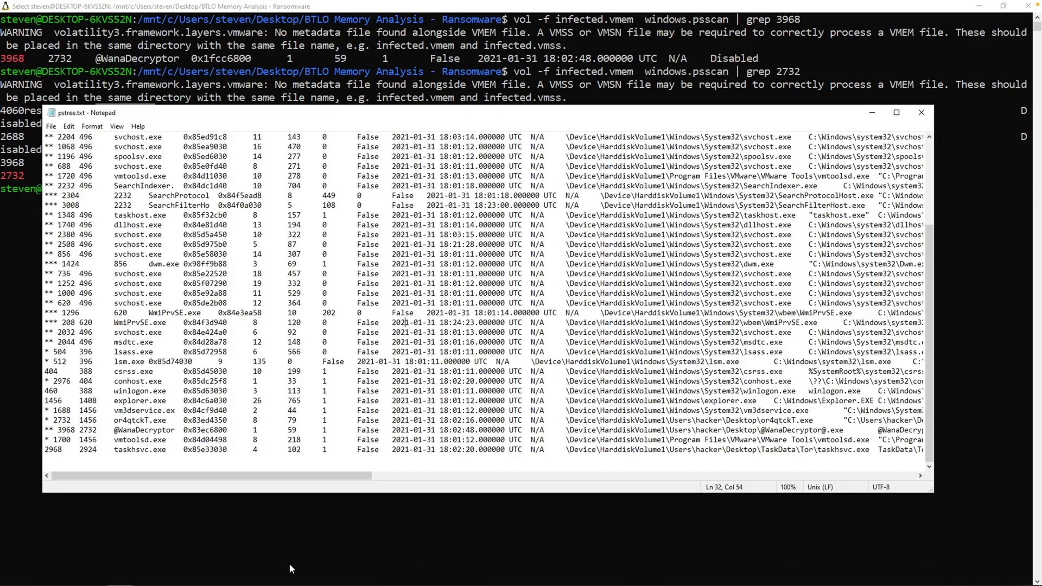
- Review the plugin list, then show windows.psscan -h help for its --dump and PID options
click(921, 112)
text(vol -f infected.vmem)
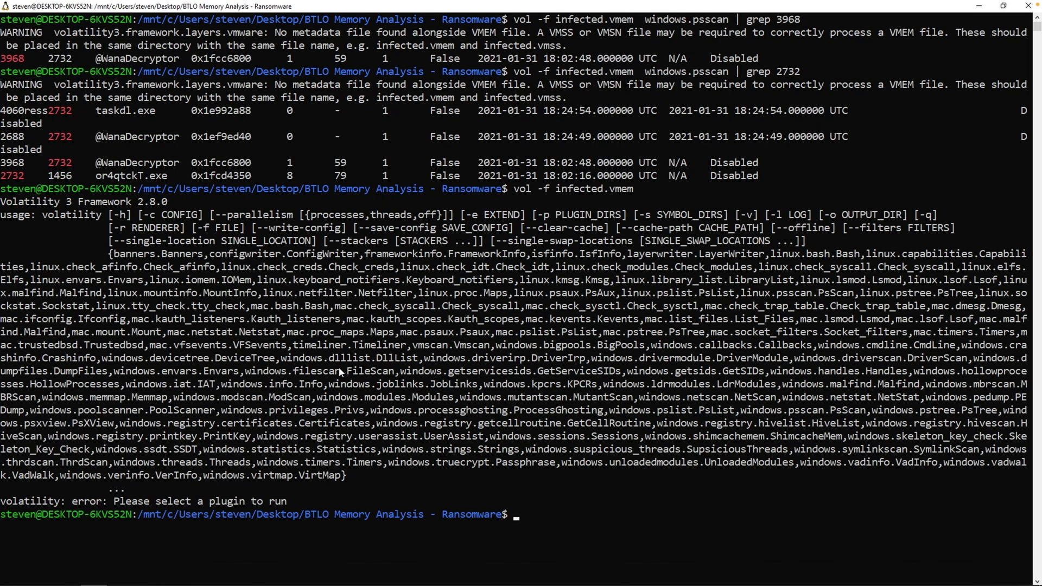
mouse_move(240, 406)
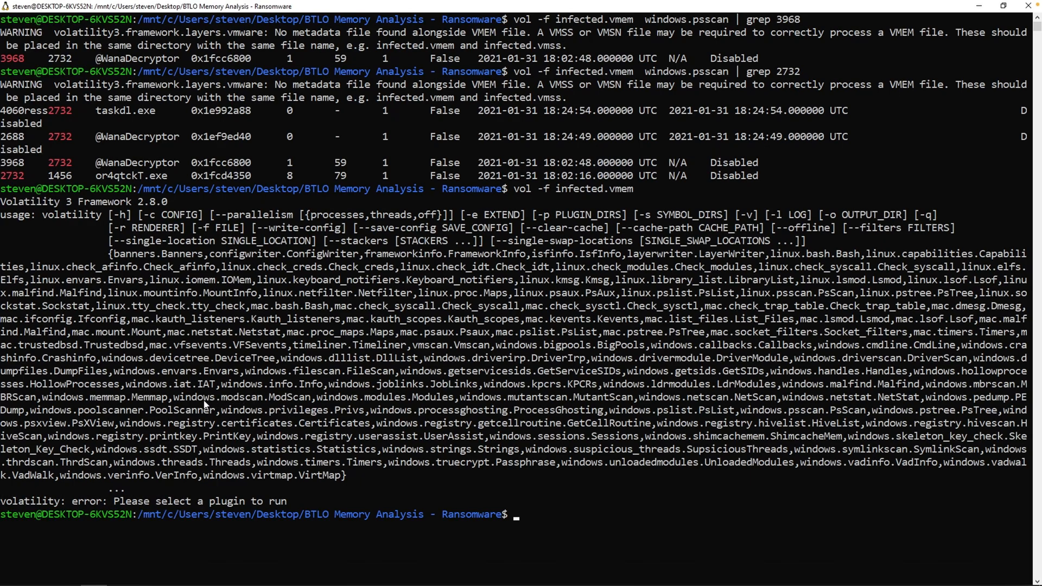
mouse_move(279, 430)
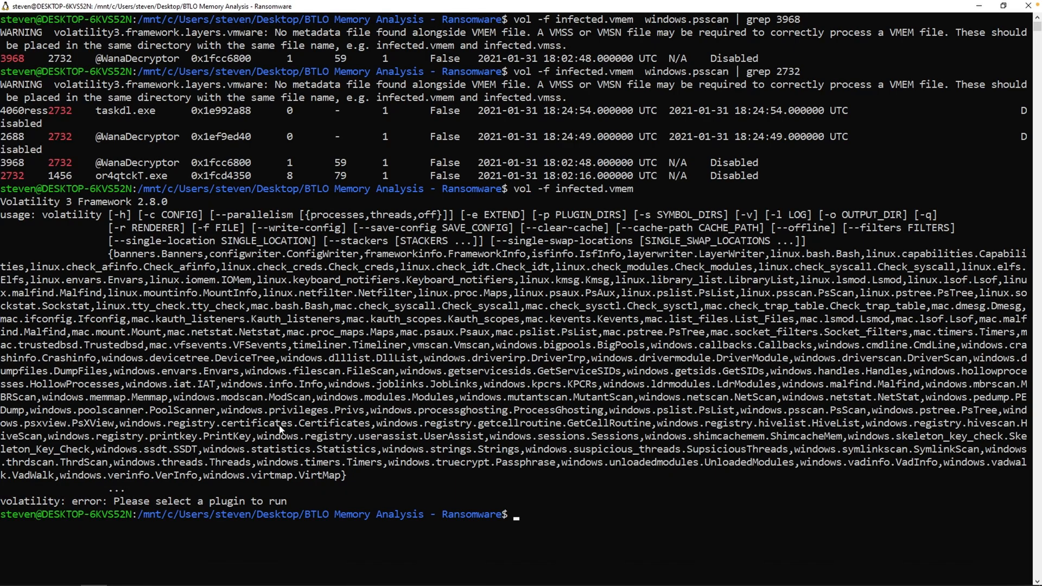
double_click(75, 371)
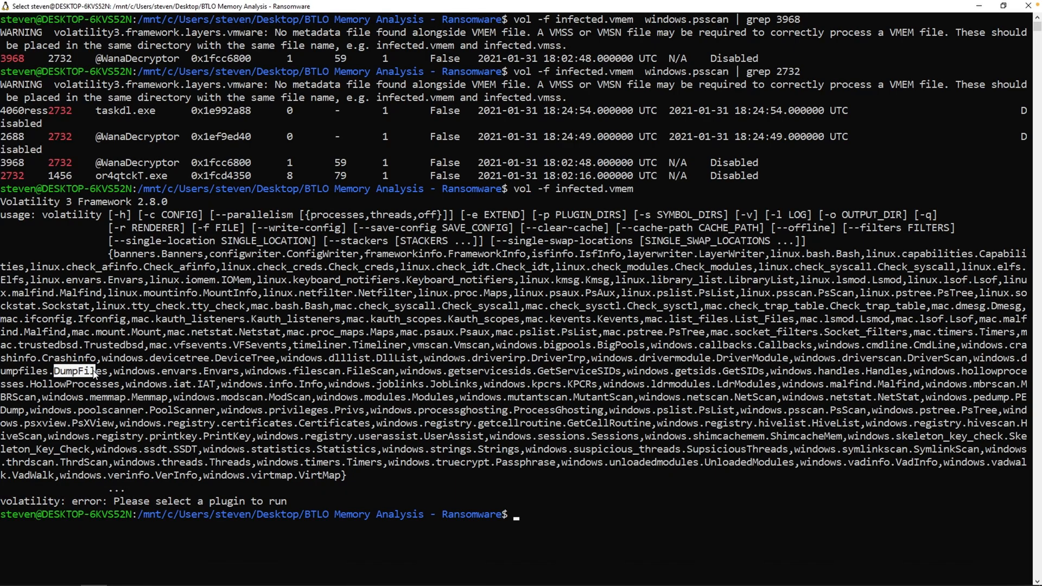
mouse_move(474, 475)
text(vol -f infected.vmem w)
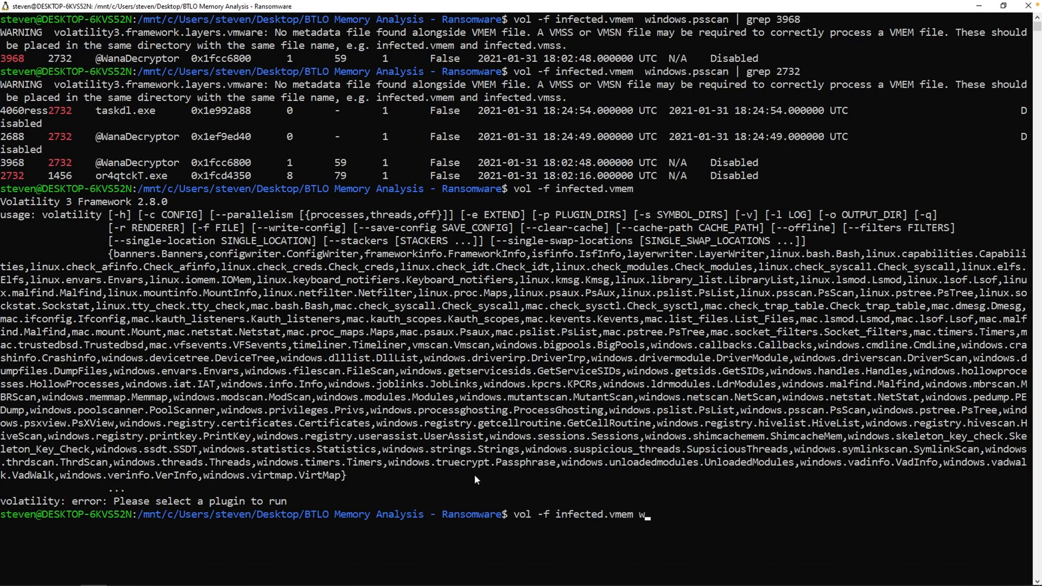
text(indows.psc)
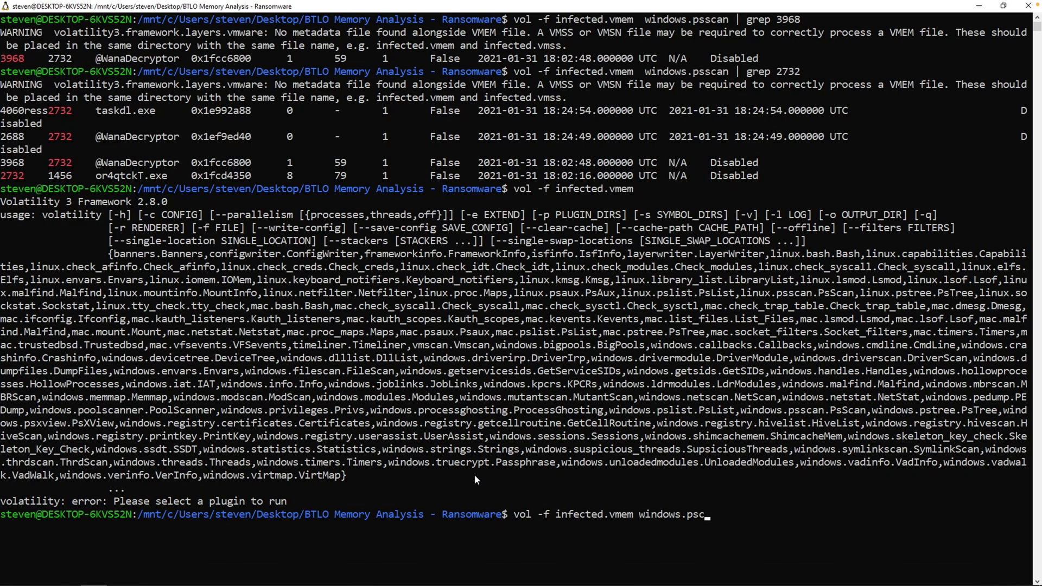
text(scan)
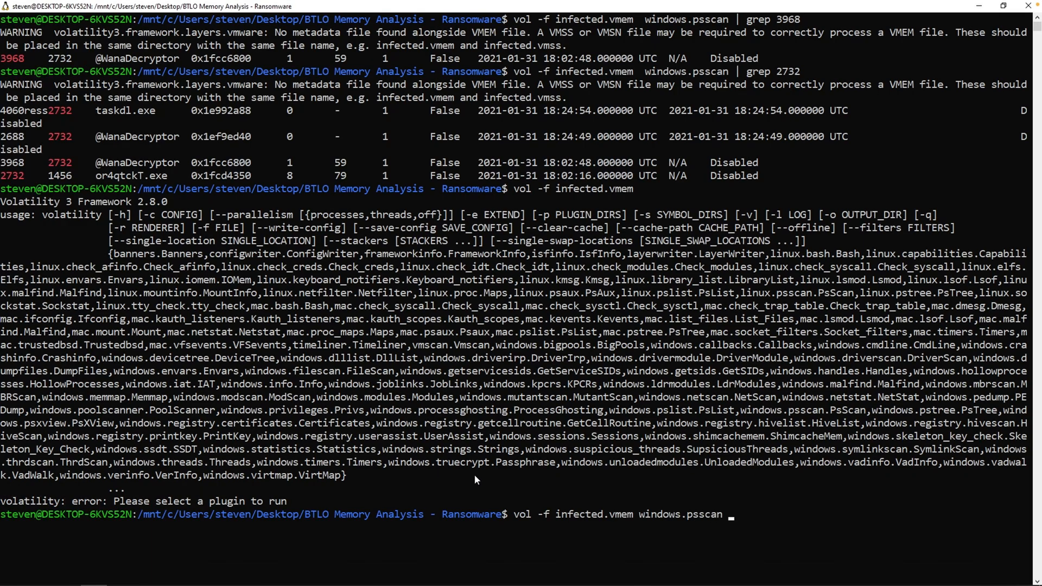
text(-h)
text(vol -f infected.vmem windows.psscan --dump)
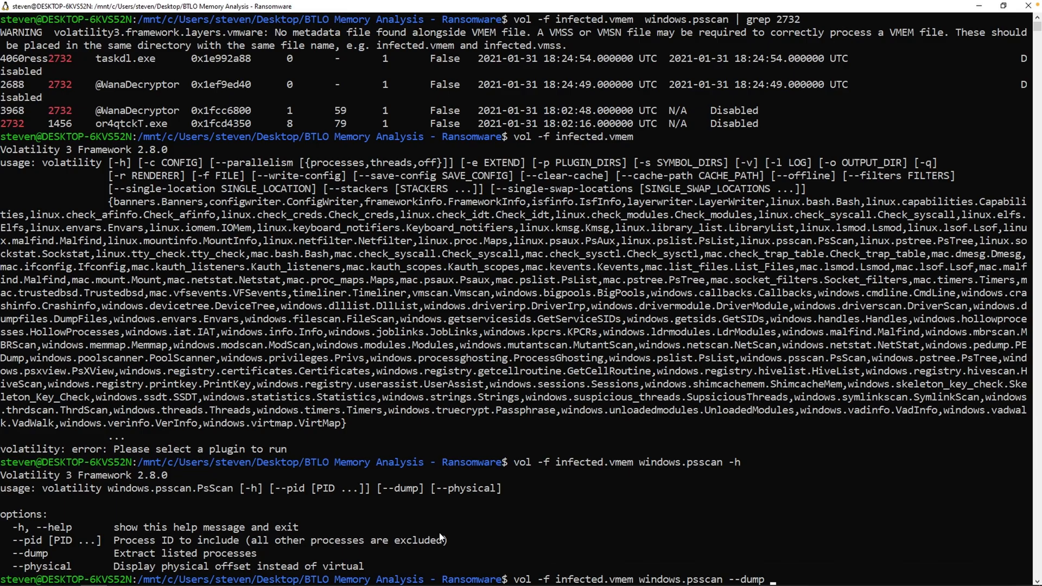
text(40)
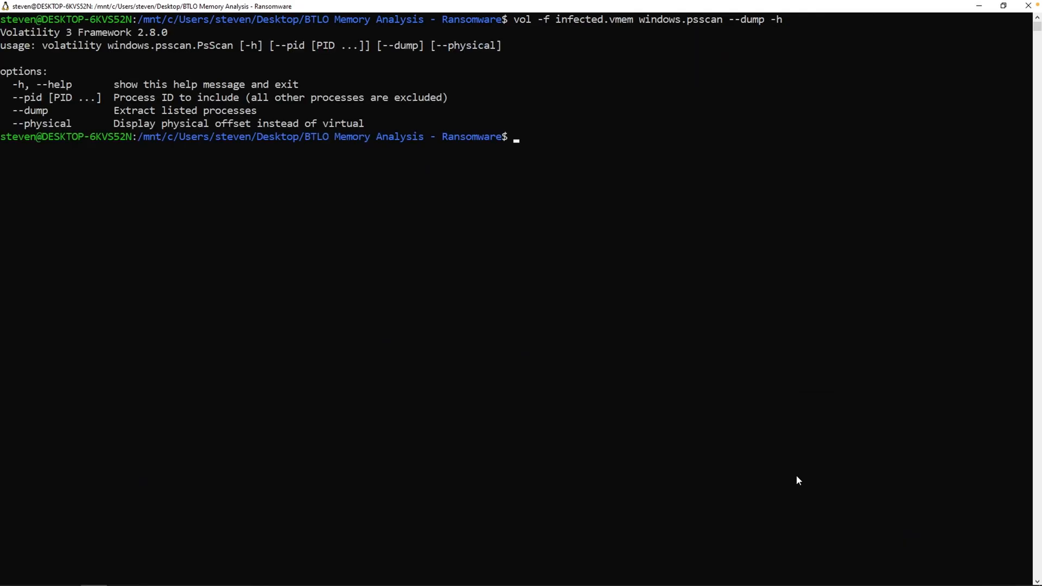
- Run windows.psscan for PID 4060, with and without --dump
text(vol -f infected.vmem windows.psscan --dump)
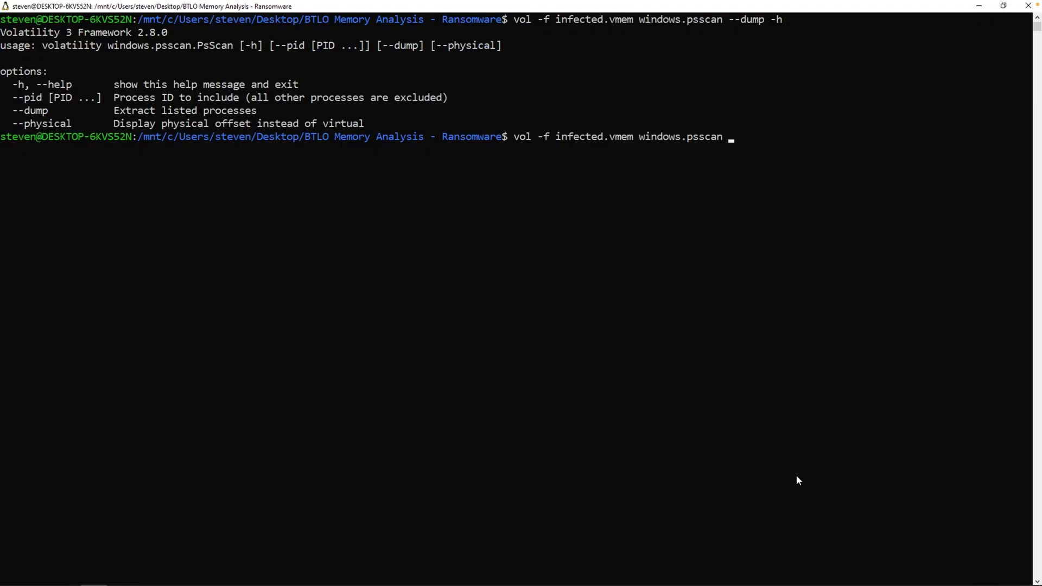
text(--pid)
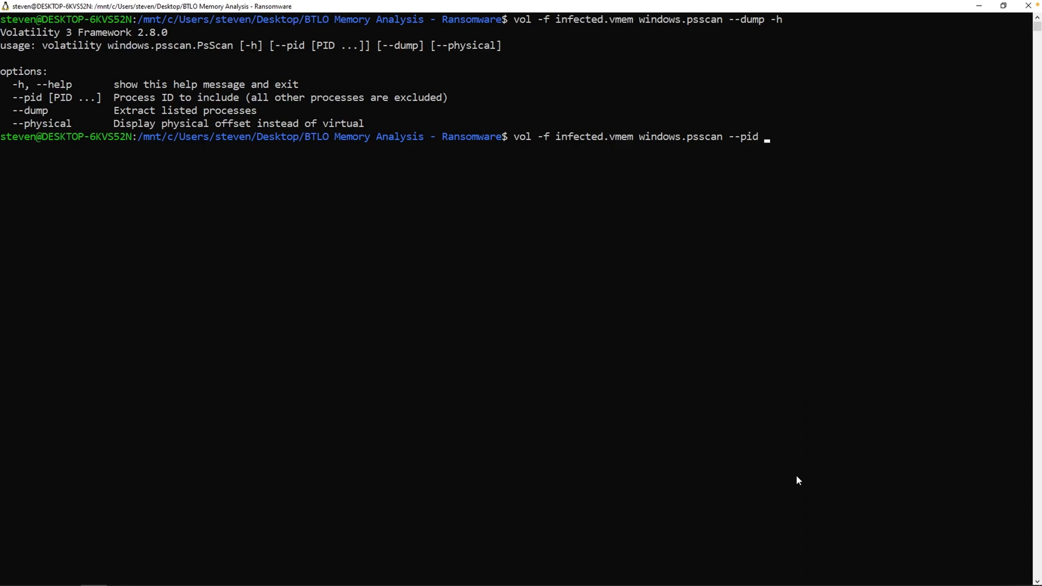
text(4060)
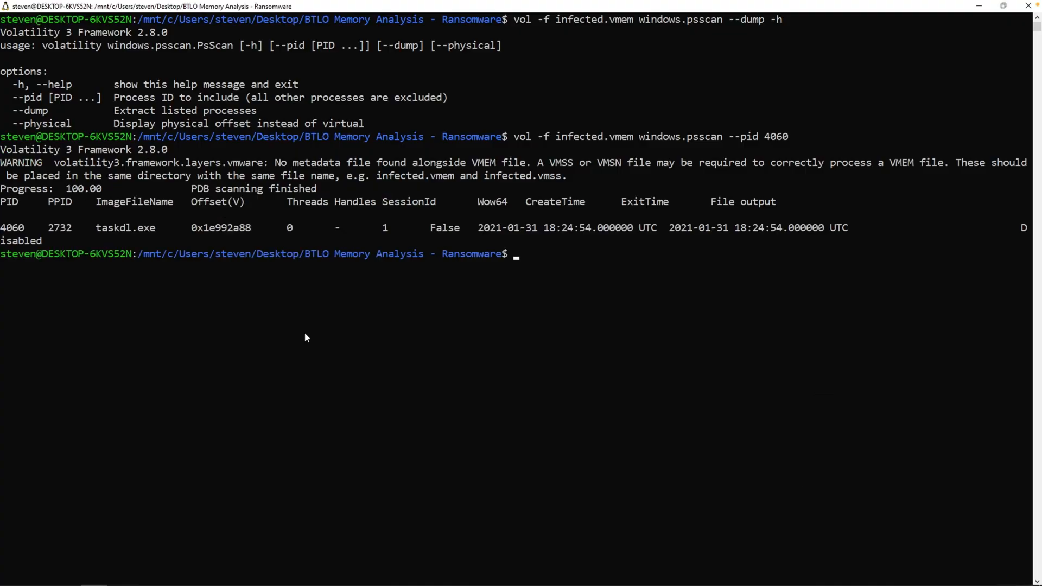
text(vol -f infected.vmem windows.psscan --pid 4060)
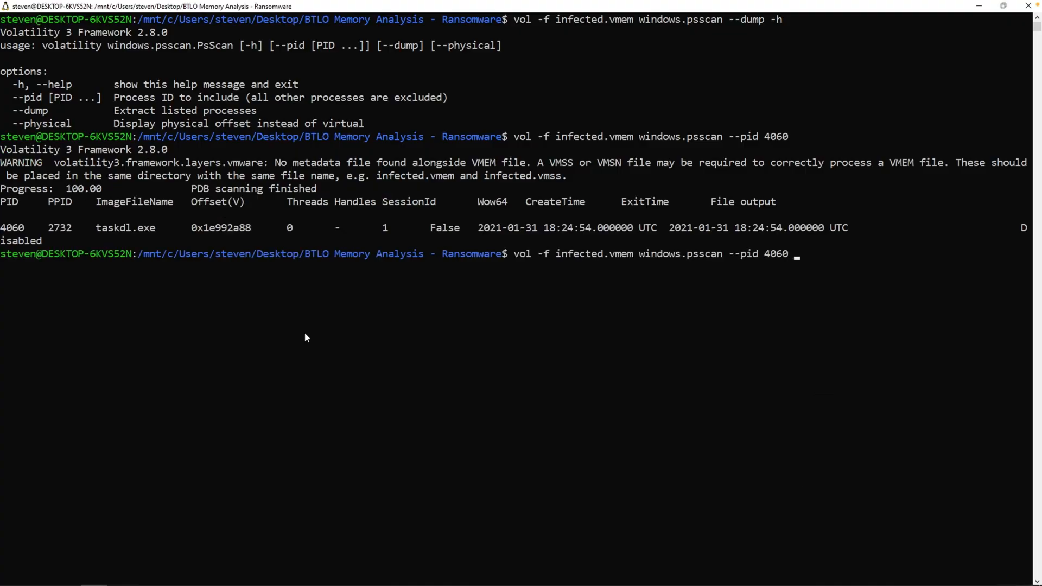
text(--dump)
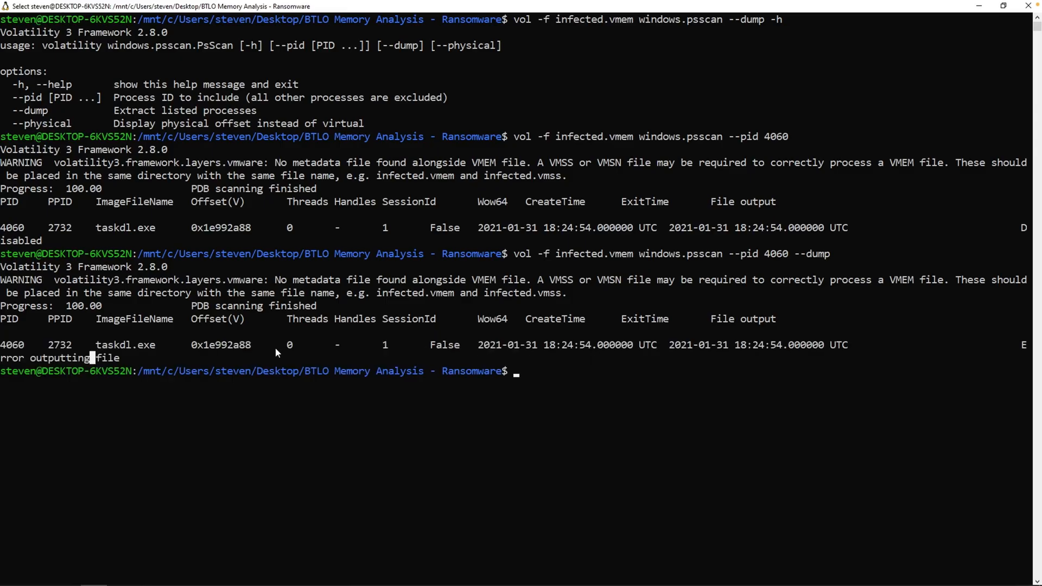
mouse_move(205, 354)
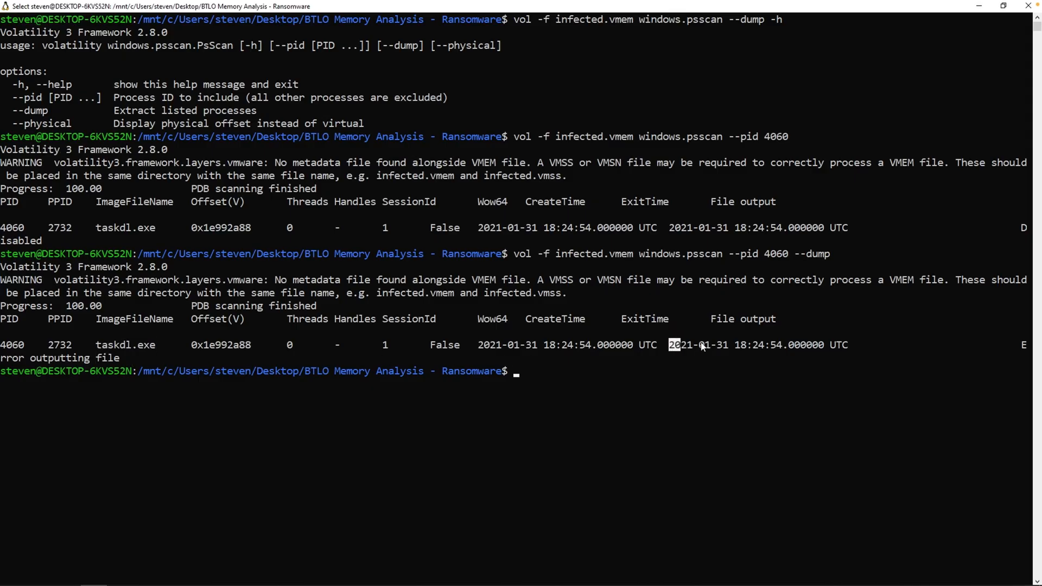
click(638, 369)
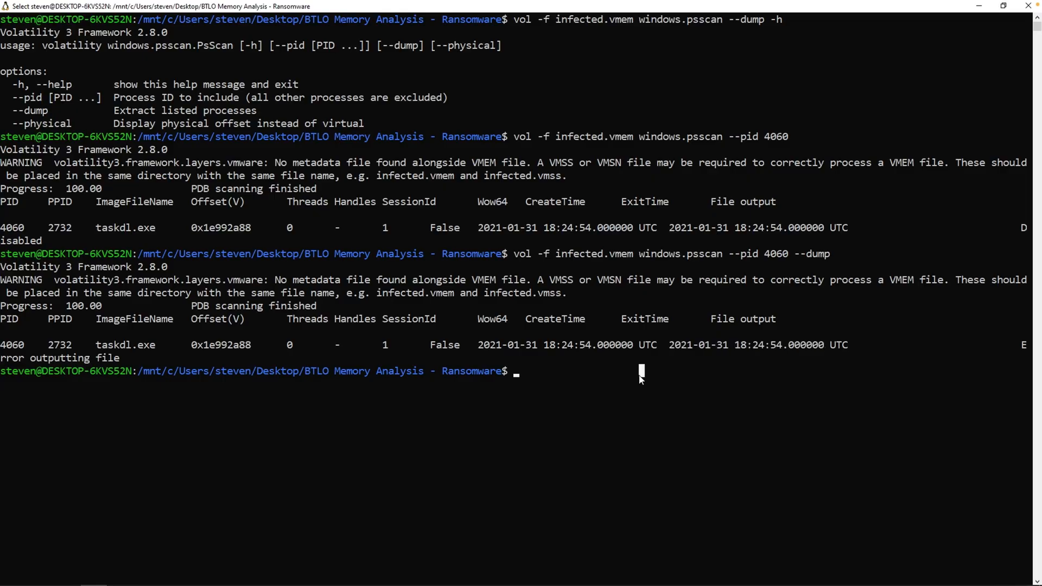
mouse_move(527, 382)
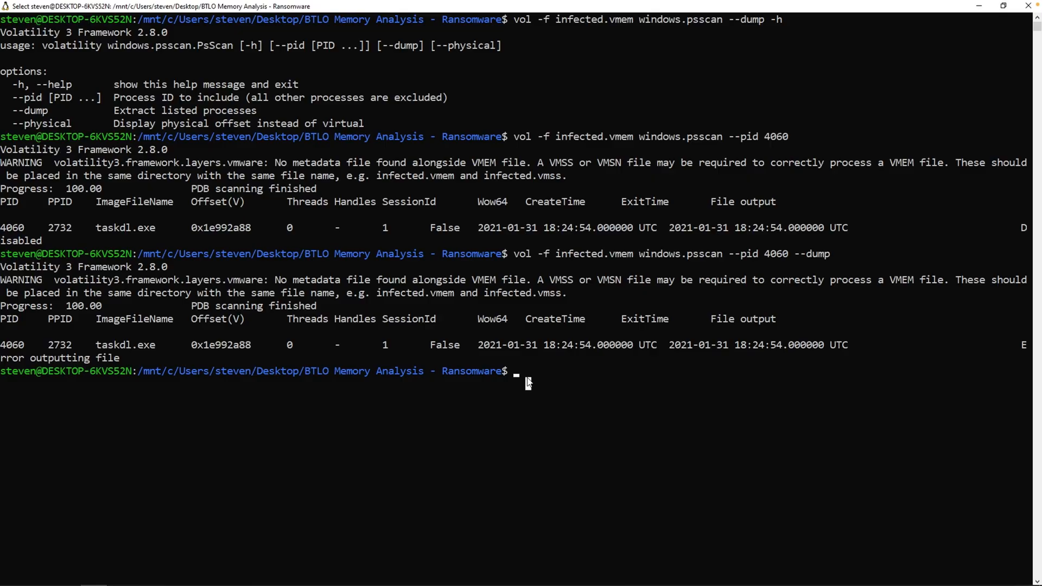
- Dump PID 2732 with psscan --dump, list the folder and compute the dump's SHA-256
text(vol -f infected.vmem windows.psscan --pid --dump)
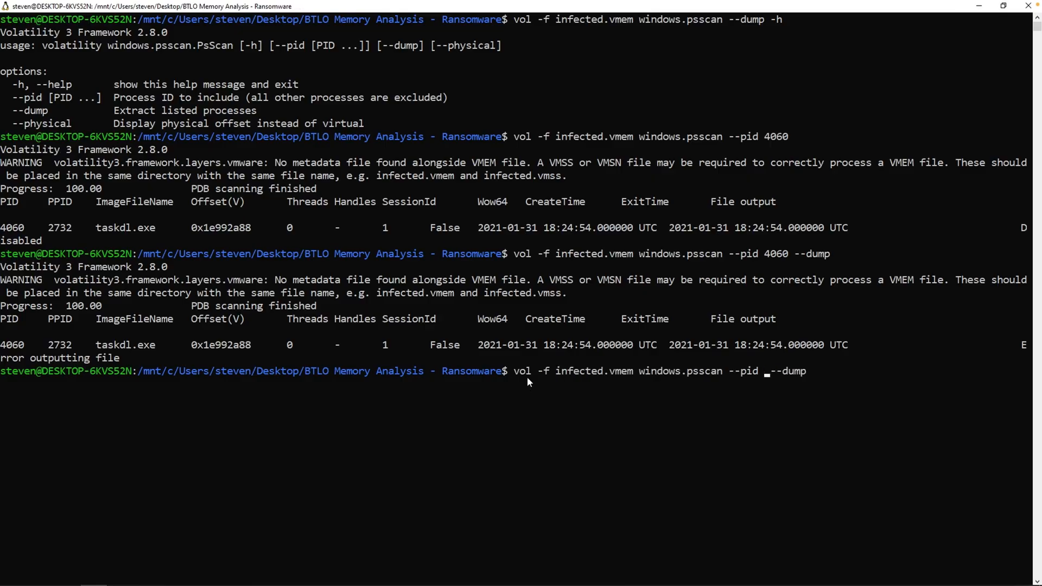
text(2732)
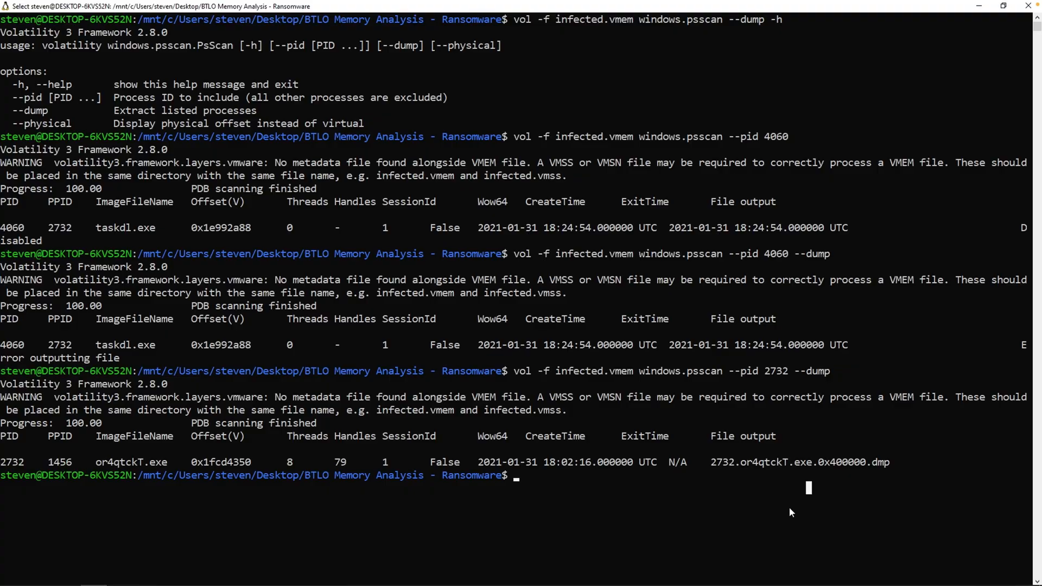
text(ls)
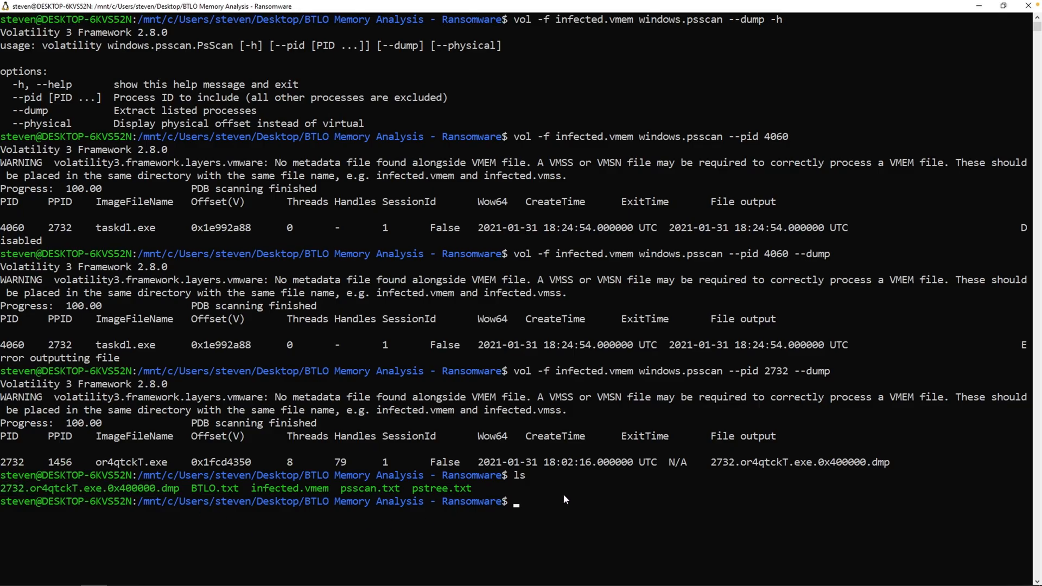
text(sha2)
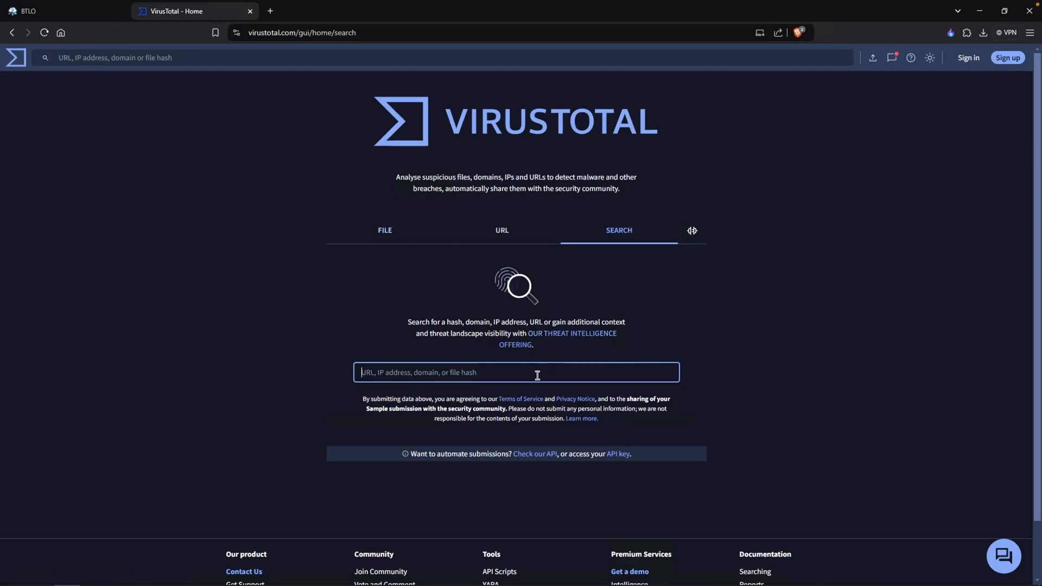
- Search the SHA-256 on VirusTotal, noting WannaCry detections and the file's creation time
text(7ff3e3a98398c0ebd4b3cd4951396ec40229112a9dd387a868f2f443ea9b7874)
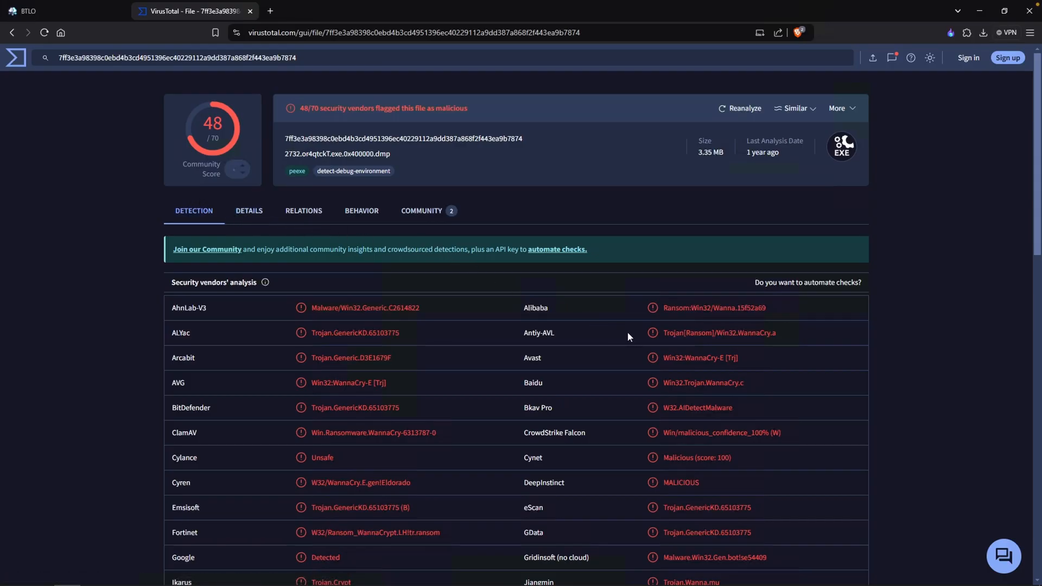
double_click(676, 307)
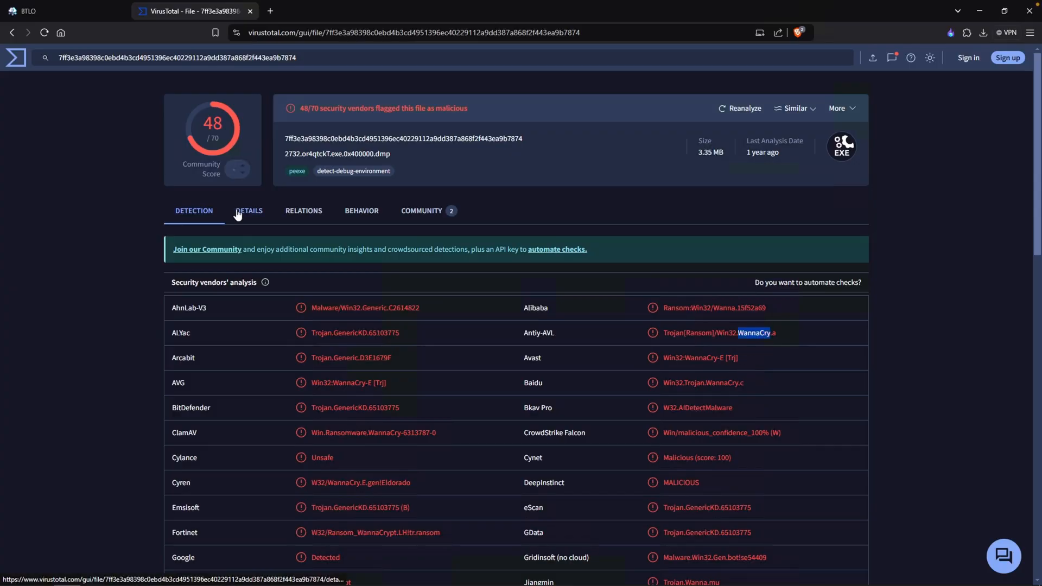
click(248, 211)
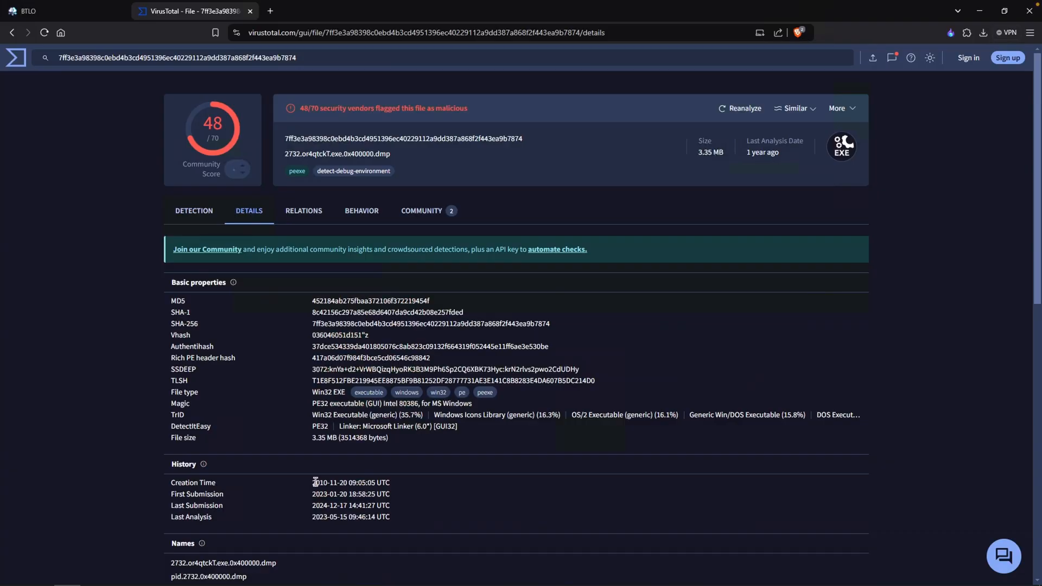
double_click(329, 483)
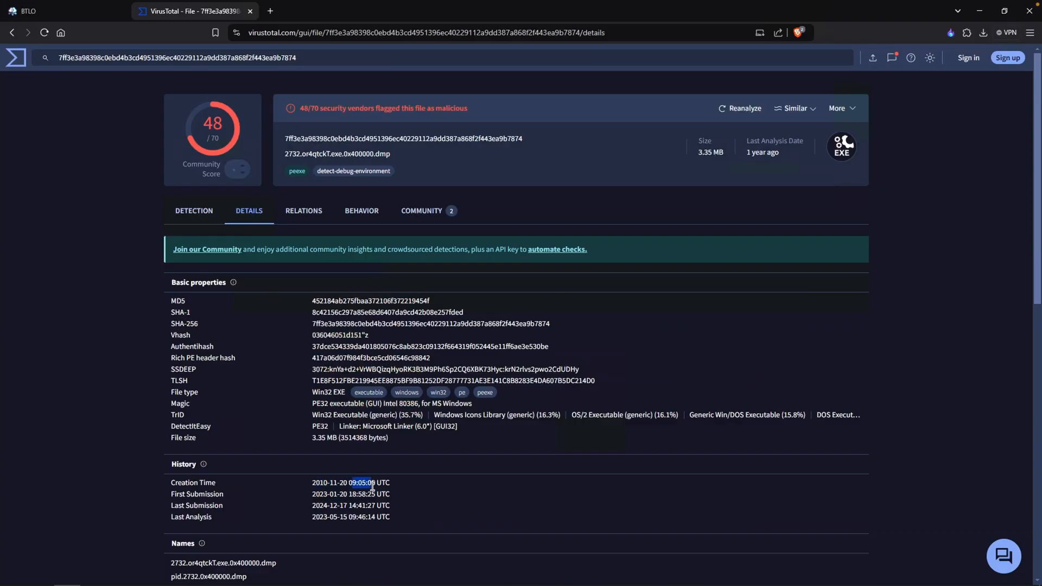
- Read the Community comments and select the WannaCry YARA rule name
click(421, 211)
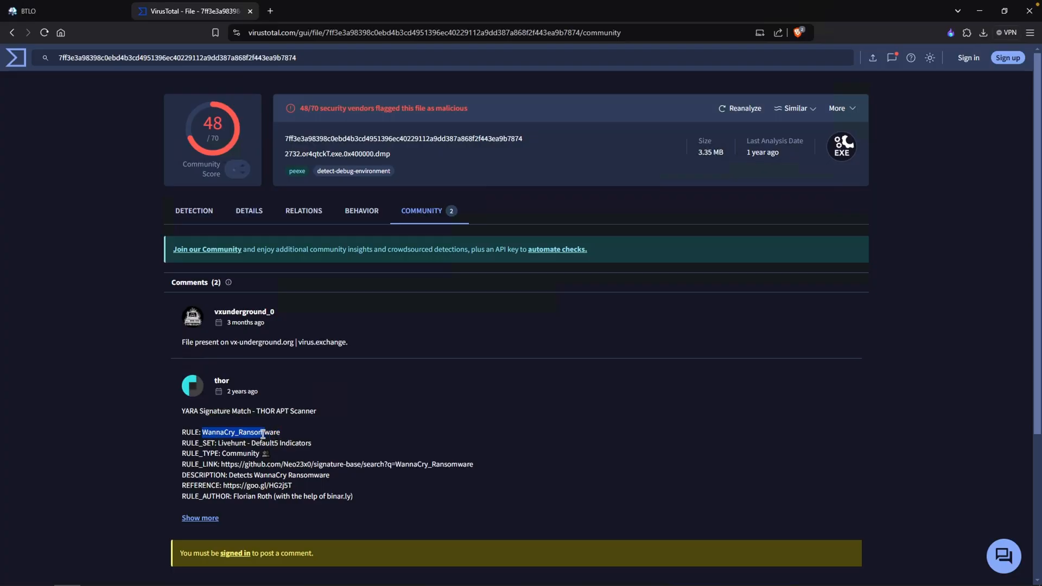
scroll(down, 3)
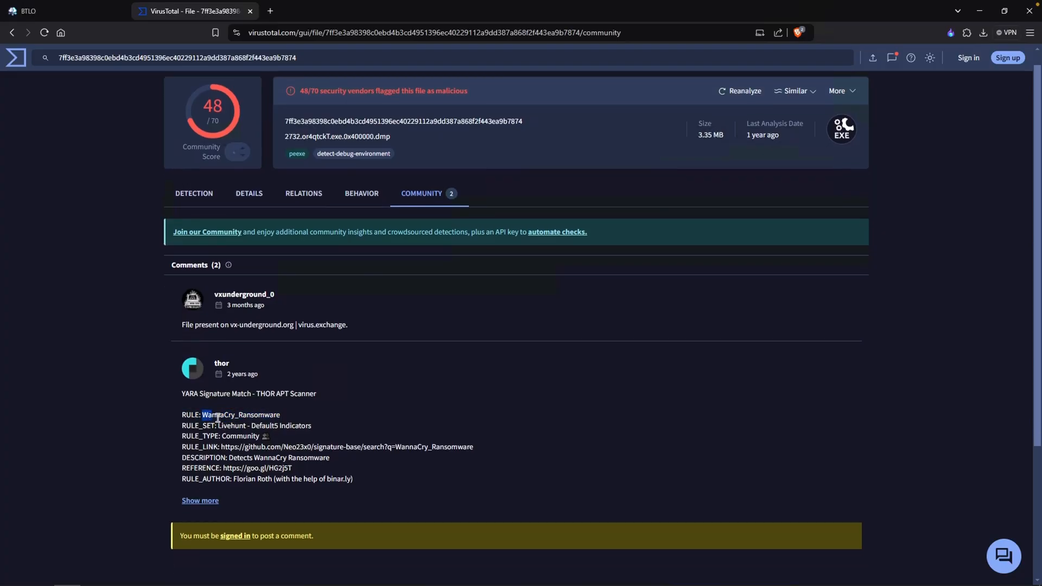
double_click(219, 415)
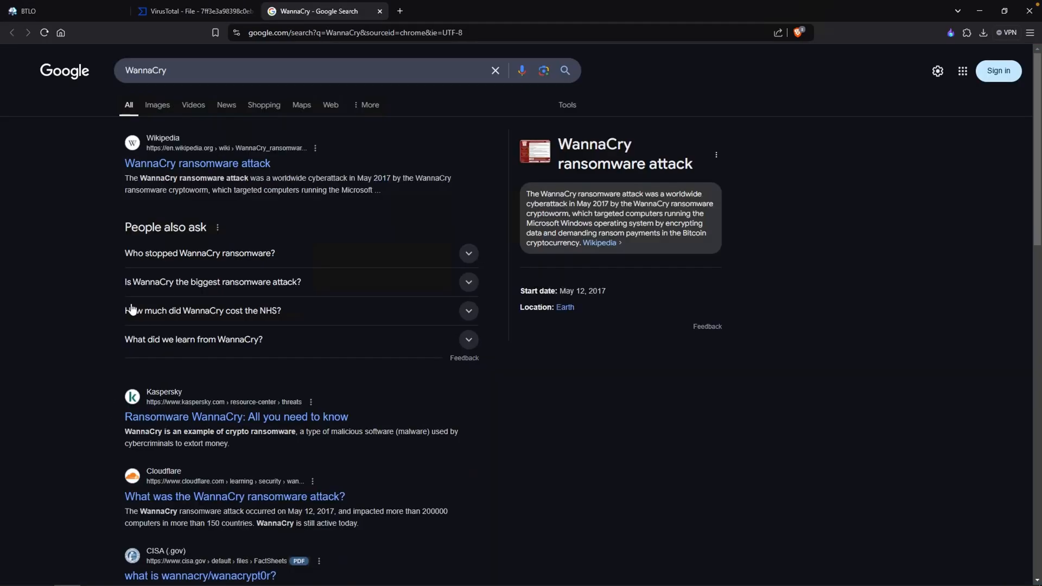
- Open CISA's 'What is WannaCry/WanaCrypt0r?' PDF and highlight its SMBv1 exploit sentence
scroll(down, 3)
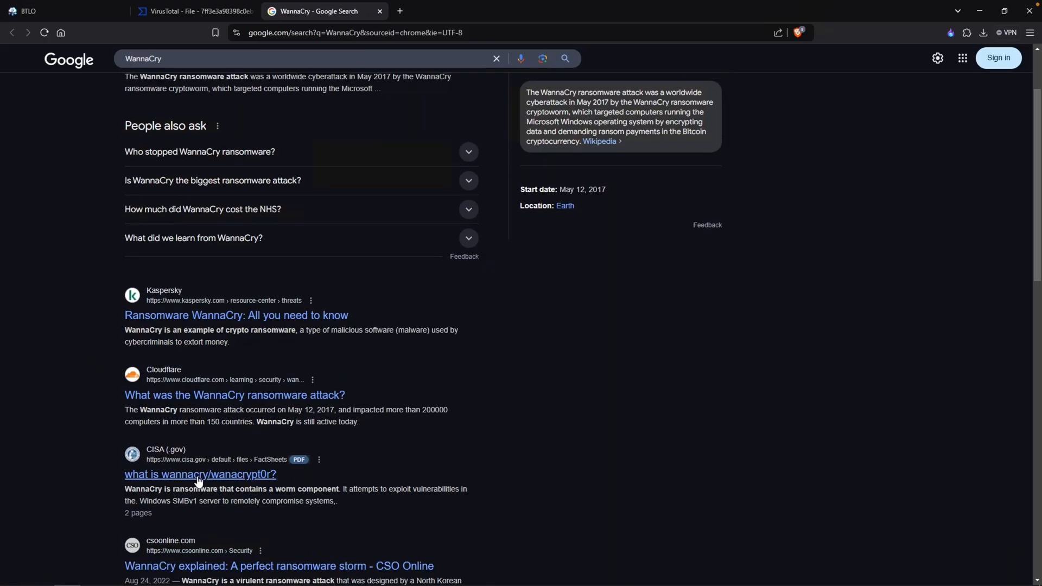
click(200, 474)
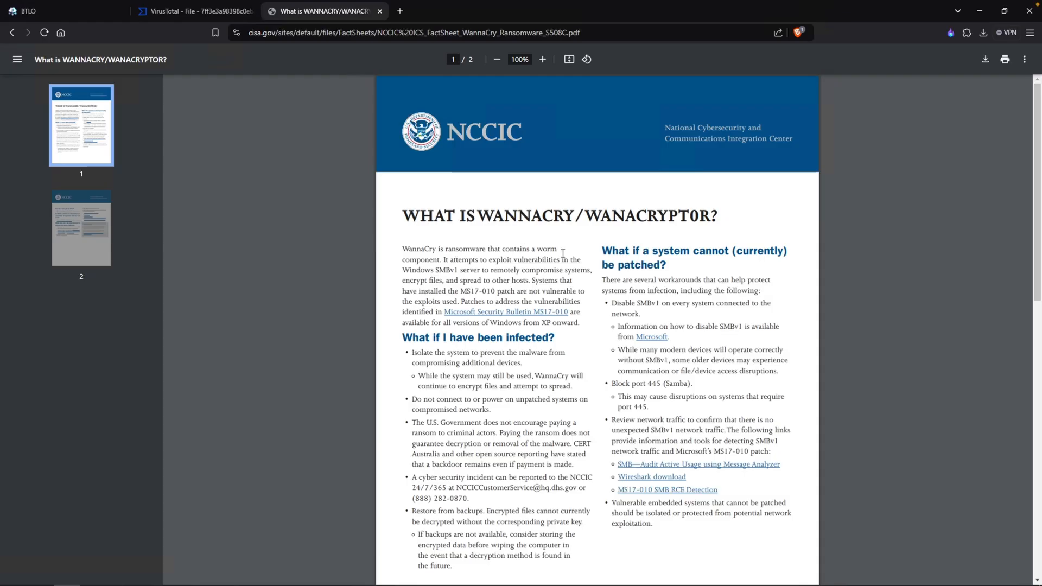
drag(452, 259, 525, 260)
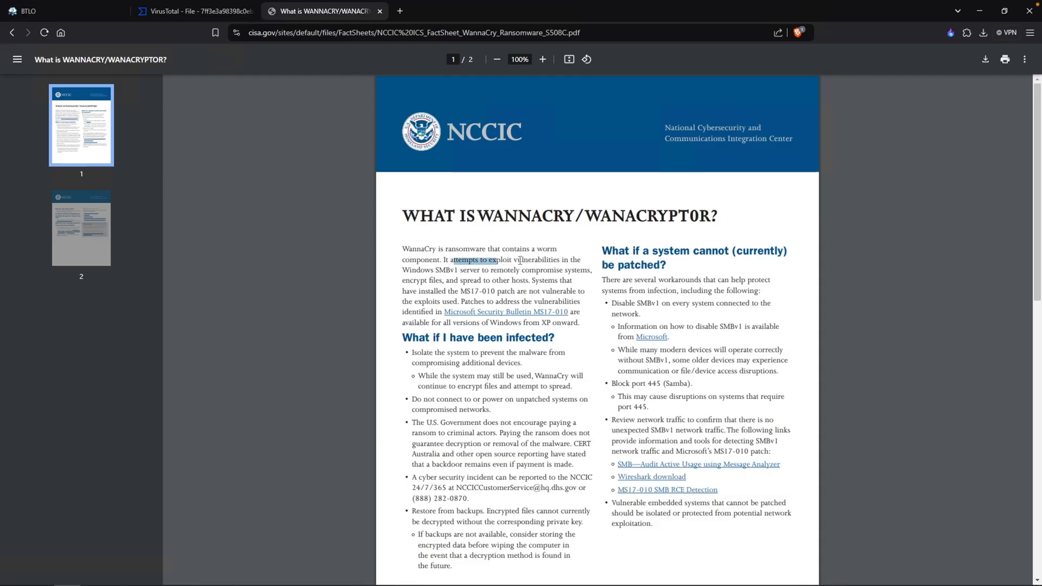
drag(450, 260, 505, 270)
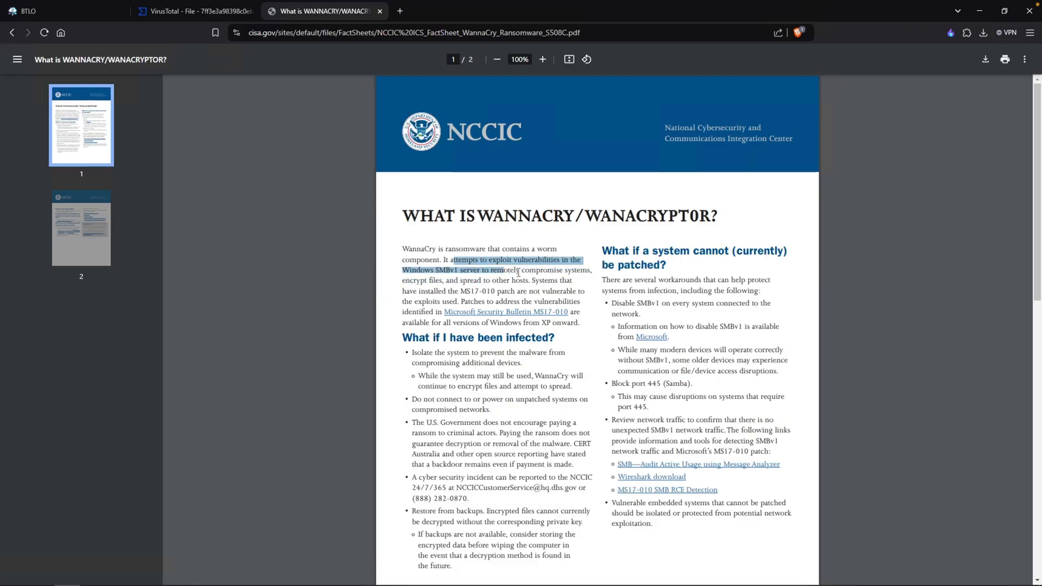
drag(505, 270, 559, 280)
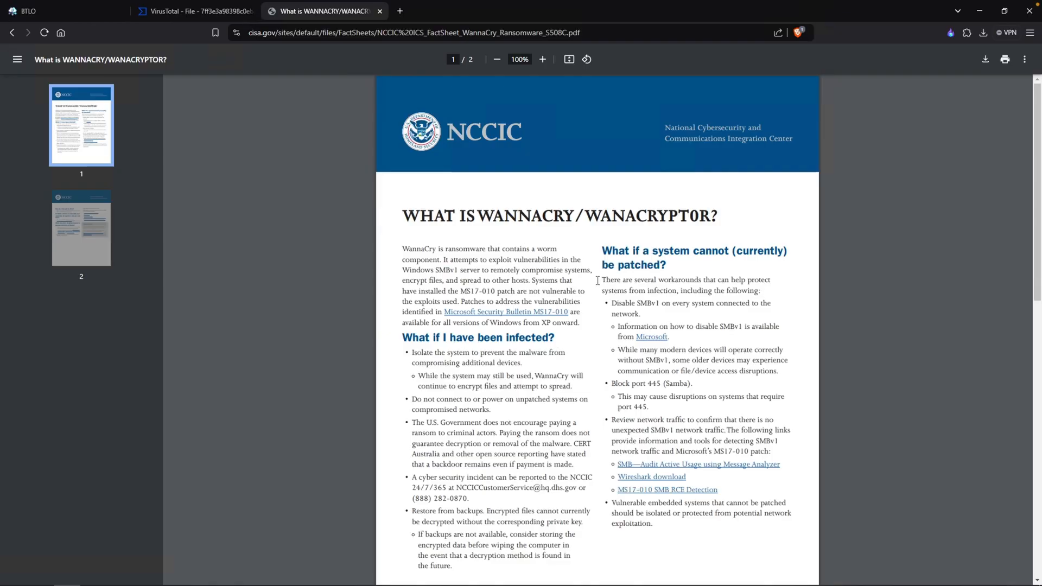
mouse_move(649, 358)
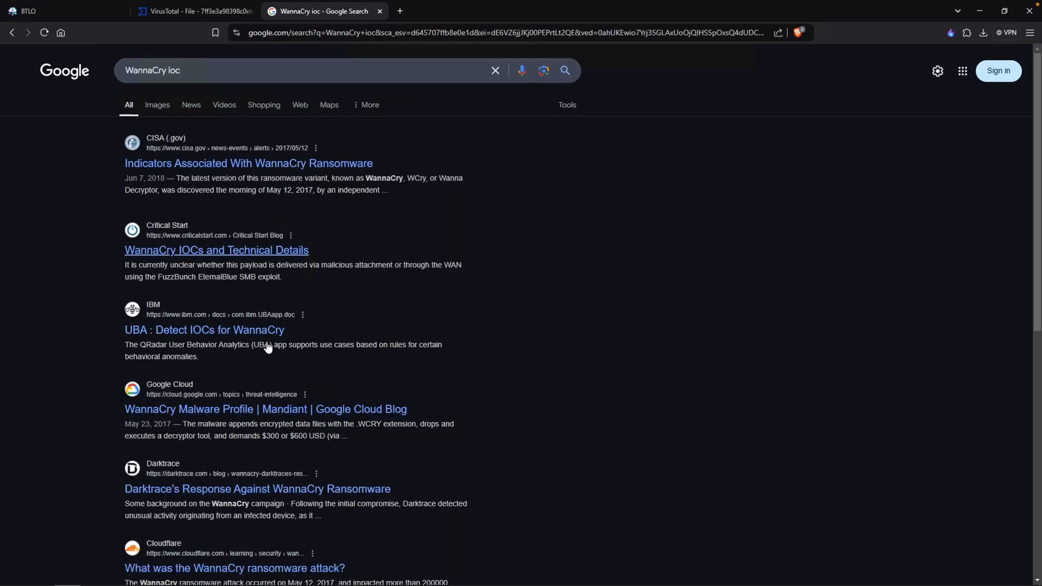
mouse_move(157, 420)
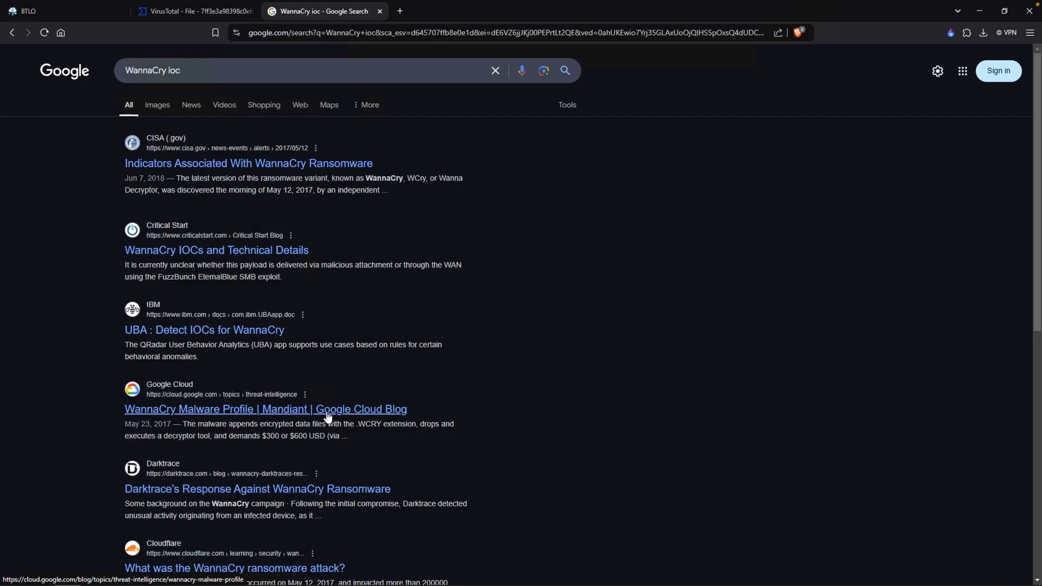
- Open Mandiant's WannaCry Malware Profile and select taskdl.exe's temporary-file removal description
click(265, 409)
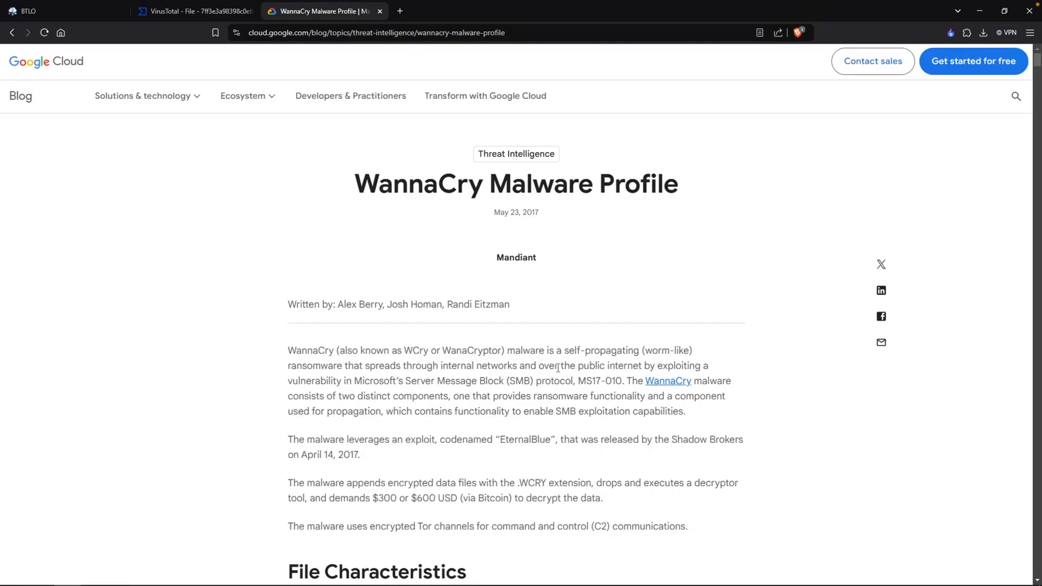
scroll(down, 3)
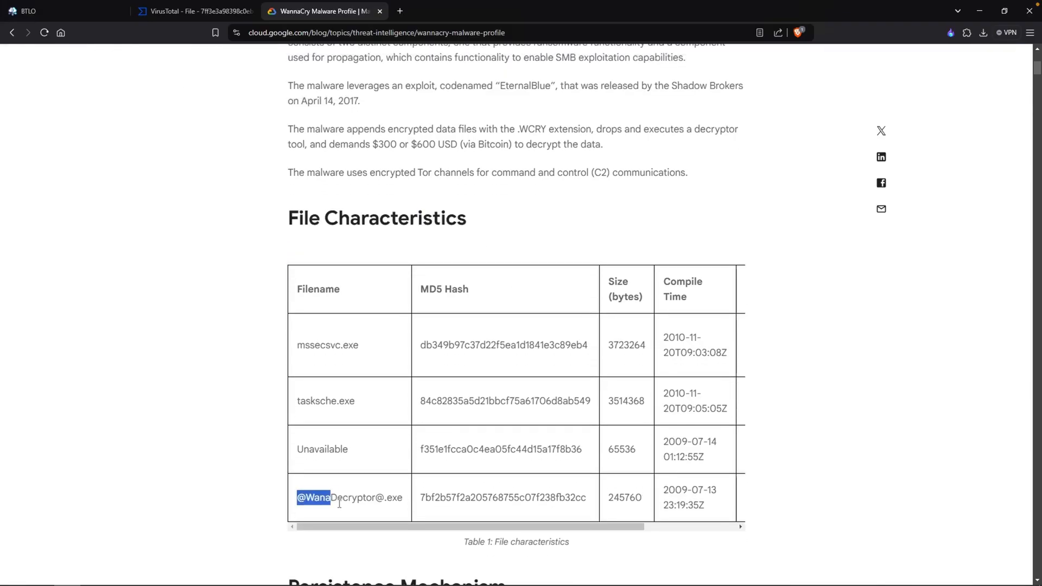
drag(297, 497, 403, 497)
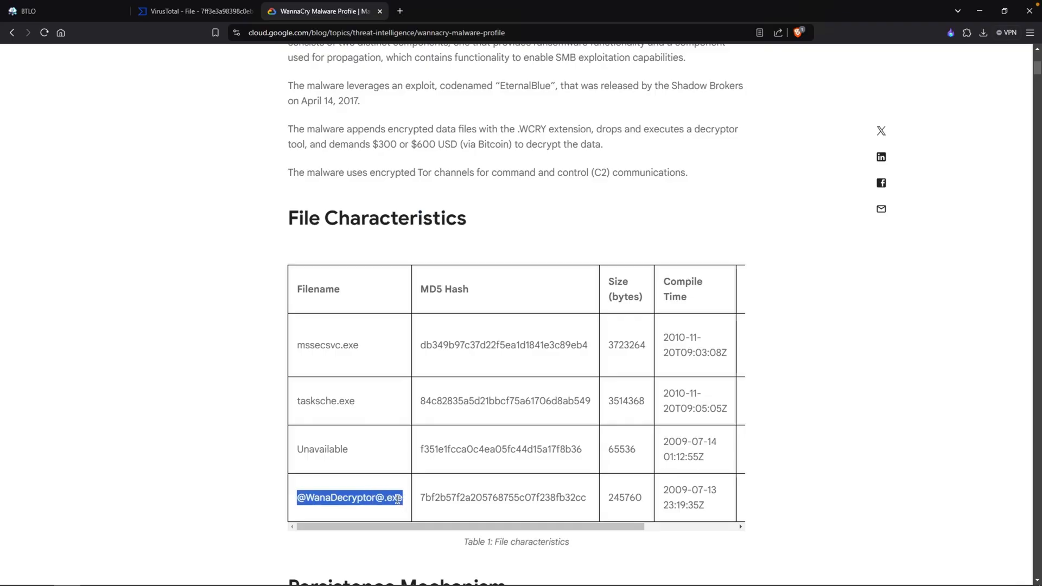
scroll(down, 3)
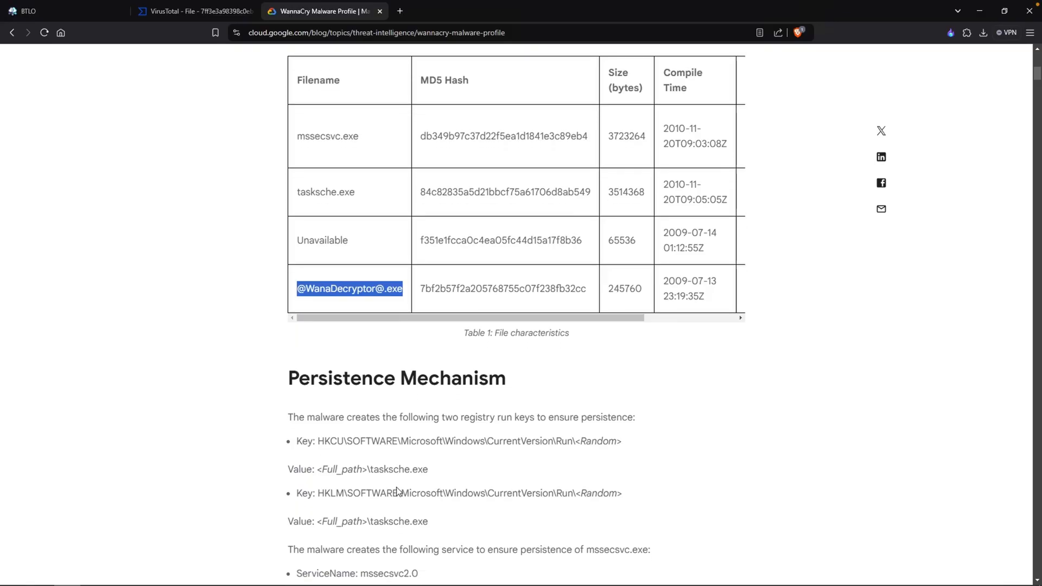
double_click(388, 462)
text(taskdl.exe)
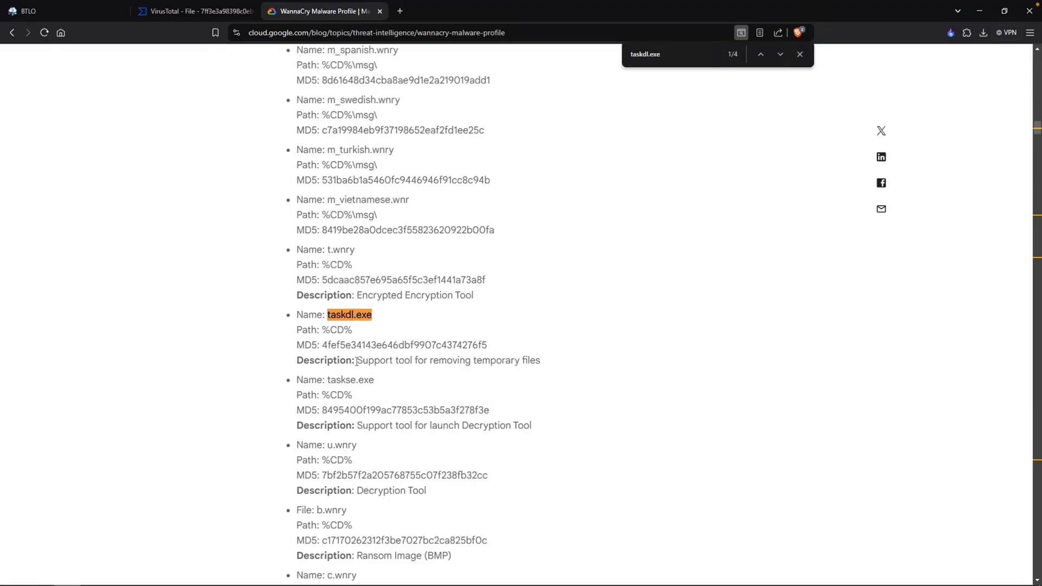
drag(357, 360, 541, 361)
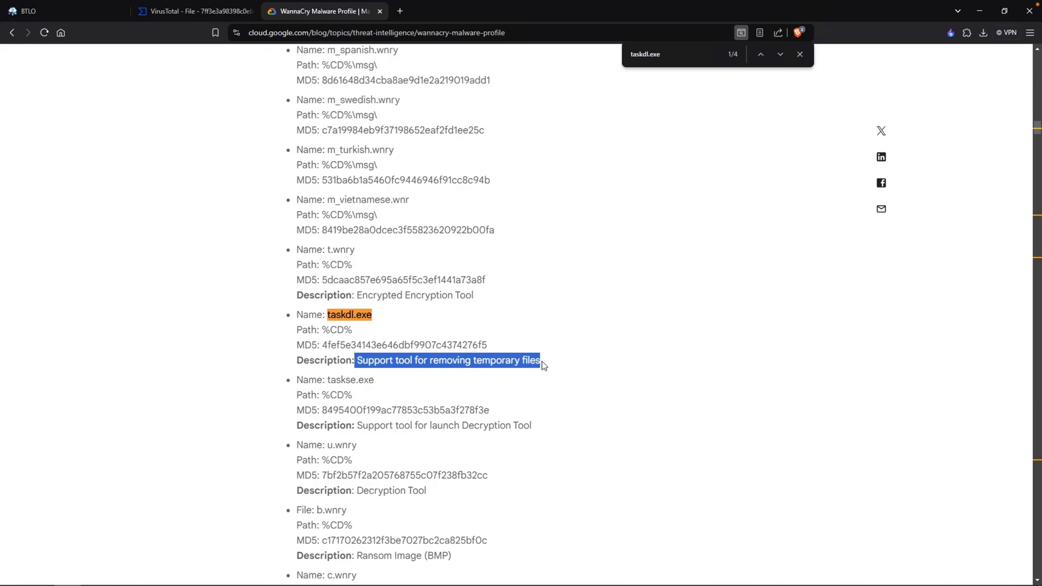
mouse_move(541, 362)
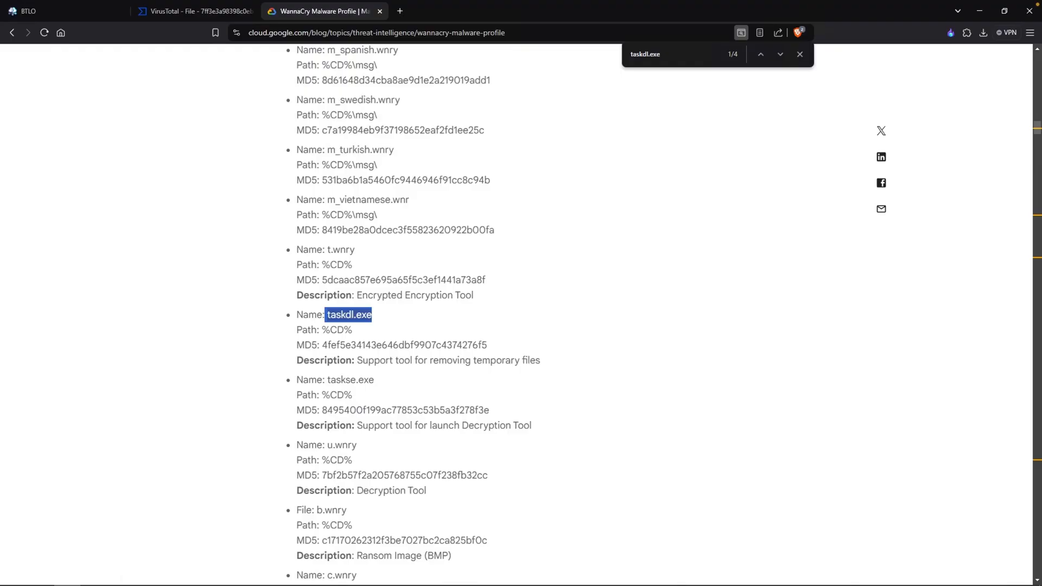
- Submit taskdl.exe as the process that deletes files
click(60, 11)
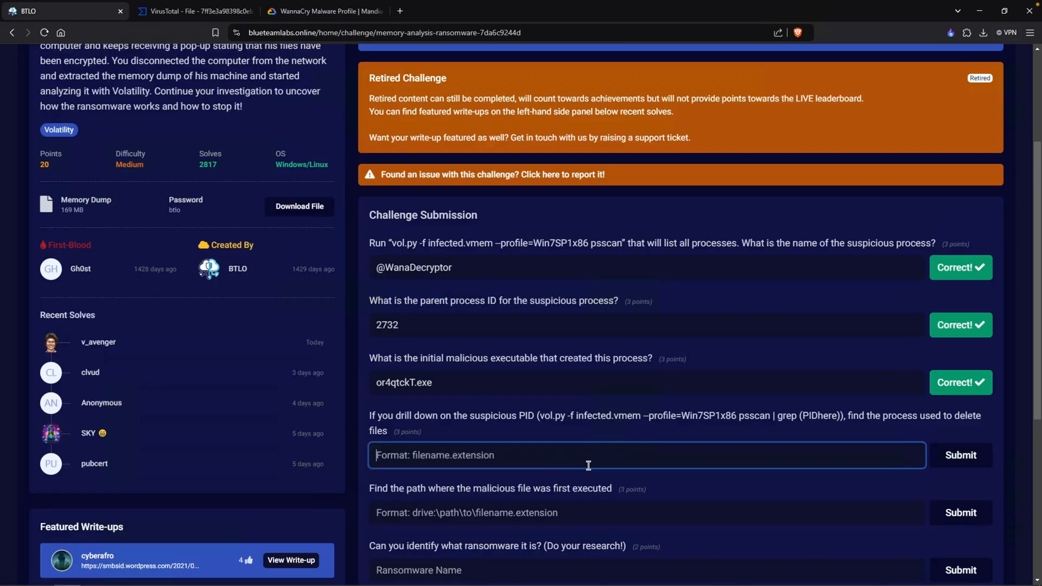
text(taskdl.exe)
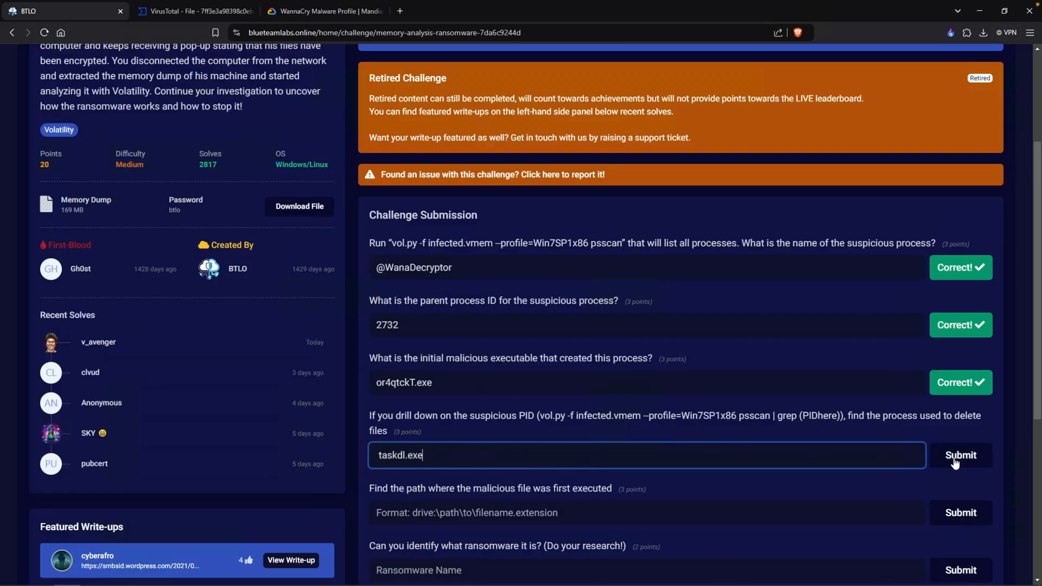
click(960, 455)
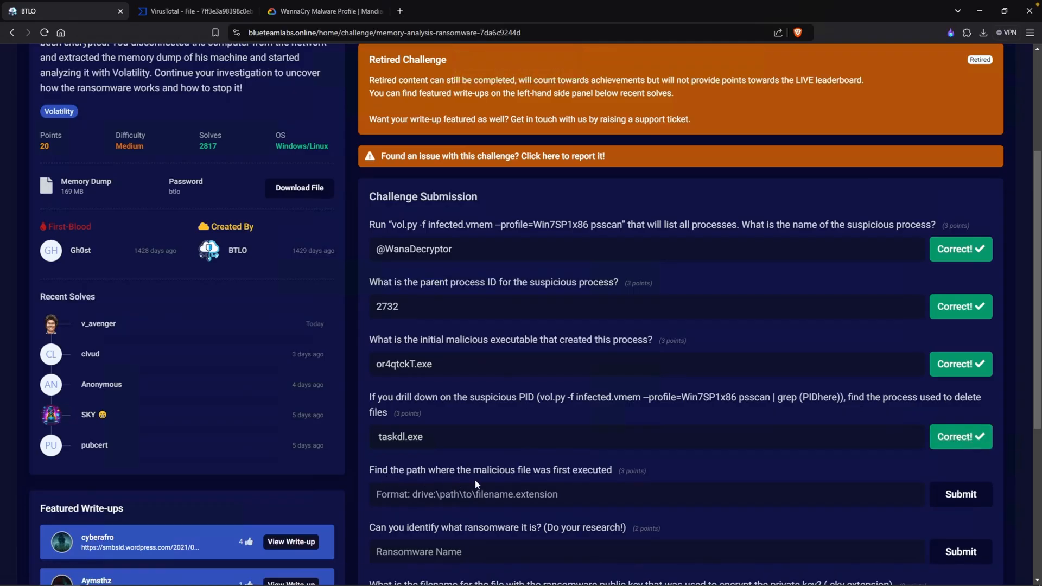
mouse_move(574, 483)
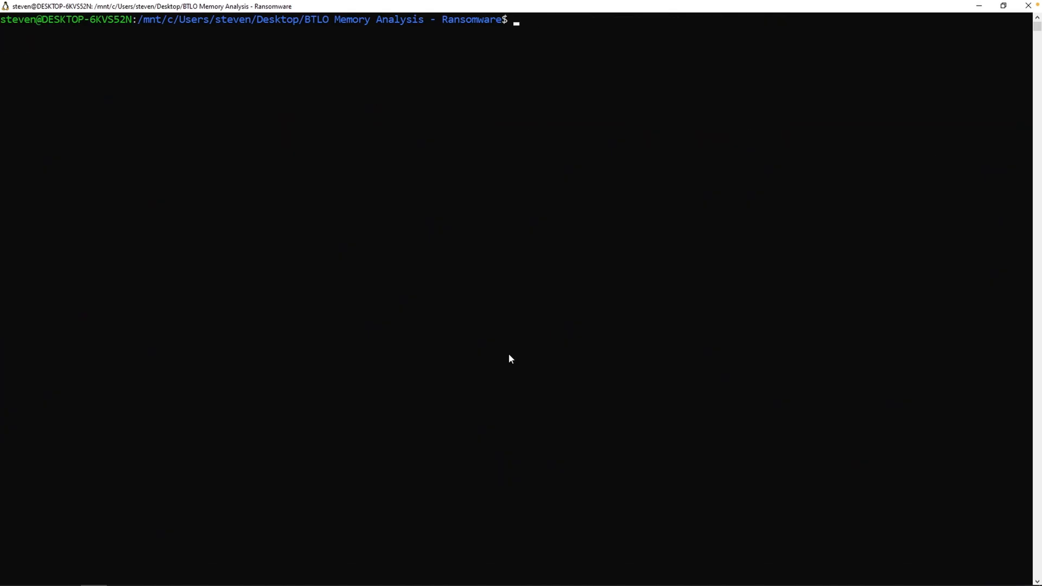
- Submit C:\Users\hacker\Desktop\or4qtckT.exe as first execution path and WannaCry as ransomware name
text(ls)
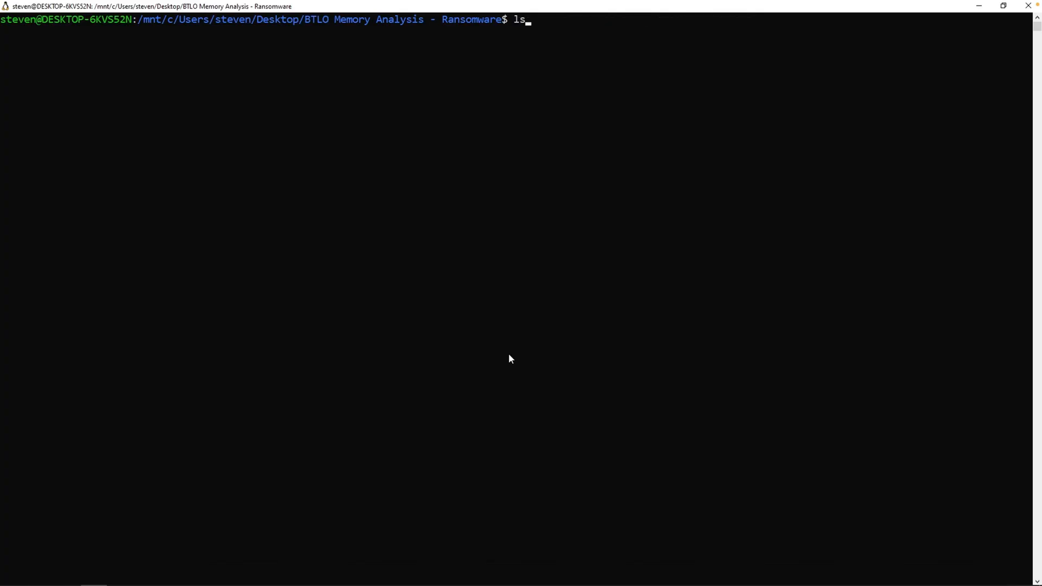
text(ol -f infected.vmem windows.psscan)
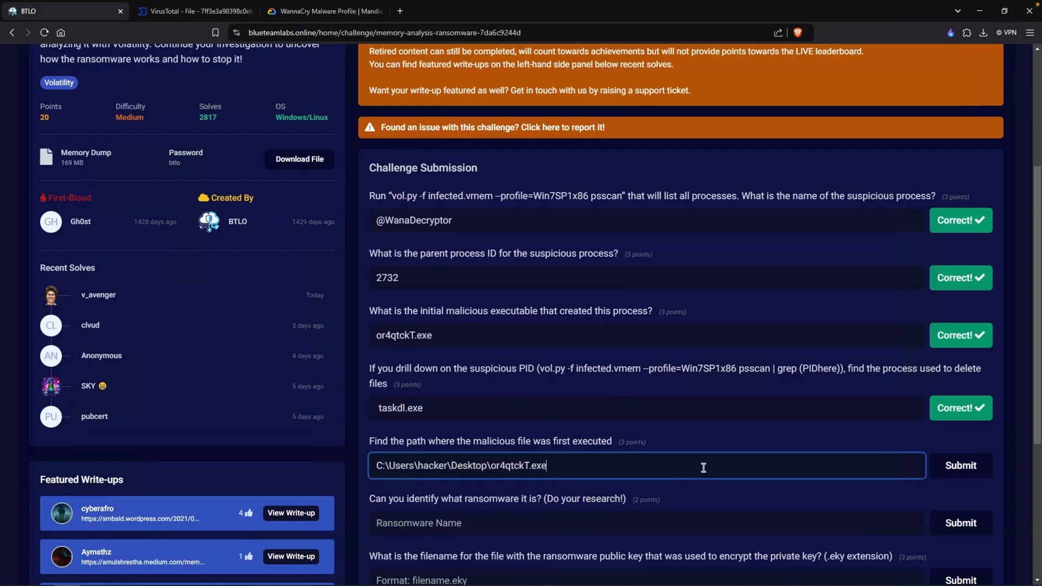
click(959, 465)
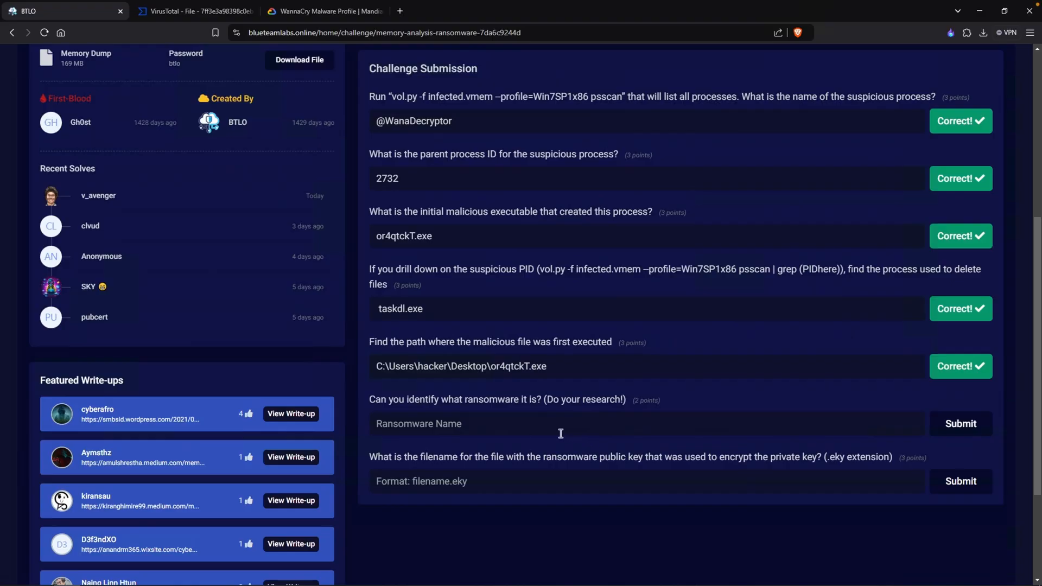
mouse_move(512, 430)
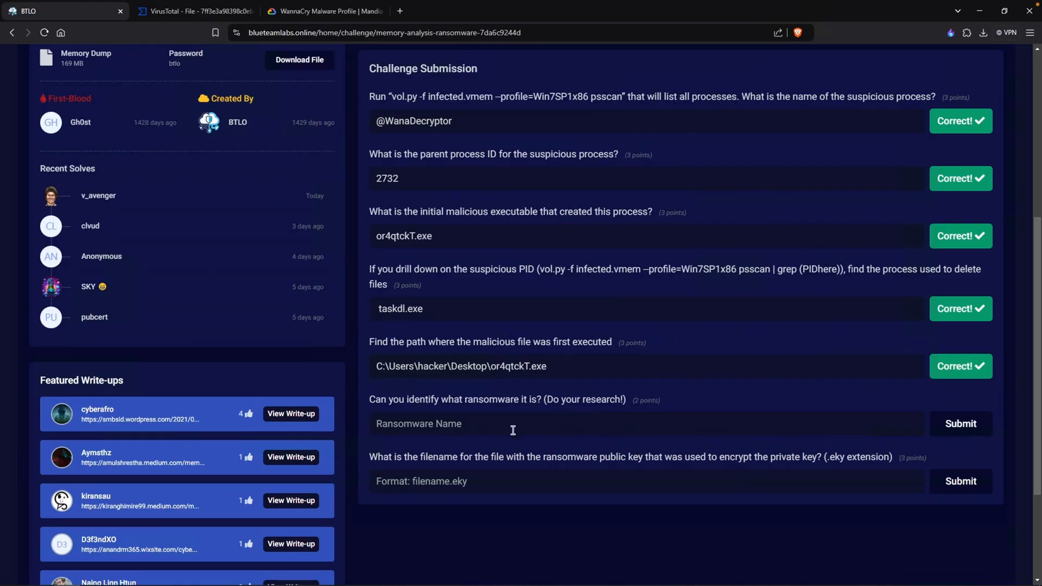
text(WannaCry)
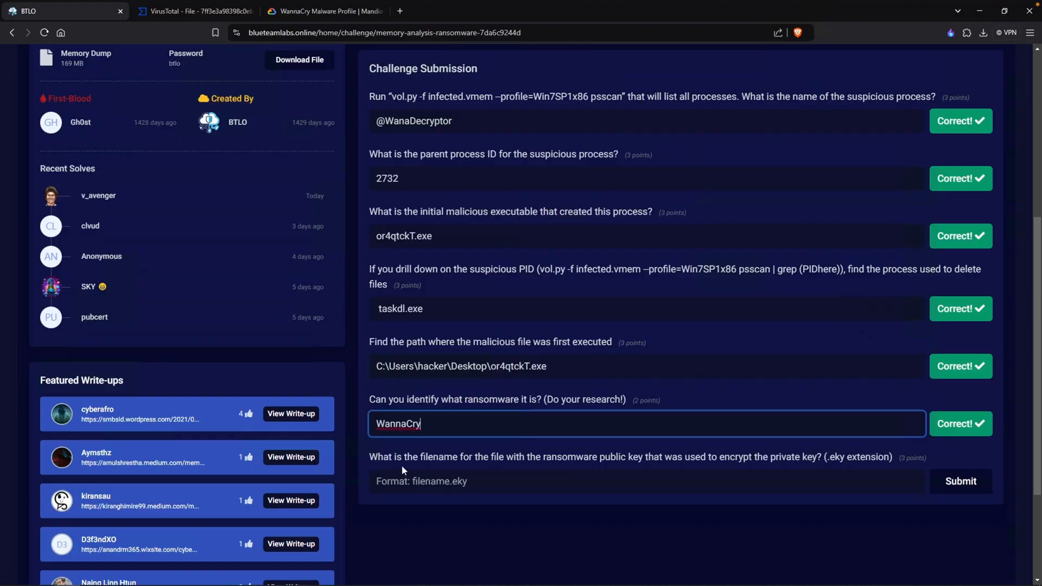
mouse_move(529, 470)
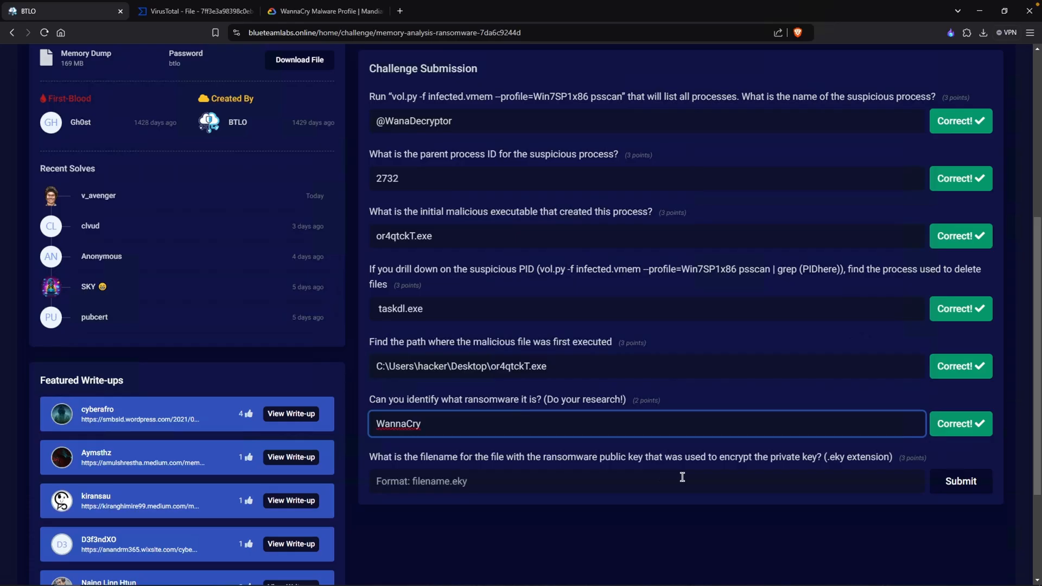
mouse_move(703, 476)
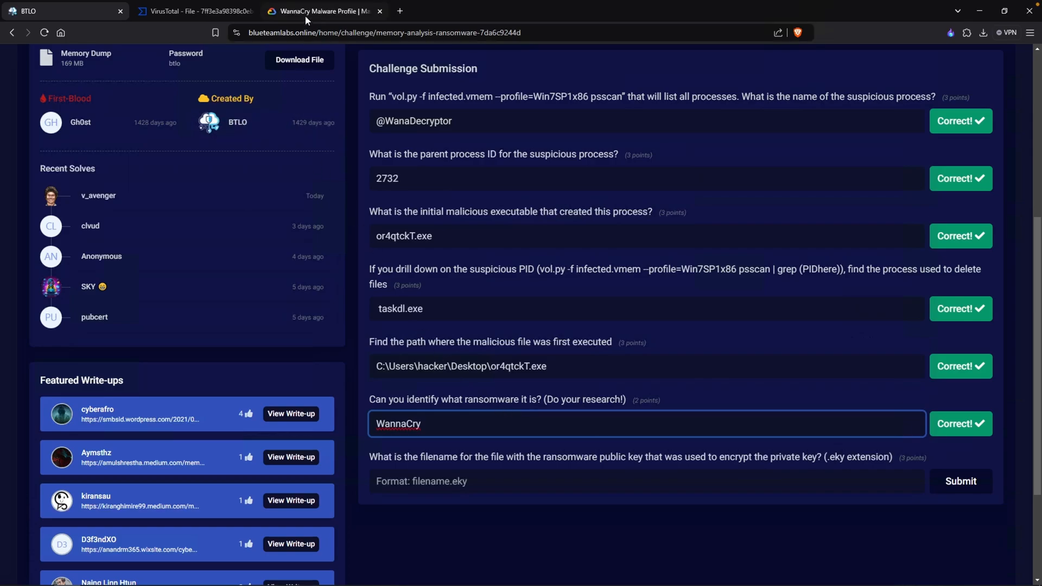
- Scroll the WannaCry profile to the Encryptor Files list showing 00000000.eky
click(322, 11)
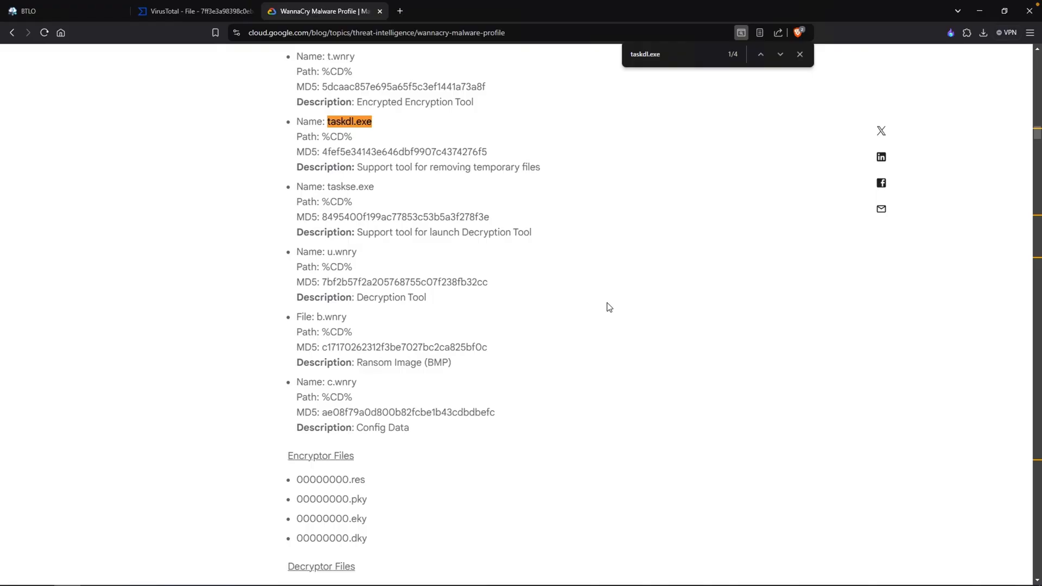
scroll(down, 3)
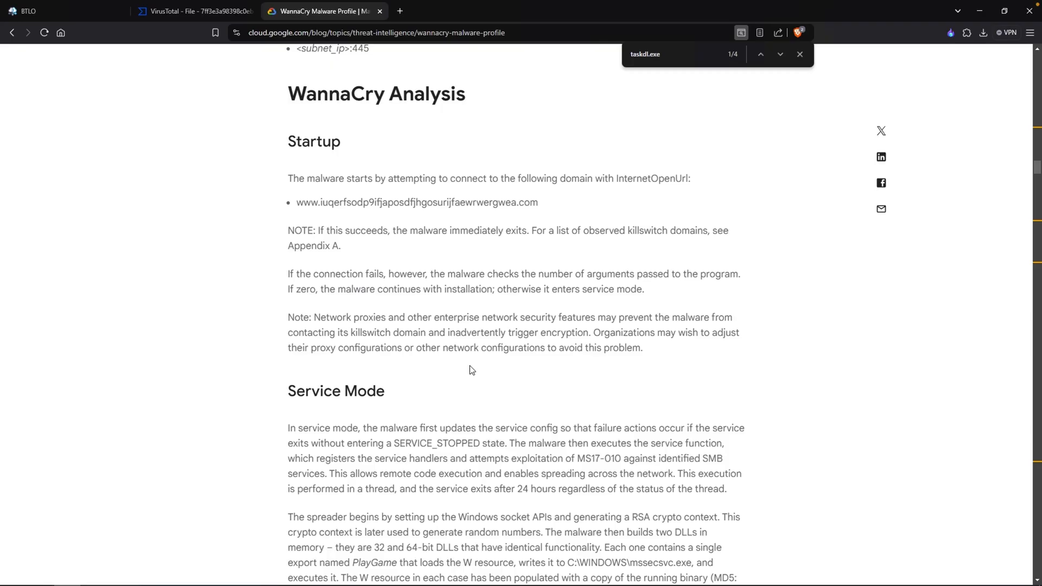
mouse_move(405, 345)
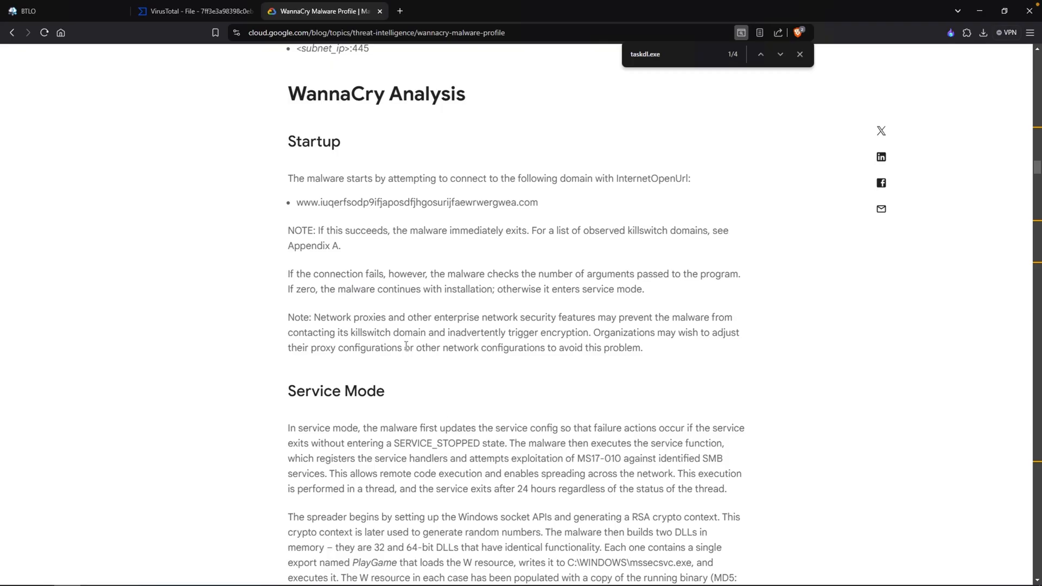
scroll(down, 3)
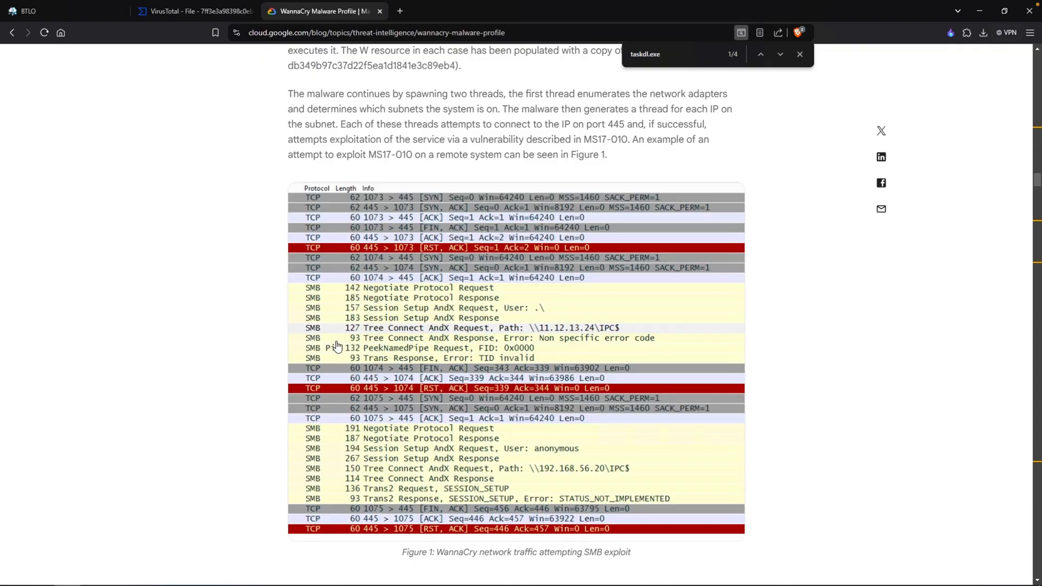
mouse_move(77, 247)
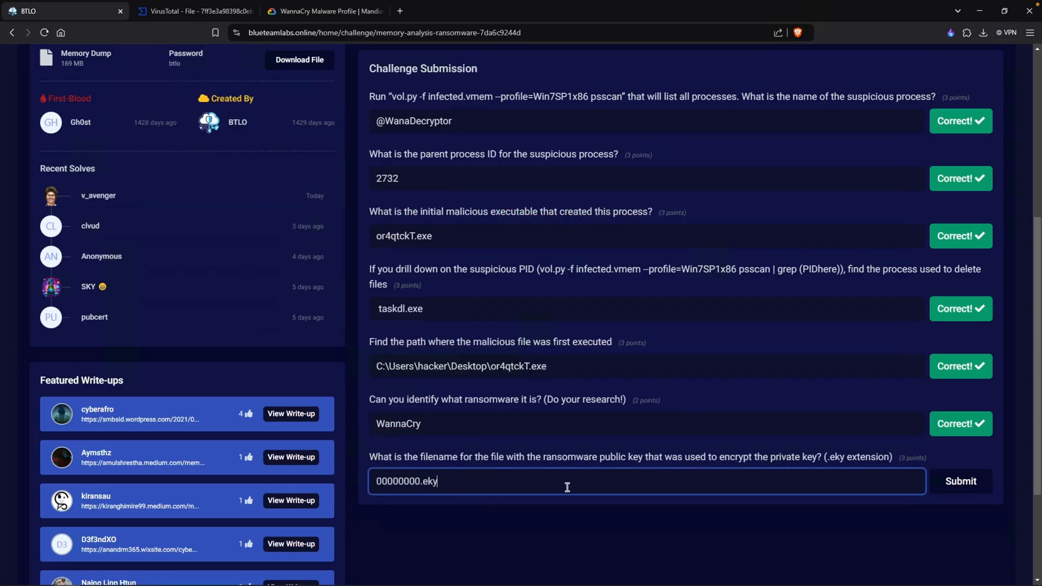
- Submit 00000000.eky as the public key file answer, triggering the Congratulations popup
click(959, 481)
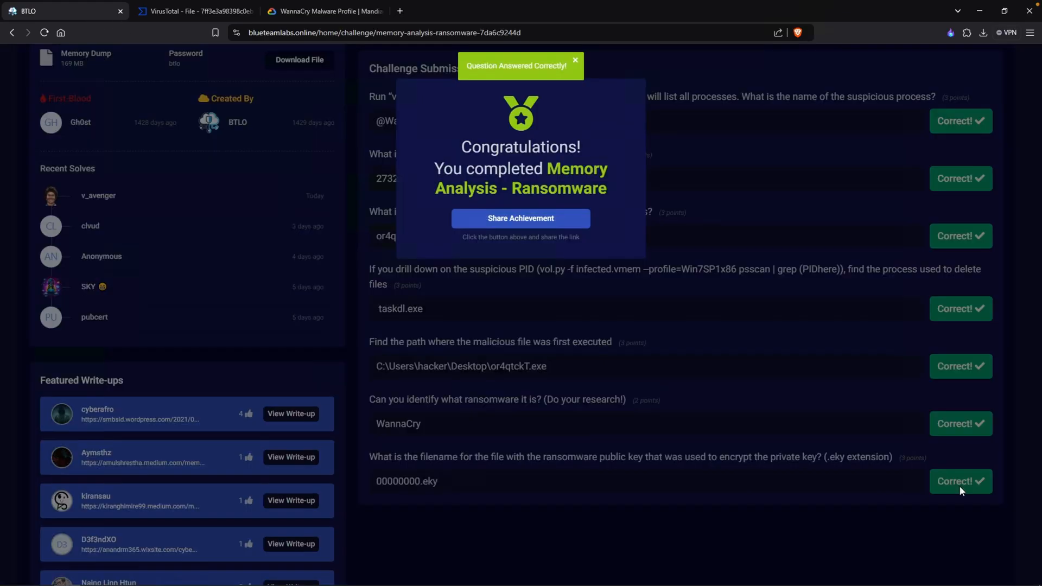